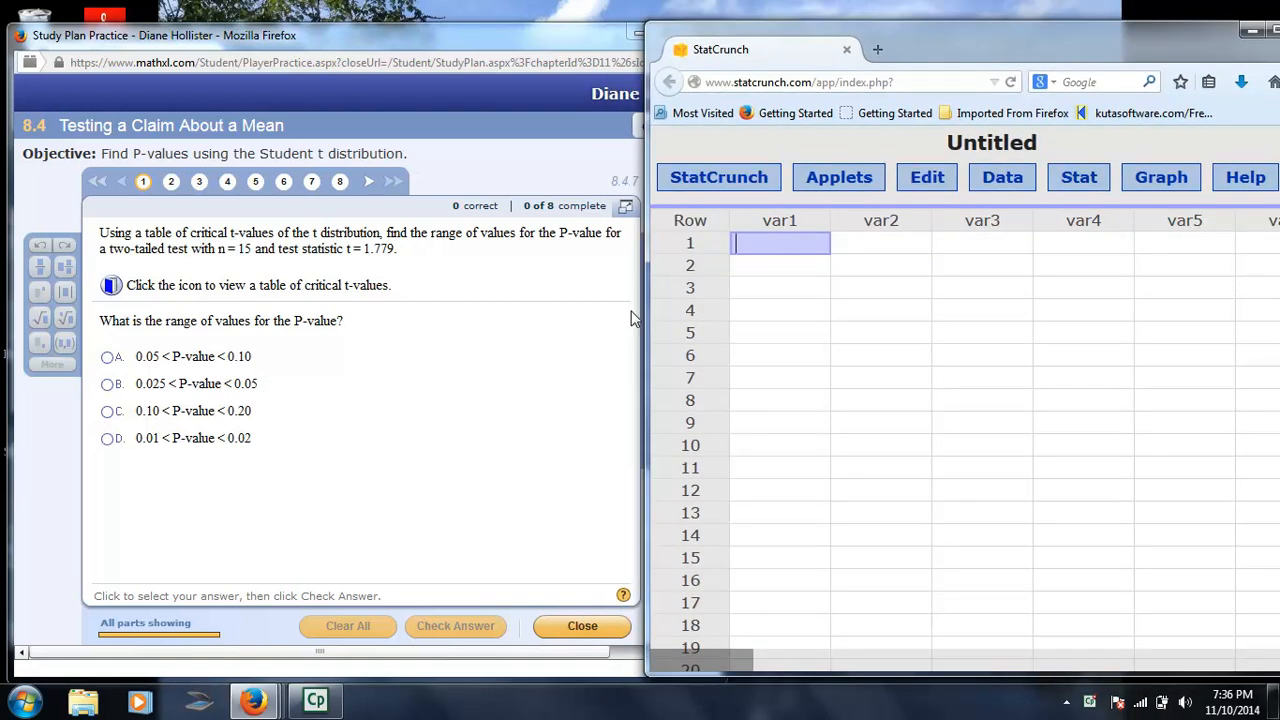
{"action": "mouse_move", "coordinate": [537, 361]}
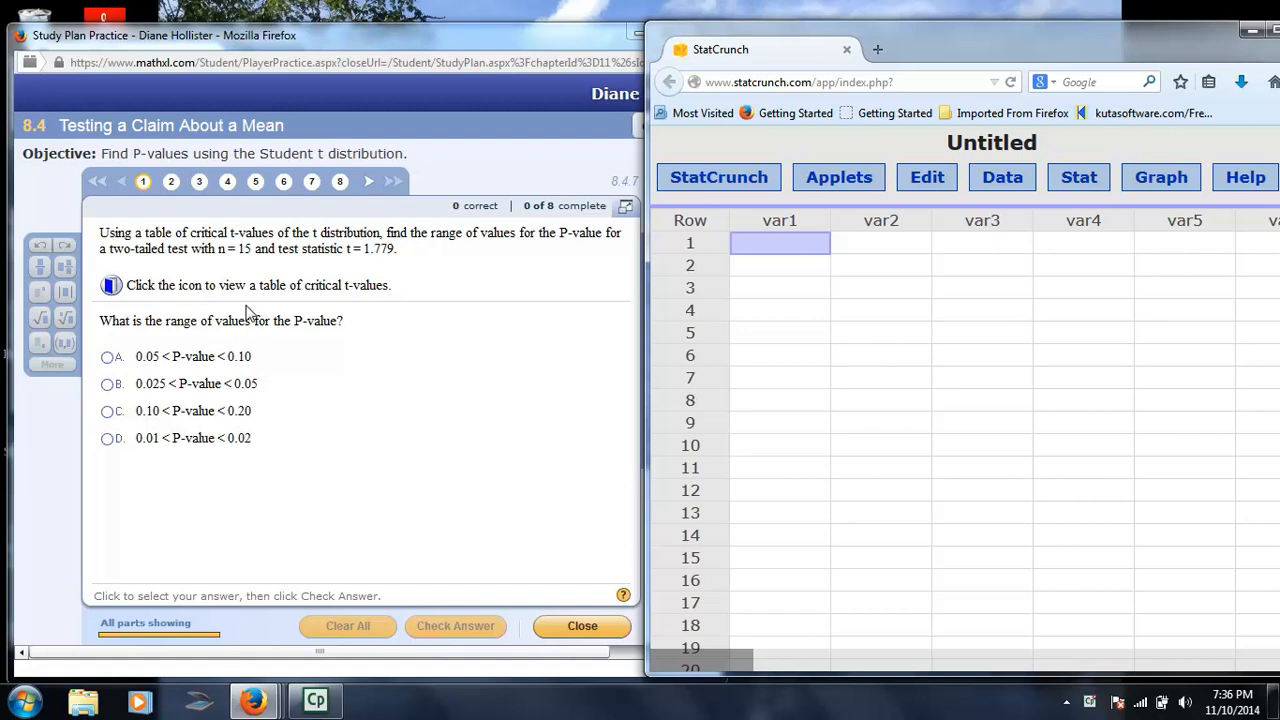
{"action": "mouse_move", "coordinate": [1066, 206]}
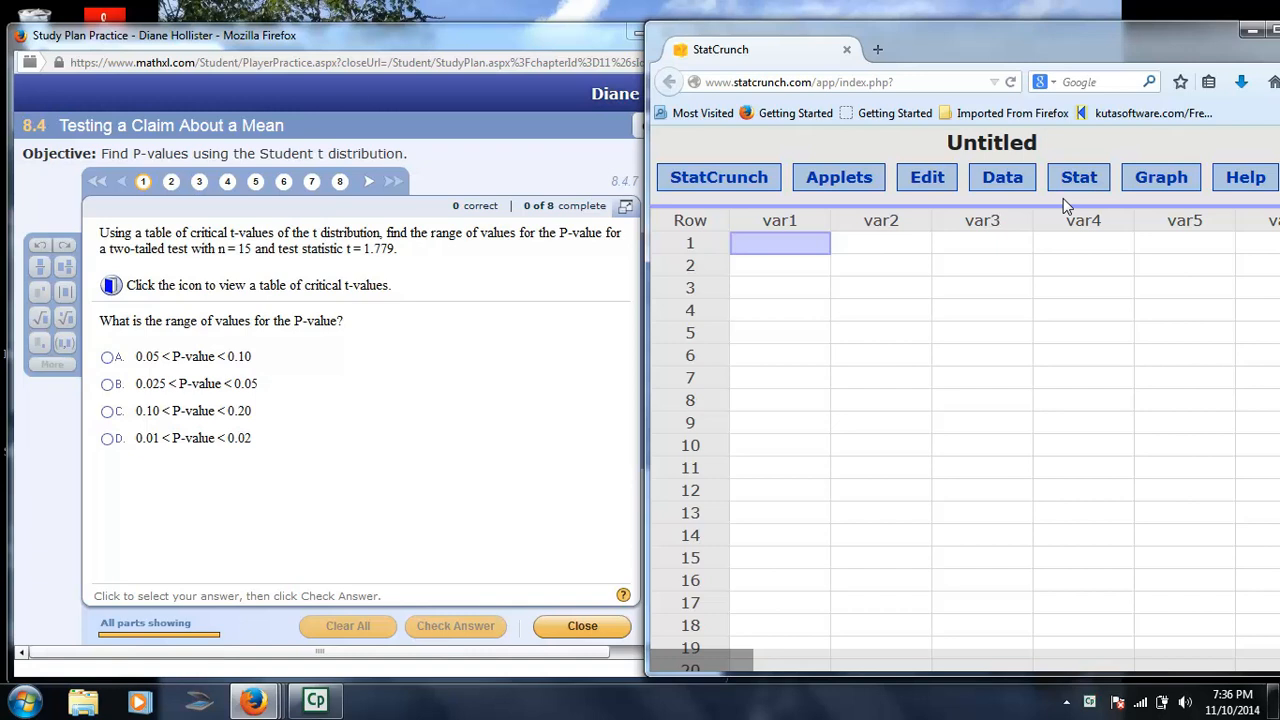
{"action": "mouse_move", "coordinate": [561, 321]}
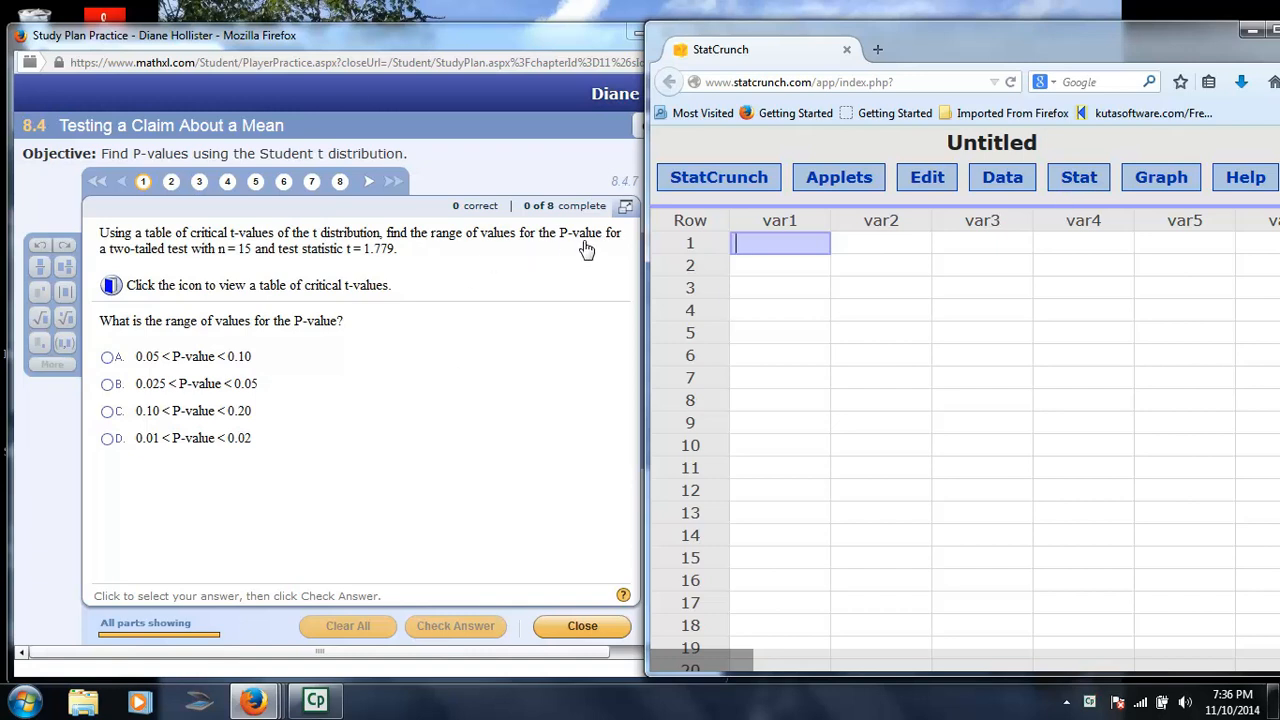
{"action": "mouse_move", "coordinate": [288, 270]}
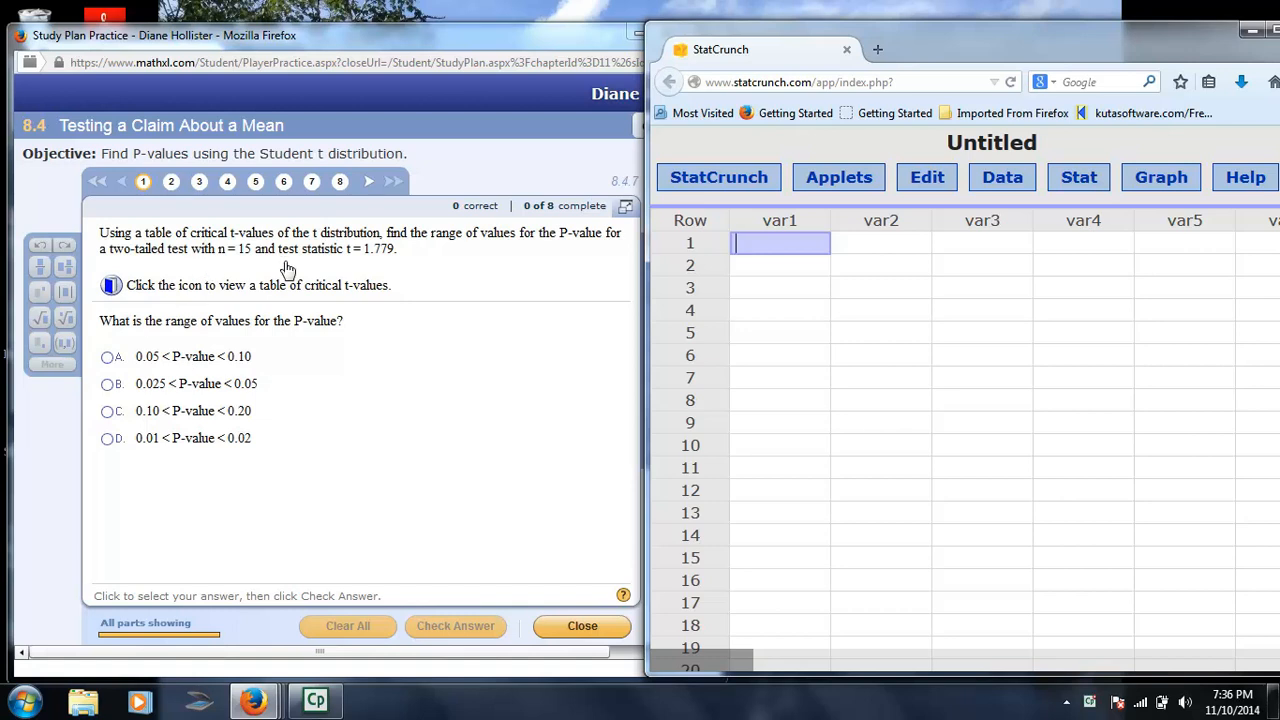
{"action": "mouse_move", "coordinate": [379, 273]}
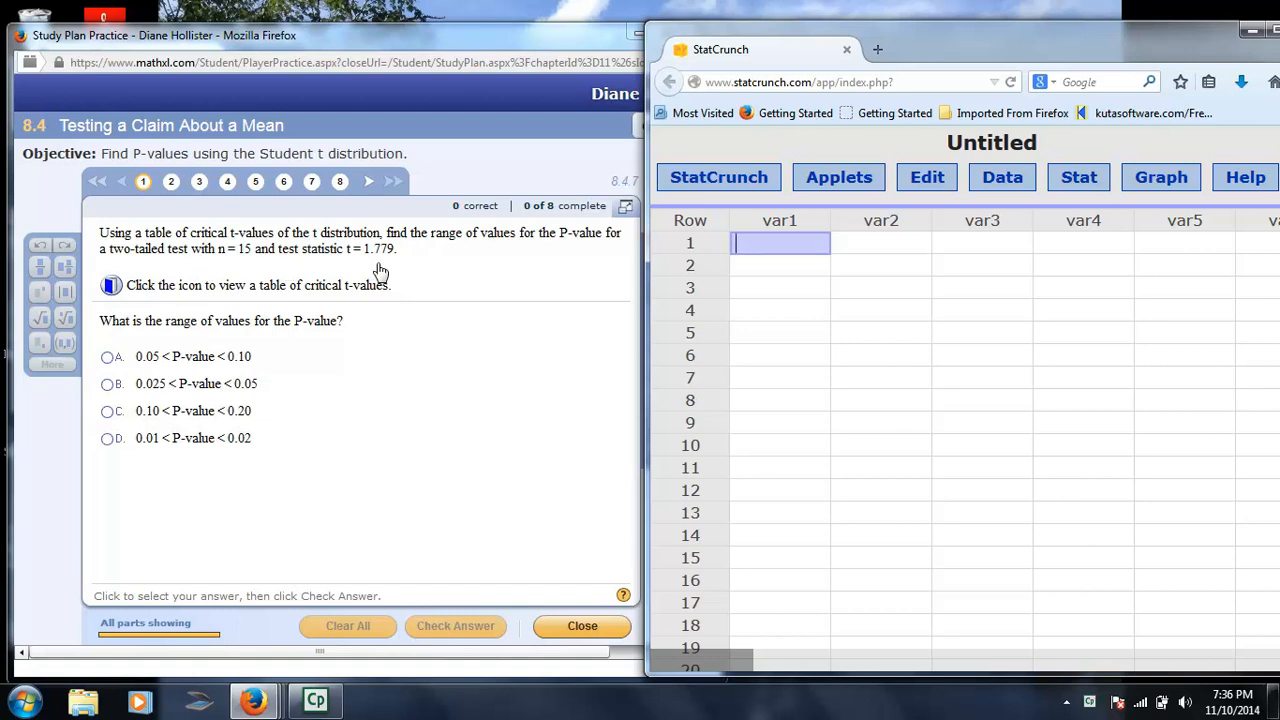
{"action": "mouse_move", "coordinate": [437, 240]}
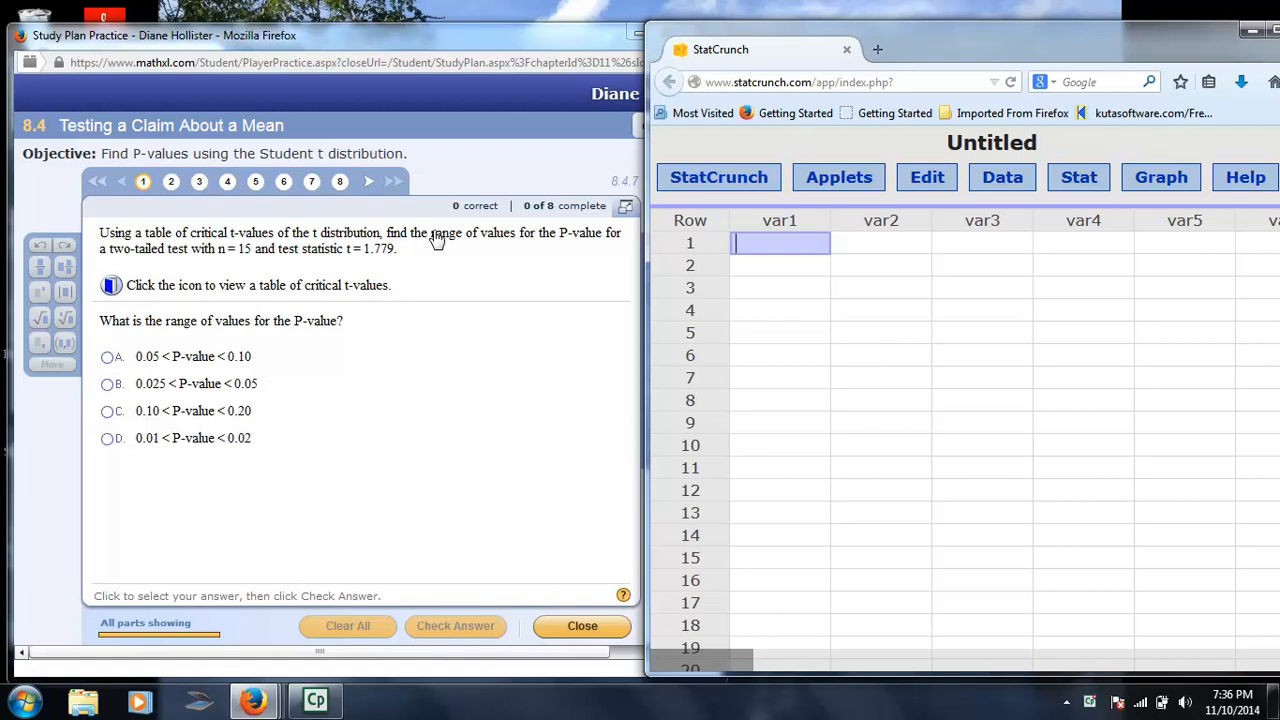
{"action": "mouse_move", "coordinate": [448, 247]}
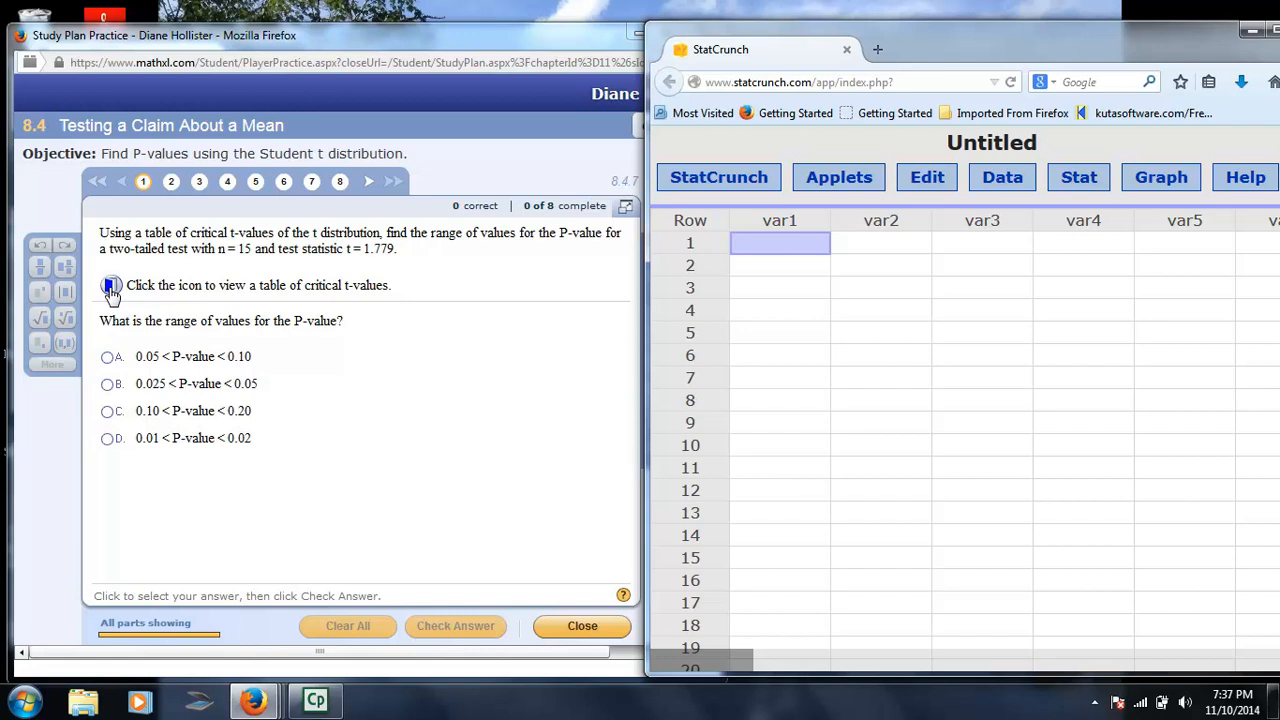
{"action": "mouse_move", "coordinate": [112, 290]}
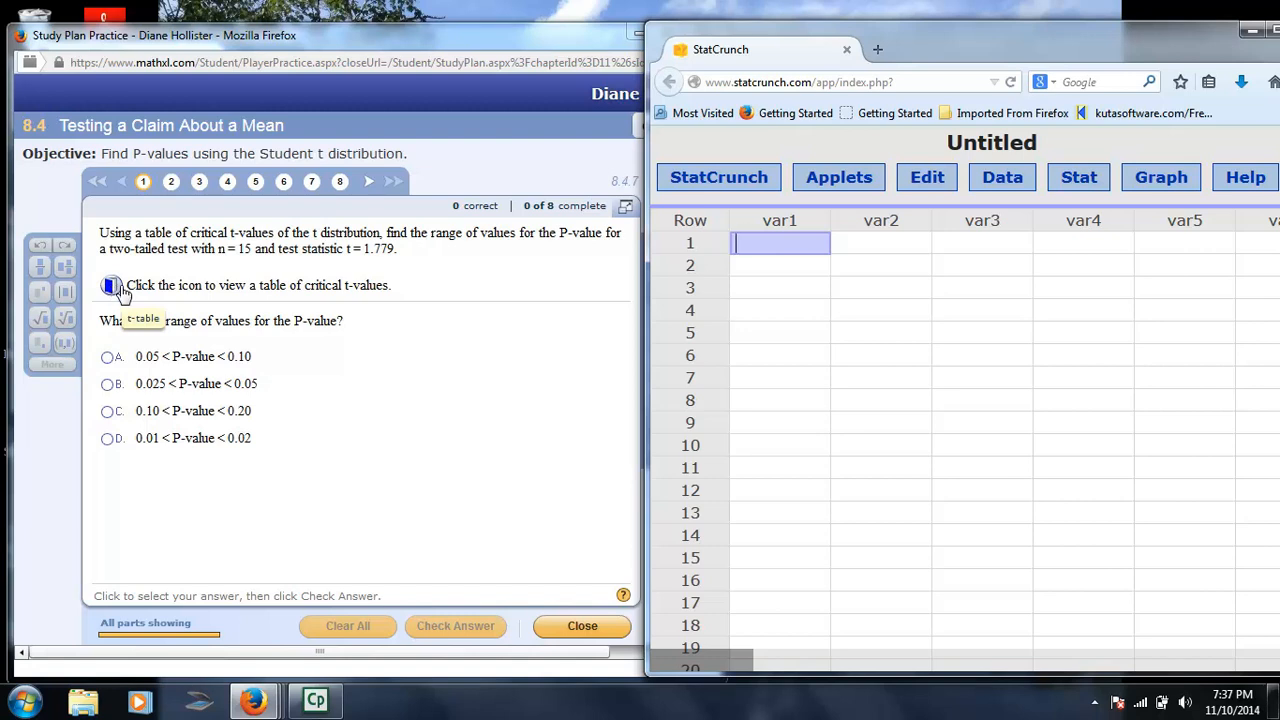
- Open the StatCrunch T calculator and set 14 degrees of freedom
{"action": "left_click", "coordinate": [1078, 177]}
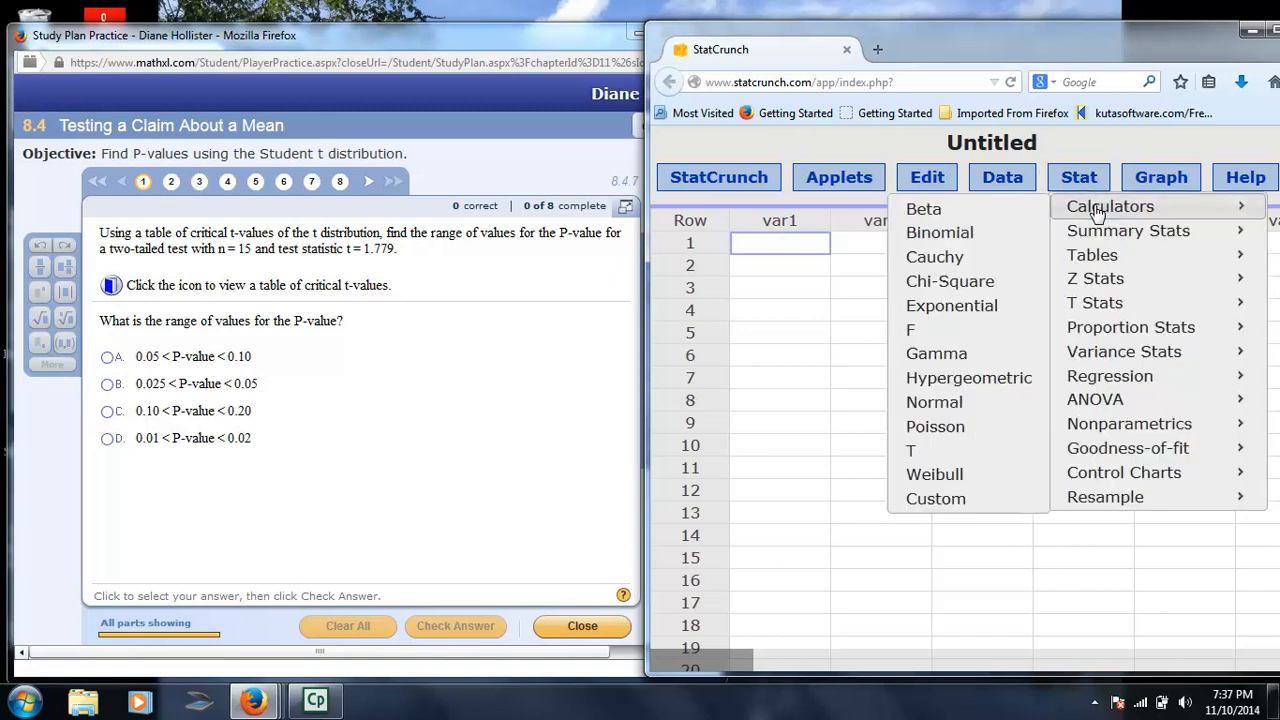
{"action": "mouse_move", "coordinate": [910, 449]}
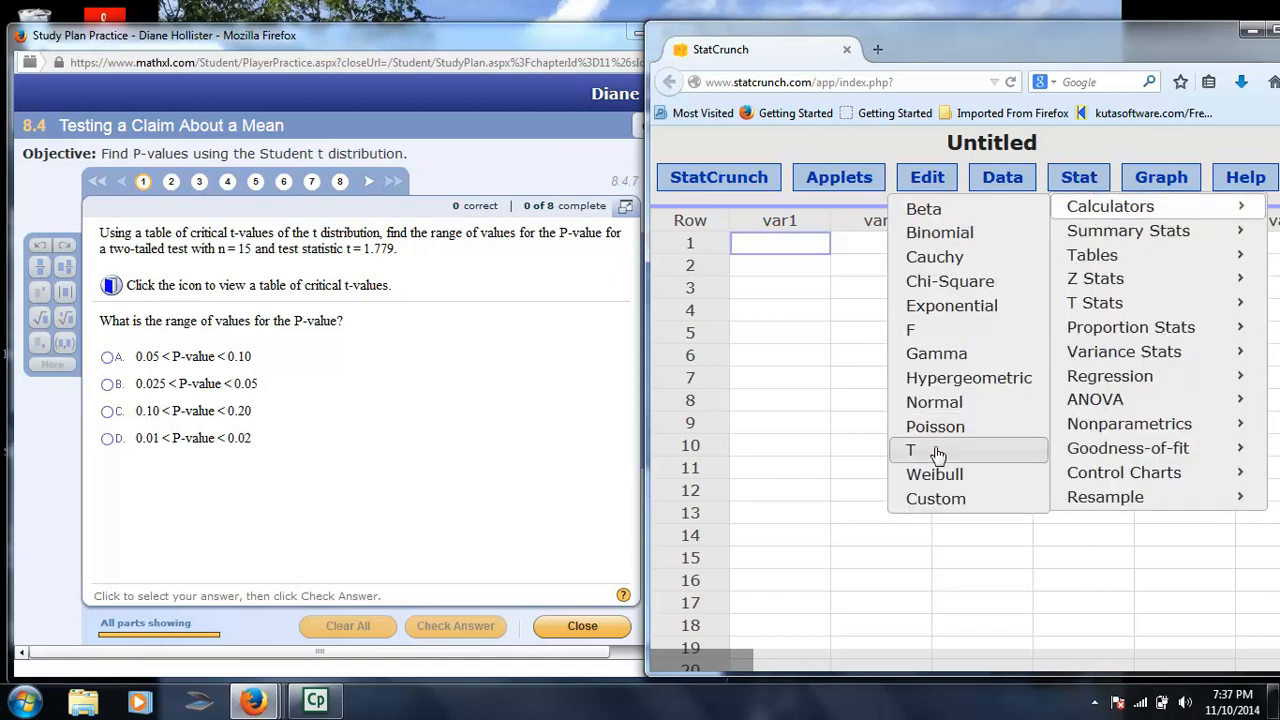
{"action": "left_click", "coordinate": [910, 449]}
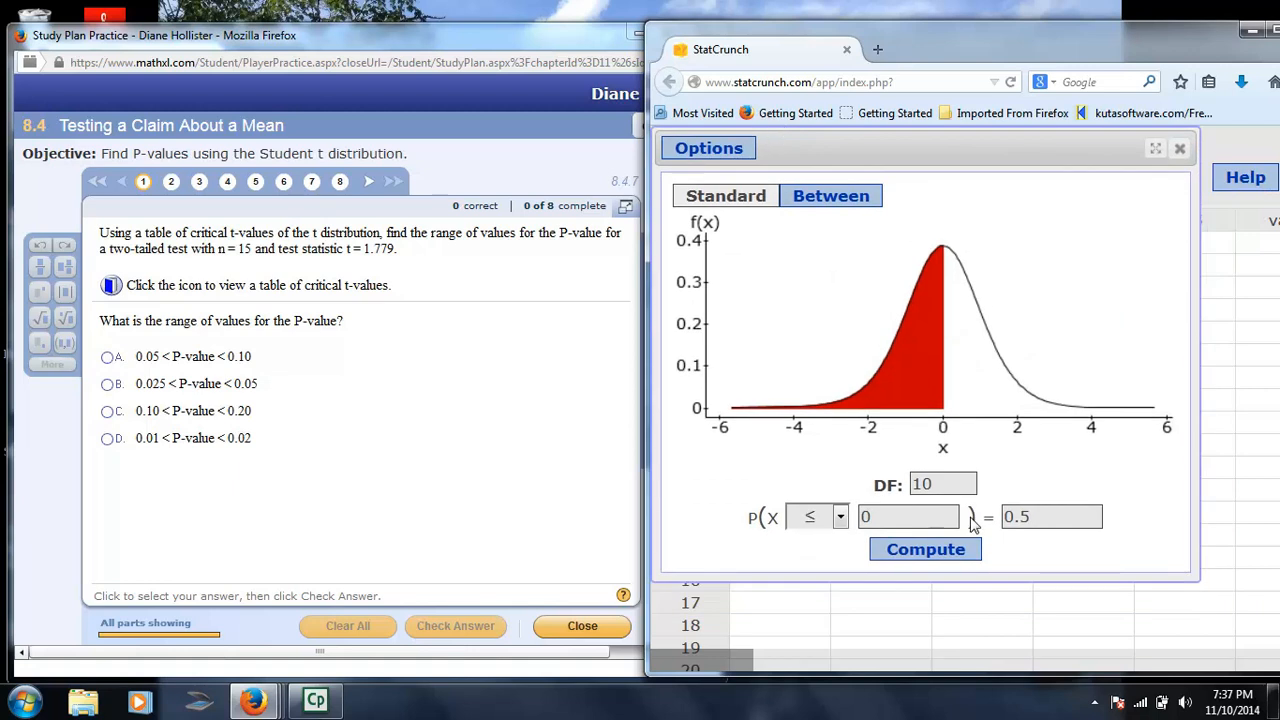
{"action": "double_click", "coordinate": [941, 484]}
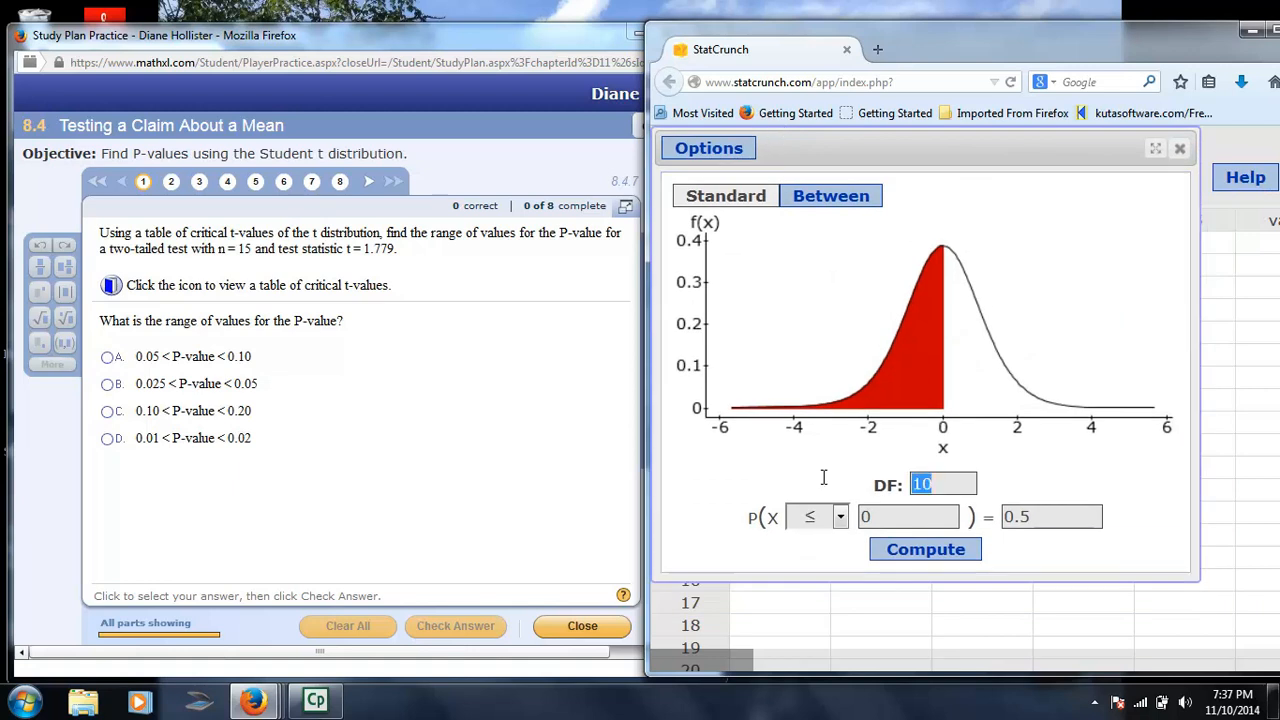
{"action": "type", "text": "14"}
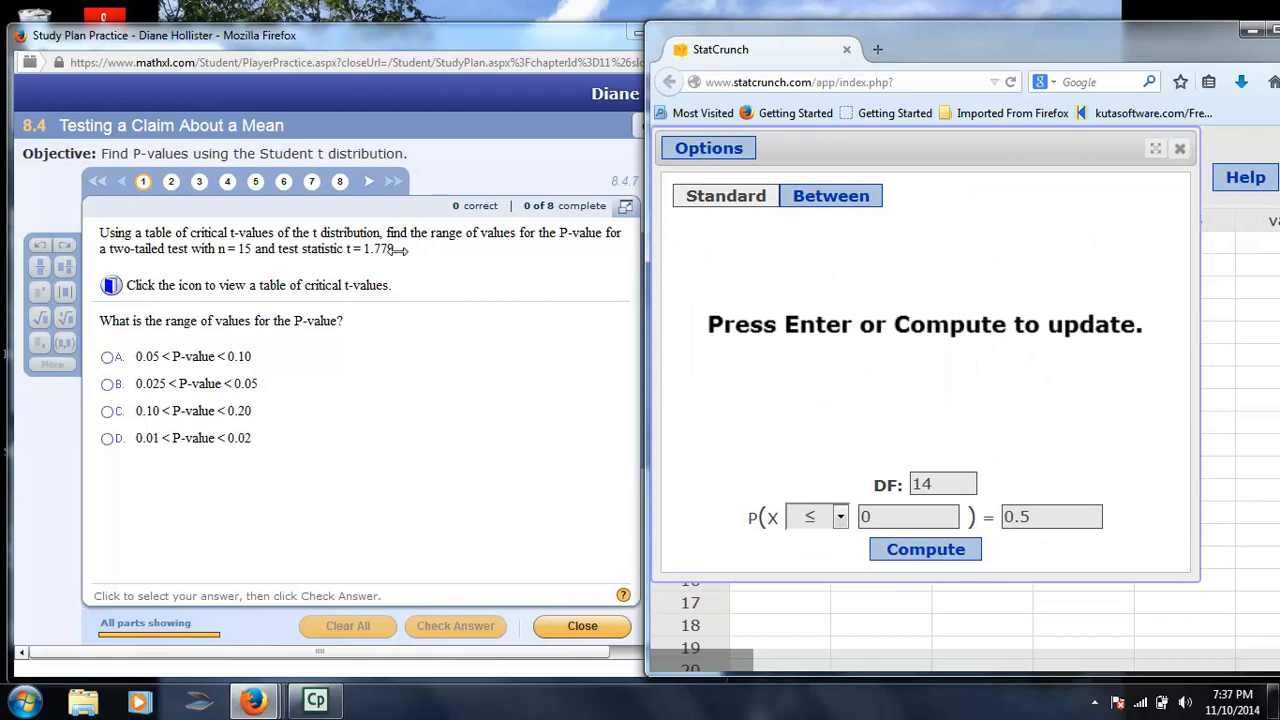
- Compute P(X ≥ 1.779), giving 0.04847587, and select the result
{"action": "left_click", "coordinate": [906, 516]}
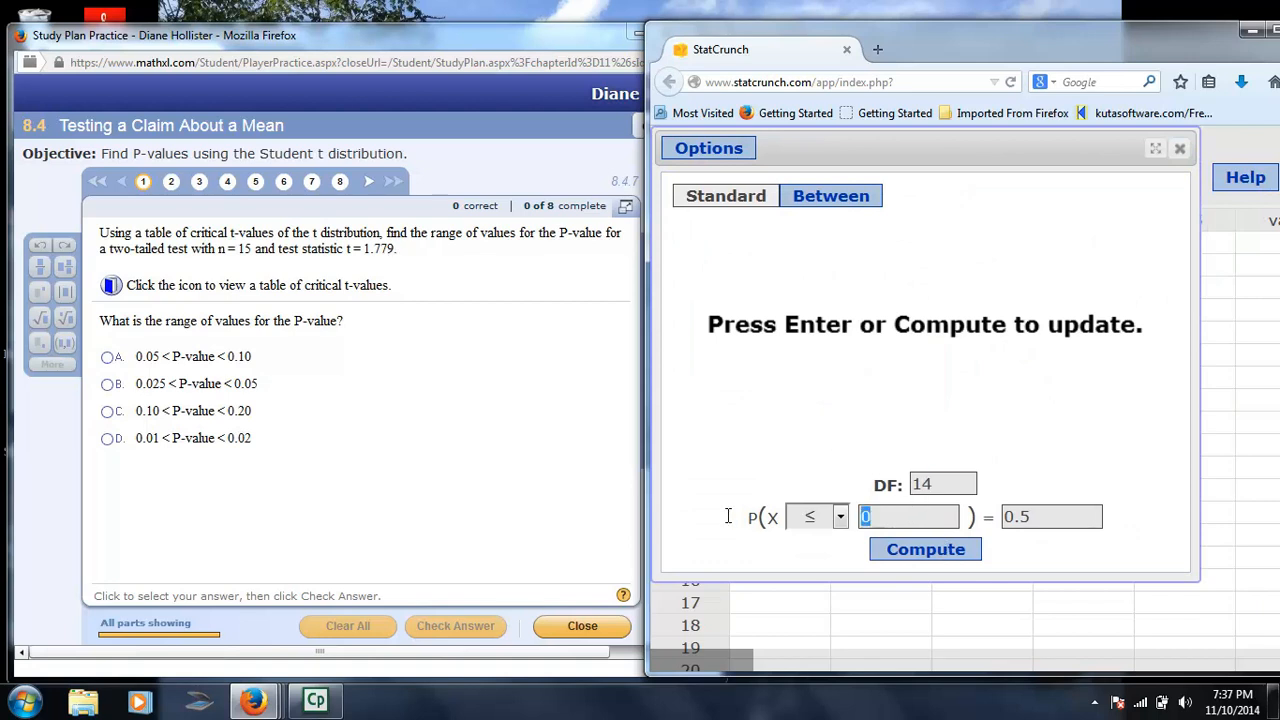
{"action": "left_click", "coordinate": [839, 516]}
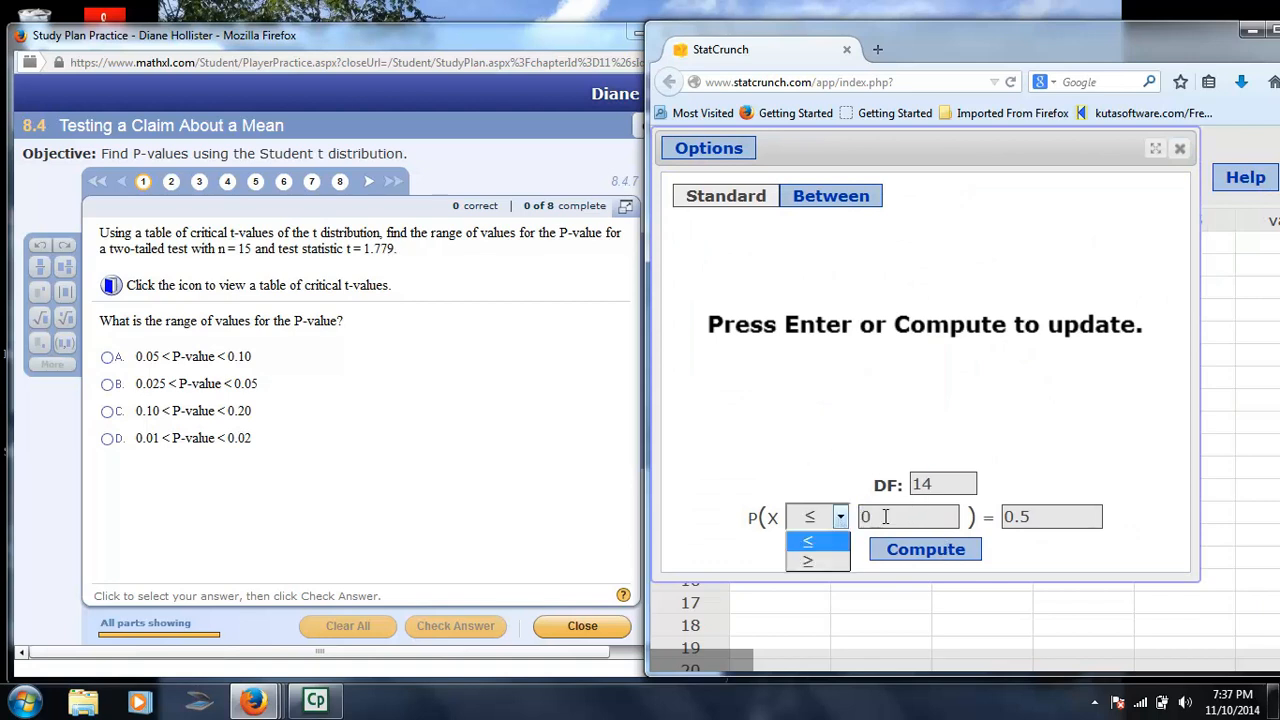
{"action": "left_click", "coordinate": [808, 560]}
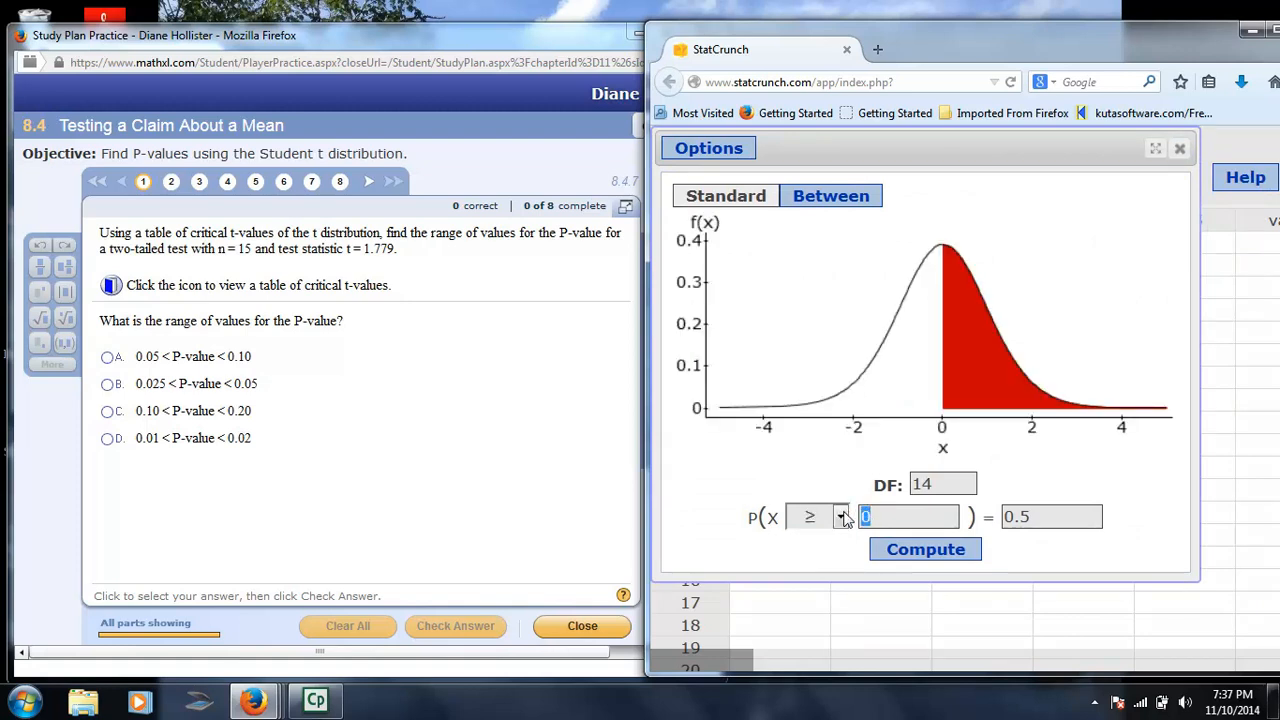
{"action": "type", "text": "1.779"}
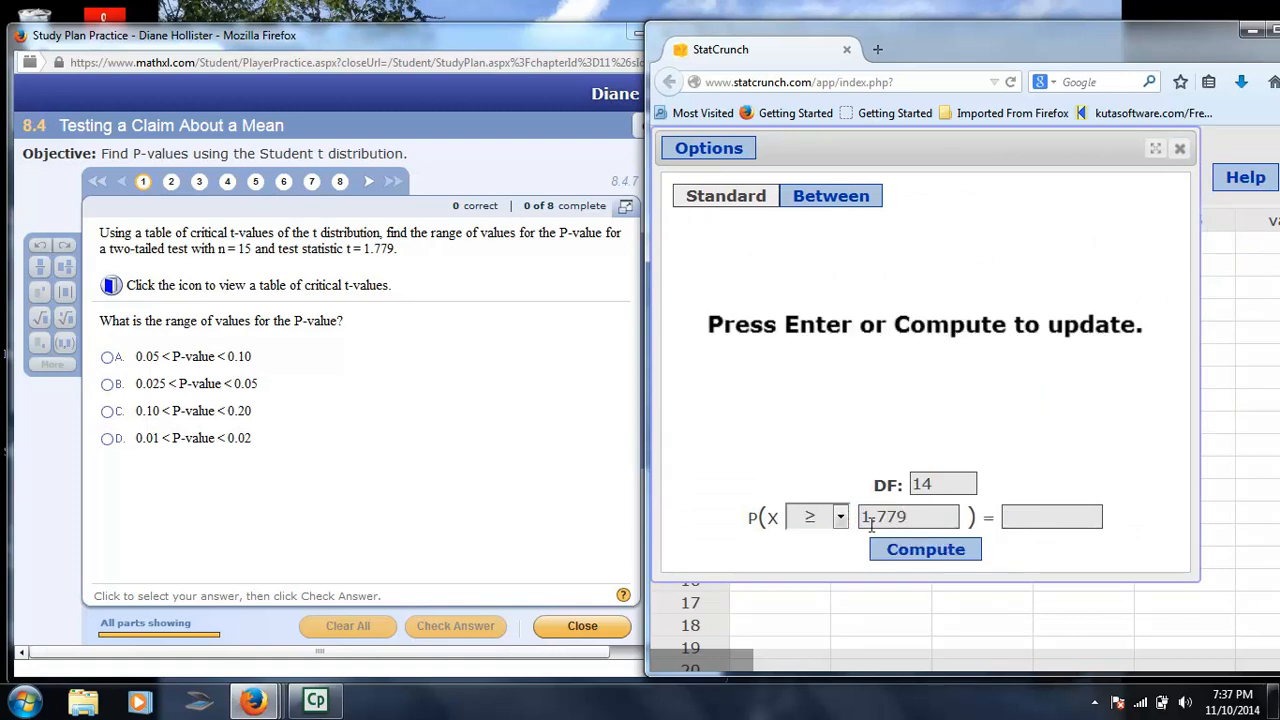
{"action": "left_click", "coordinate": [924, 549]}
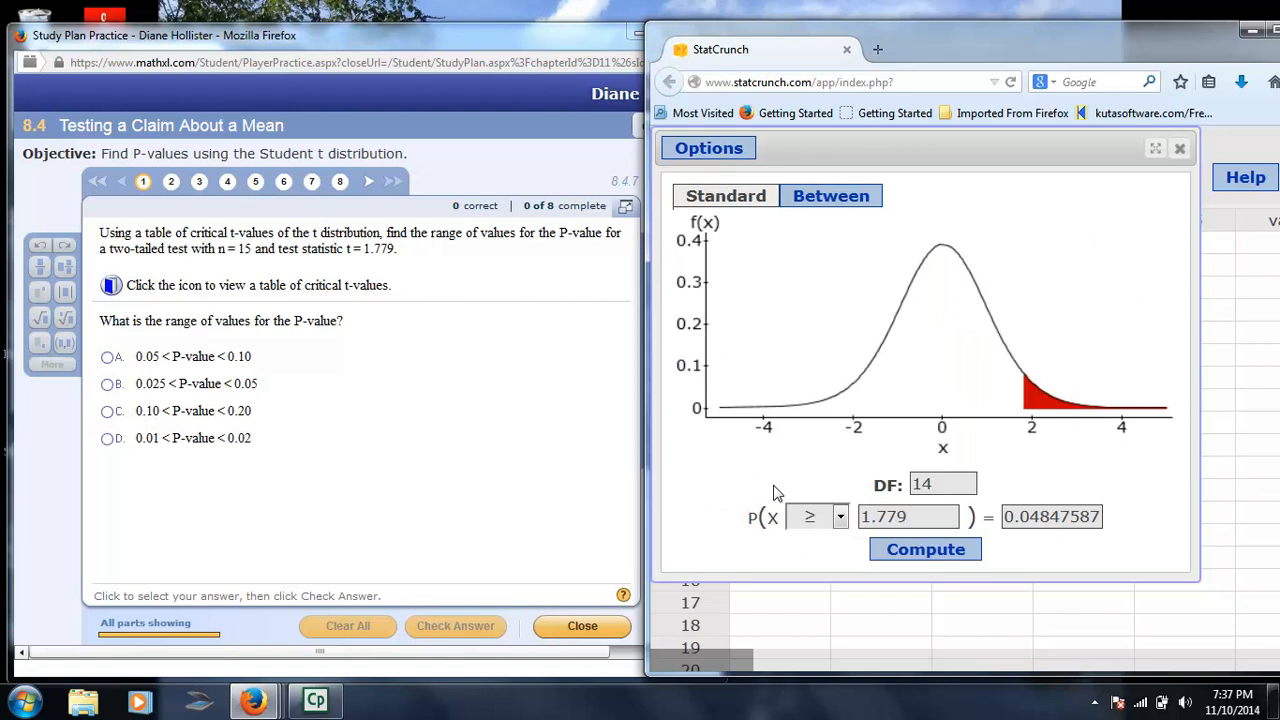
{"action": "triple_click", "coordinate": [1050, 516]}
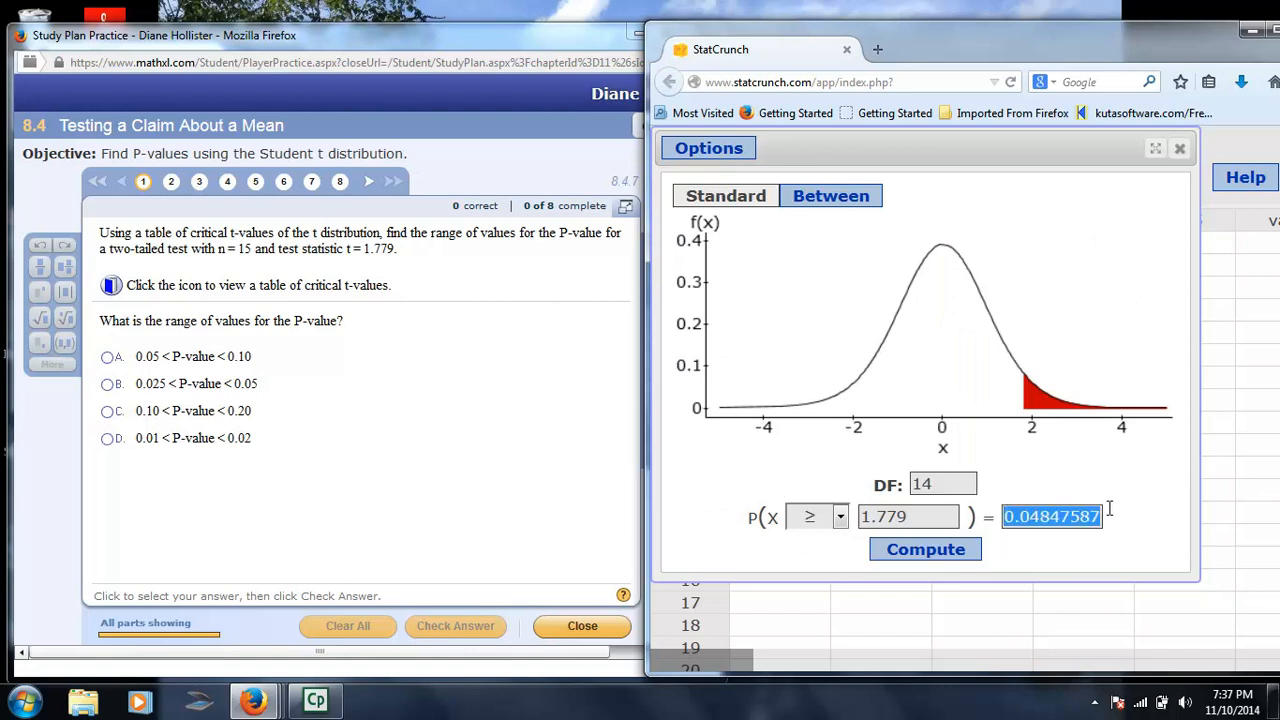
{"action": "mouse_move", "coordinate": [1145, 411]}
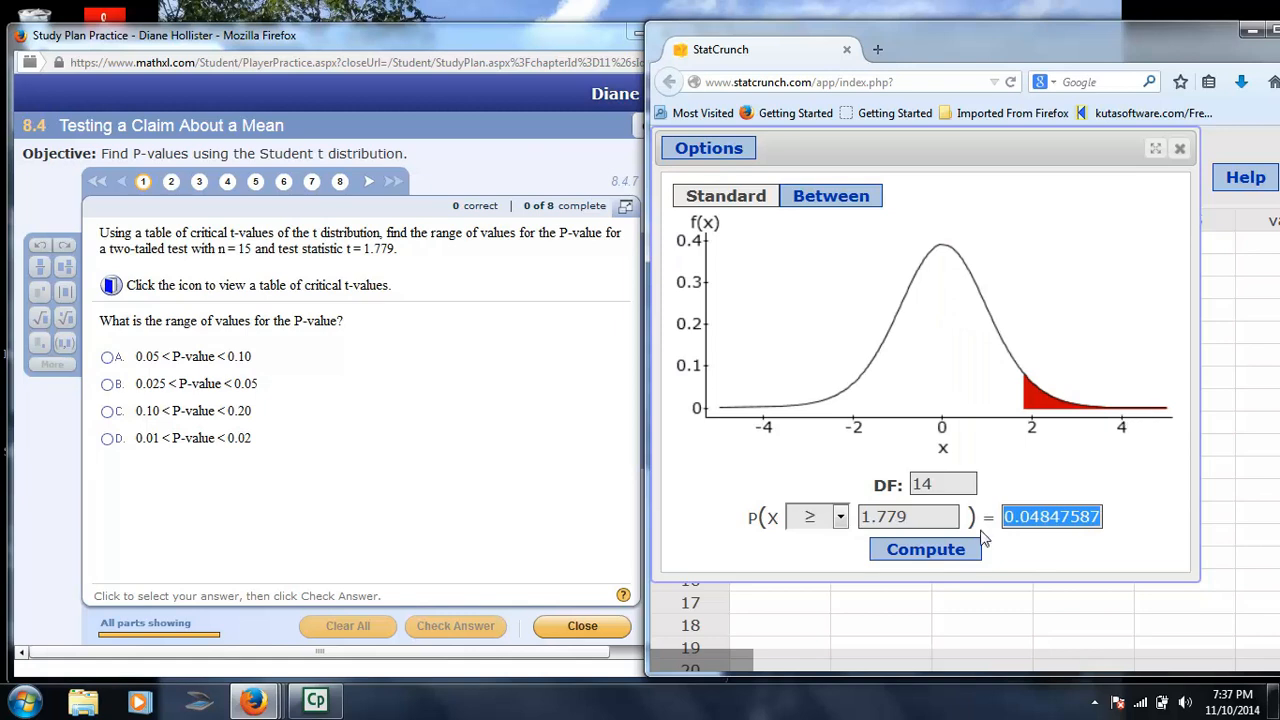
{"action": "mouse_move", "coordinate": [1088, 433]}
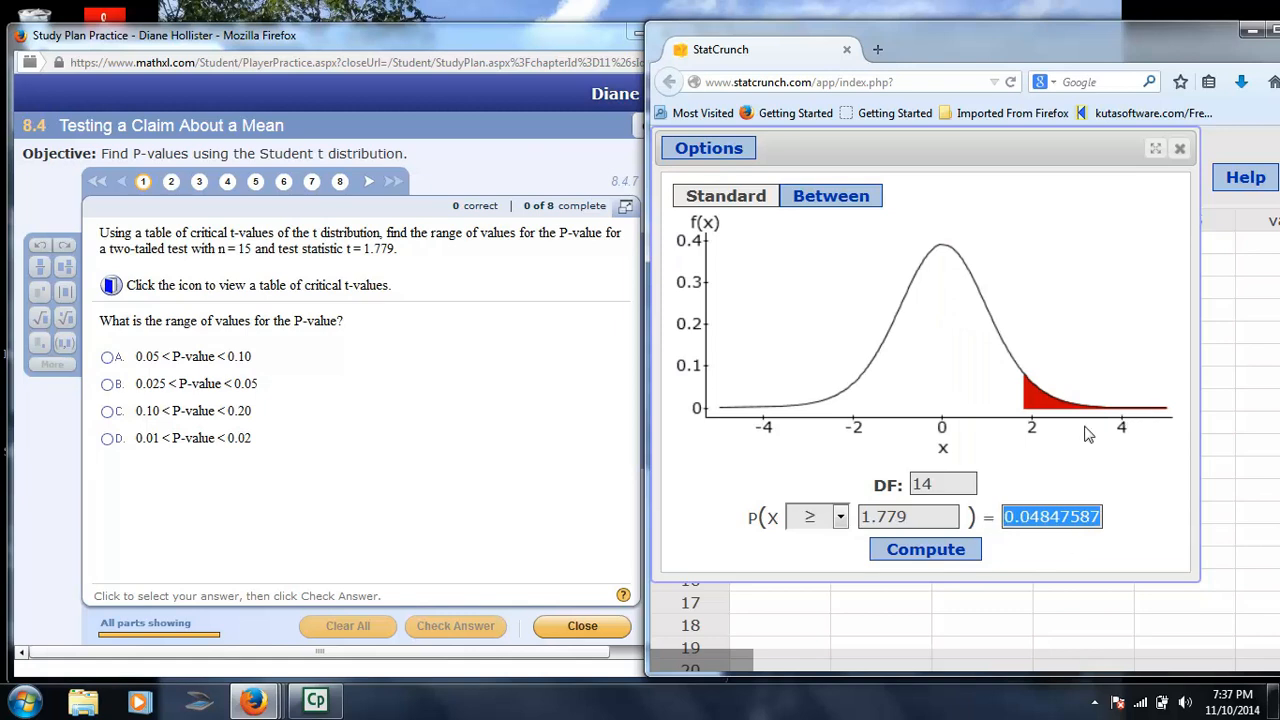
{"action": "mouse_move", "coordinate": [240, 295]}
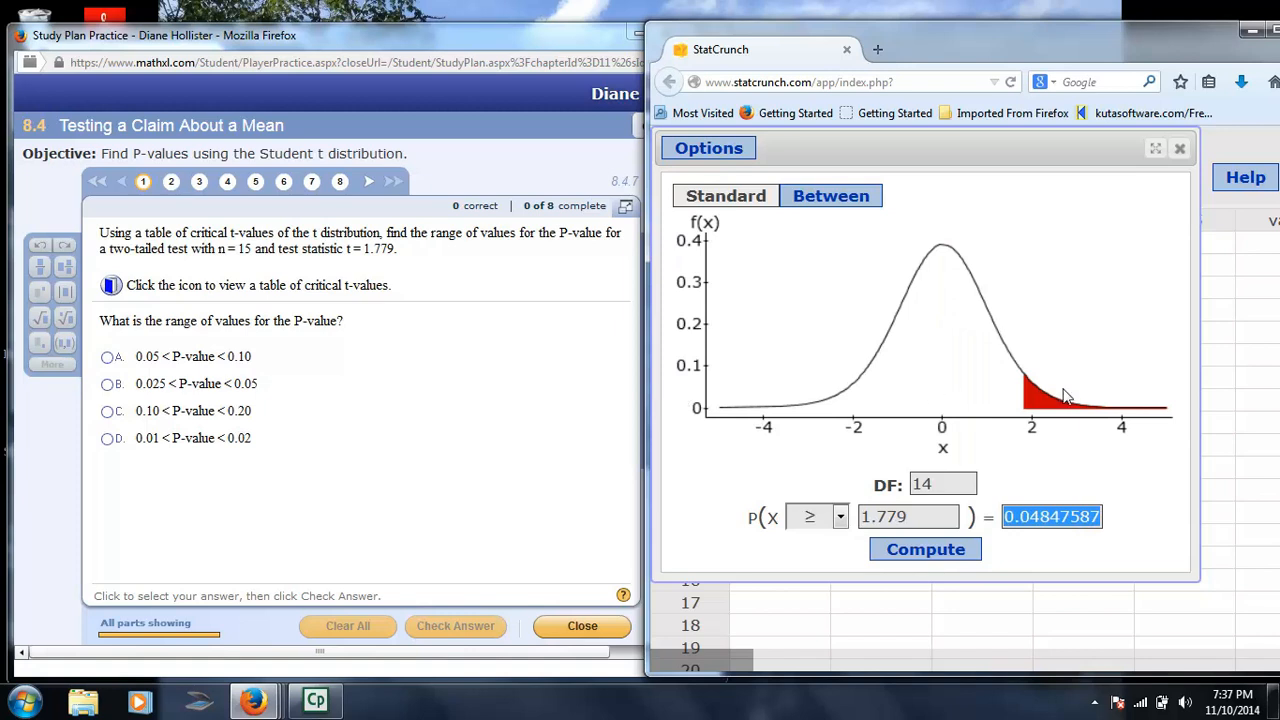
{"action": "mouse_move", "coordinate": [407, 357]}
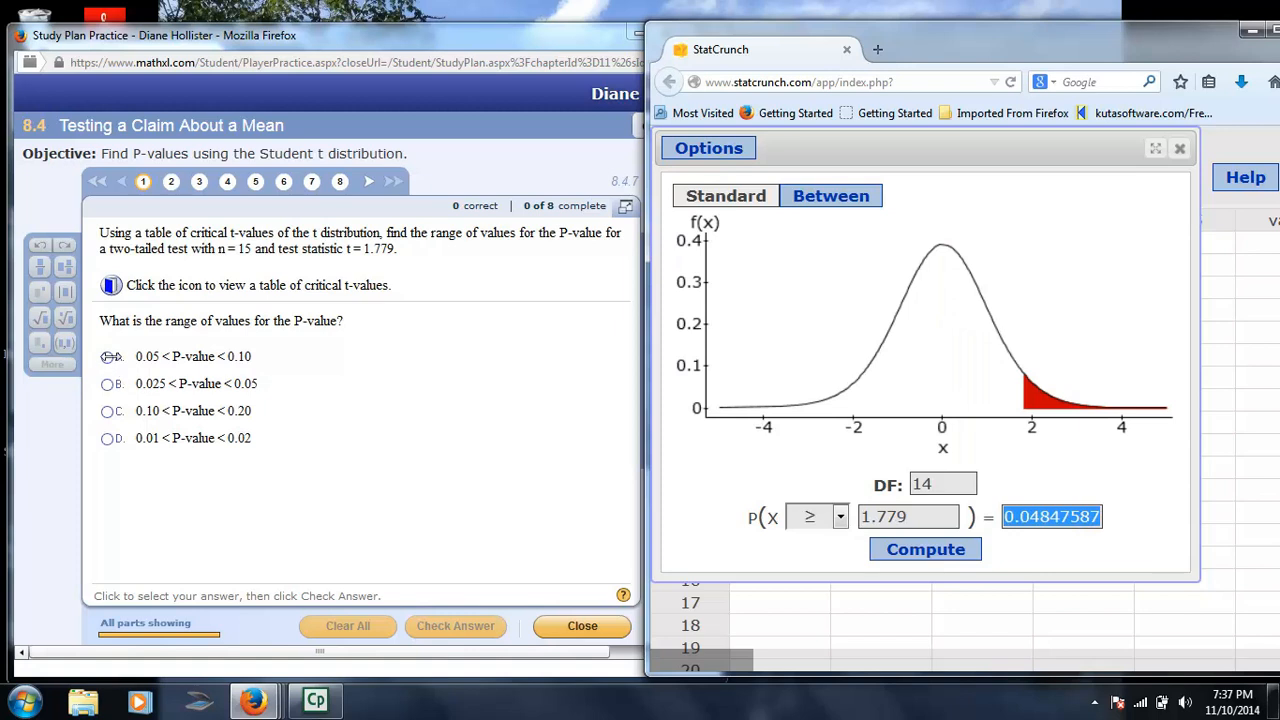
- Submit 0.05 < P-value < 0.10 and dismiss the Good job message
{"action": "left_click", "coordinate": [455, 625]}
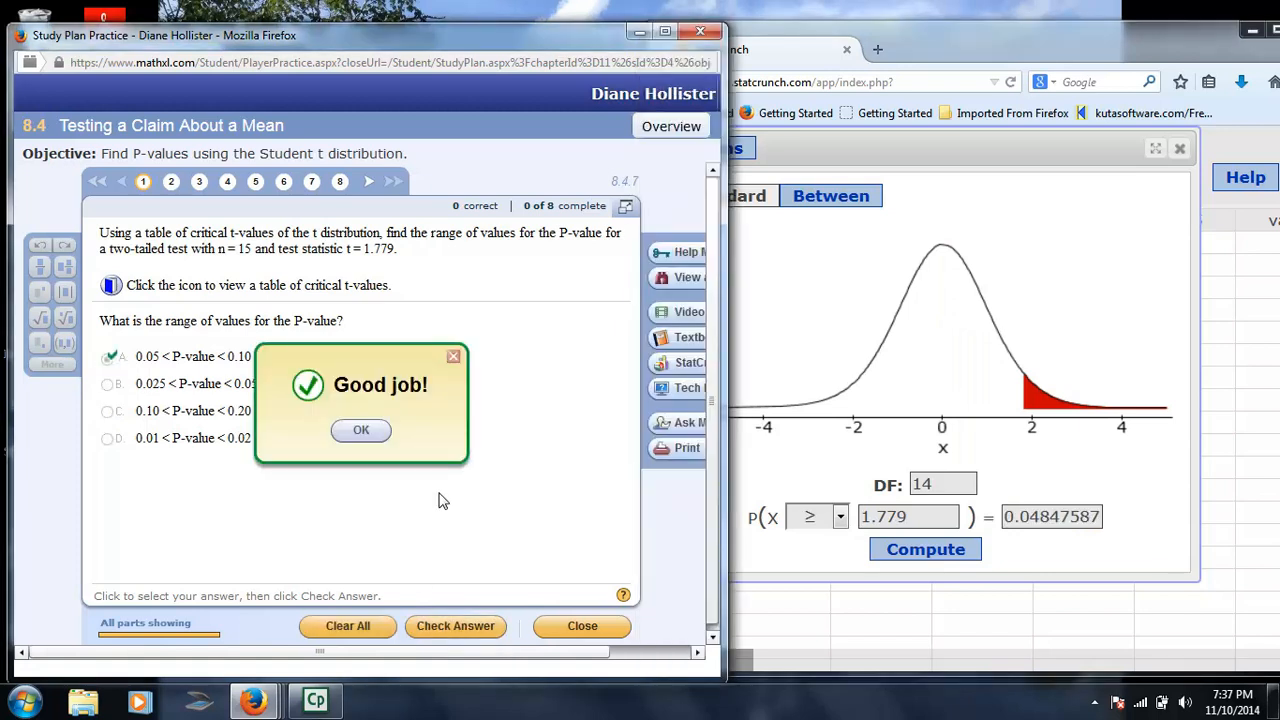
{"action": "left_click", "coordinate": [360, 430]}
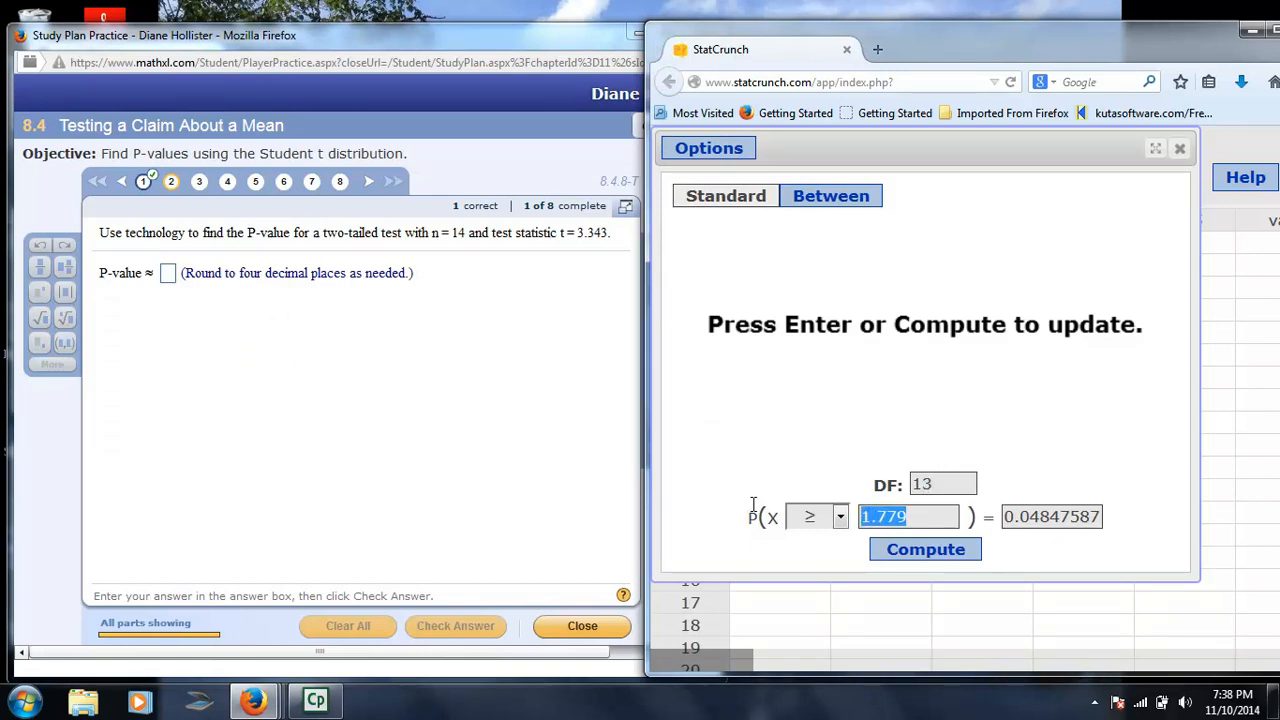
- Compute P(X ≥ 3.343) at 13 df, giving 0.00264573
{"action": "type", "text": "3.343"}
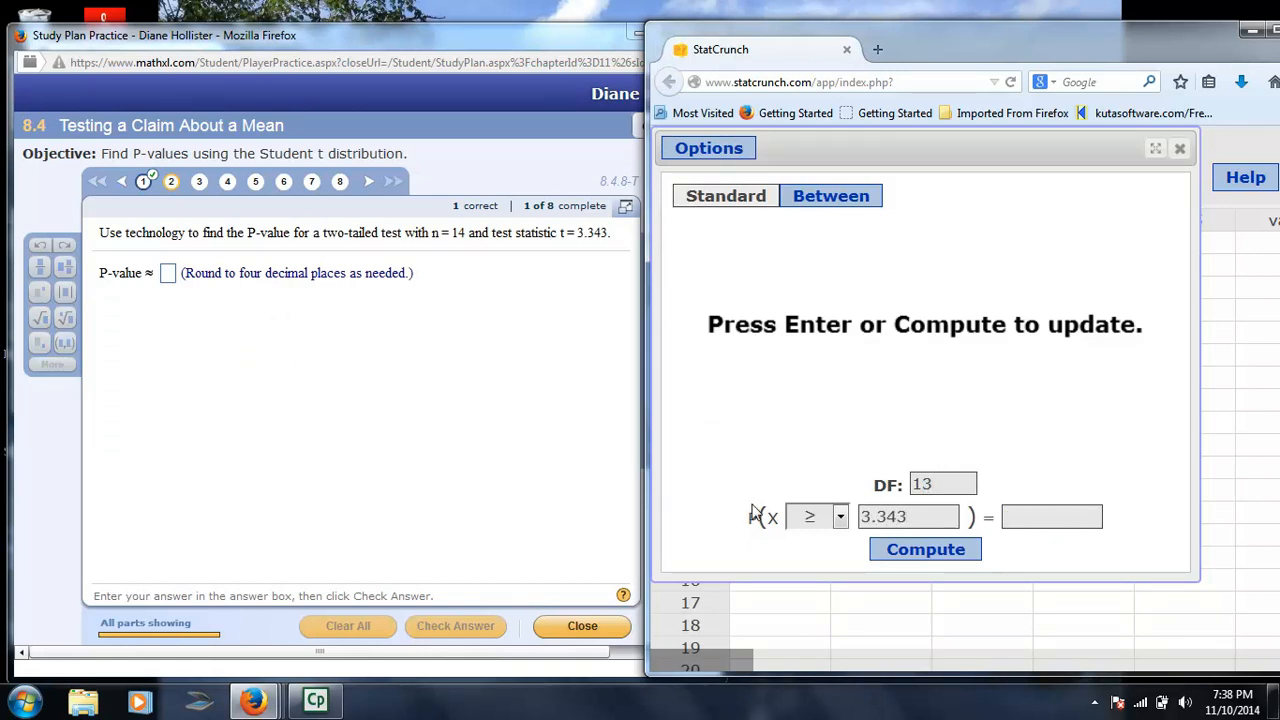
{"action": "left_click", "coordinate": [924, 549]}
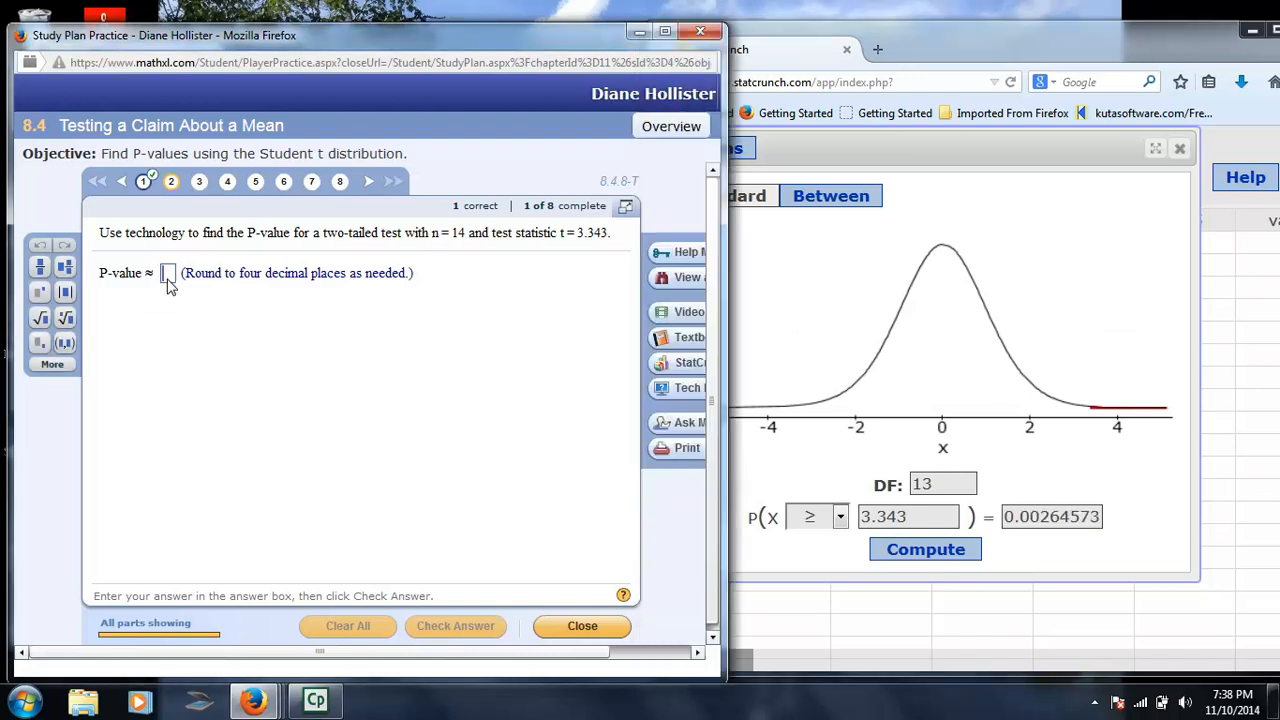
- Enter .005 as the question 2 P-value and check the answer
{"action": "type", "text": ".005"}
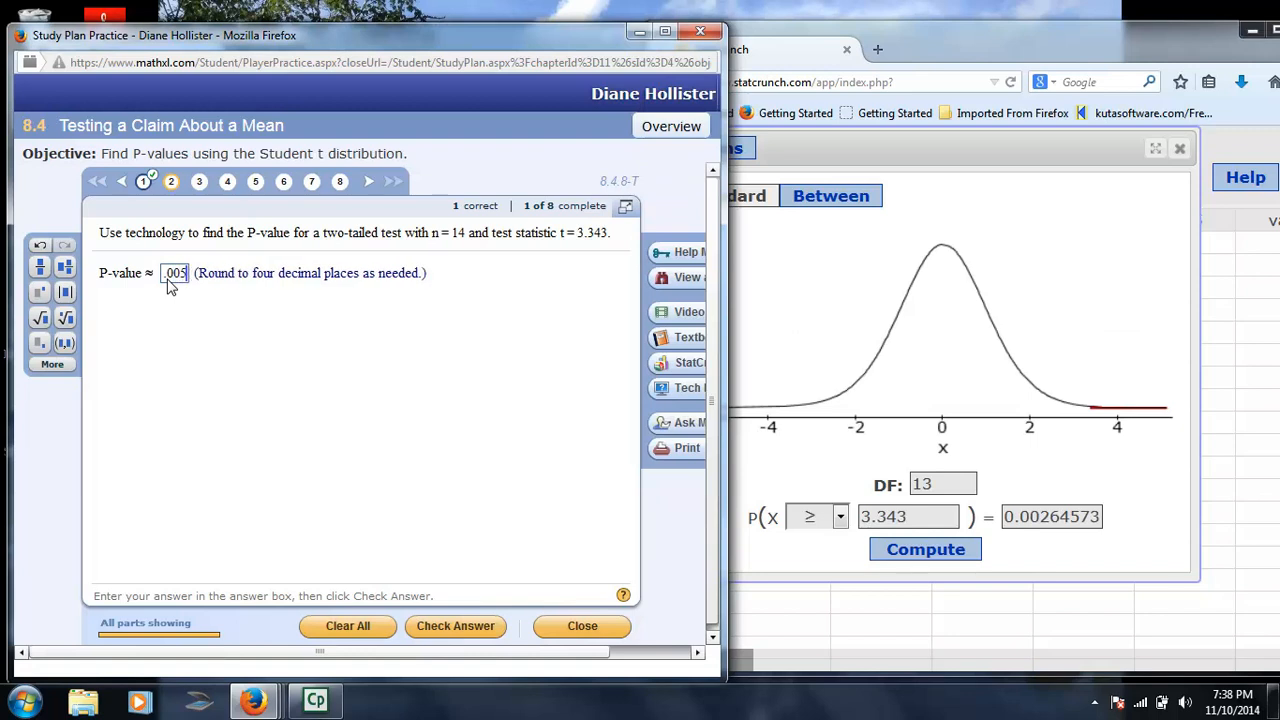
{"action": "left_click", "coordinate": [455, 625]}
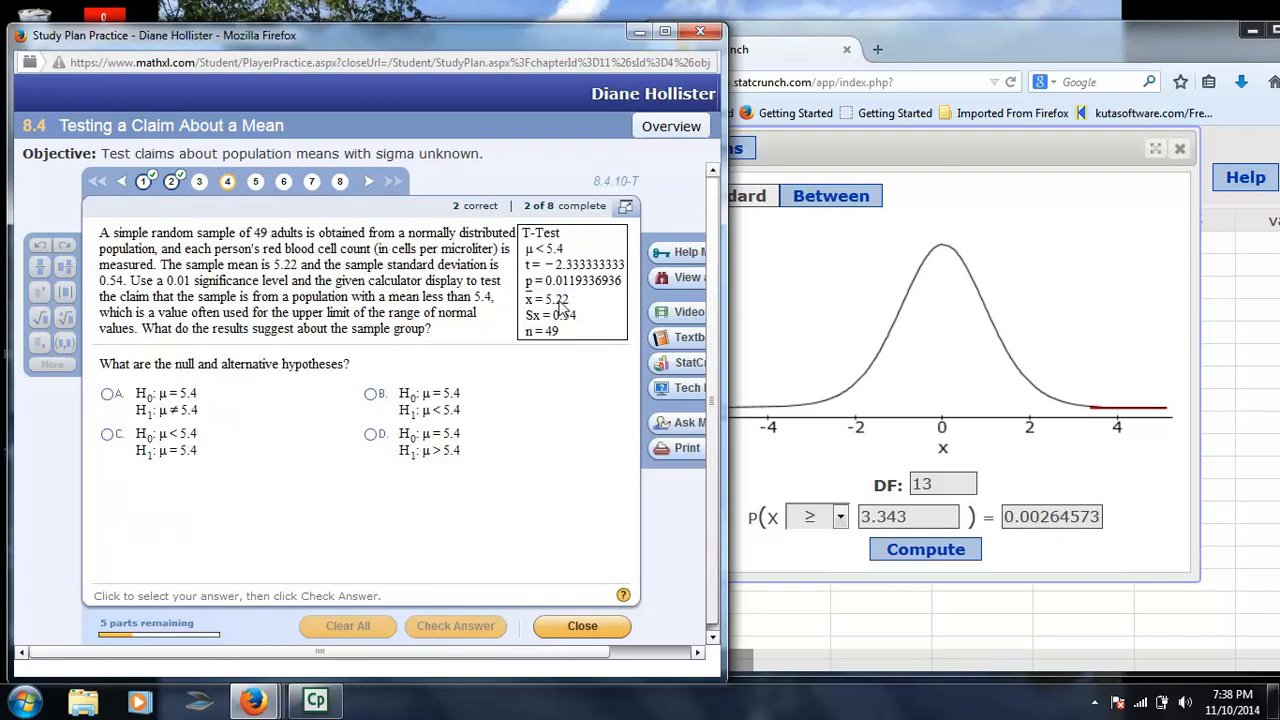
{"action": "mouse_move", "coordinate": [540, 290]}
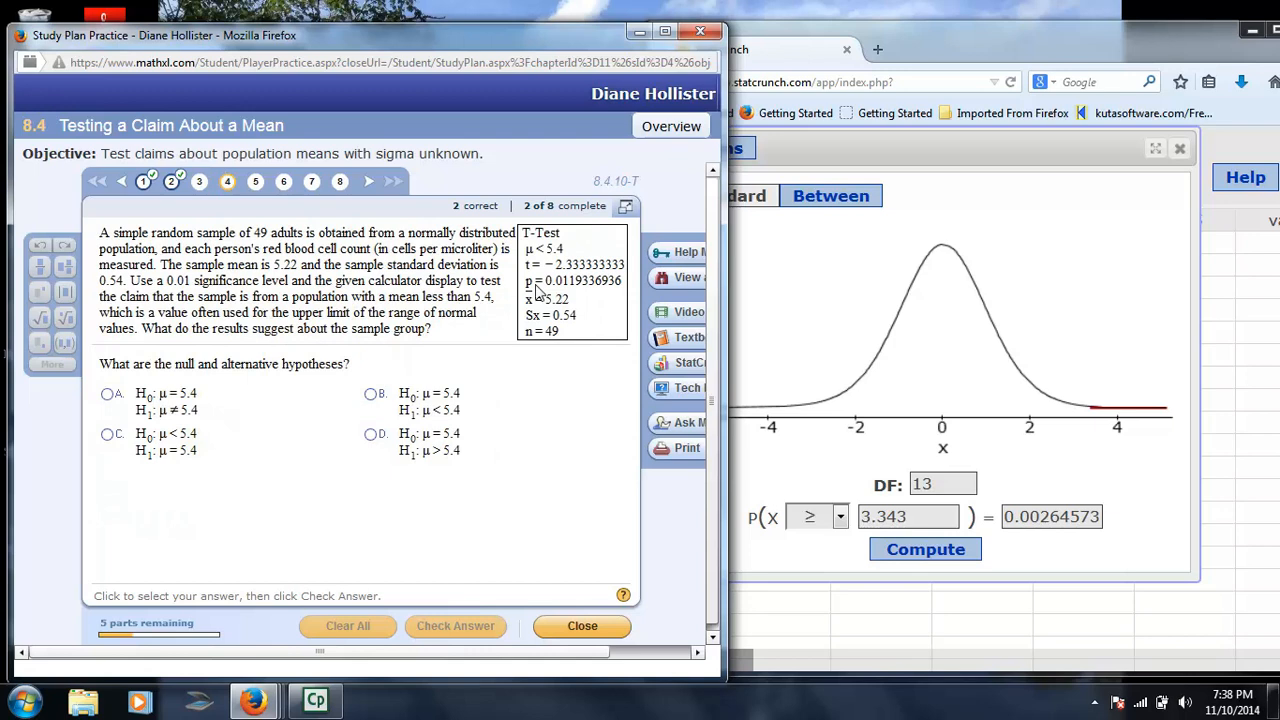
{"action": "mouse_move", "coordinate": [500, 278]}
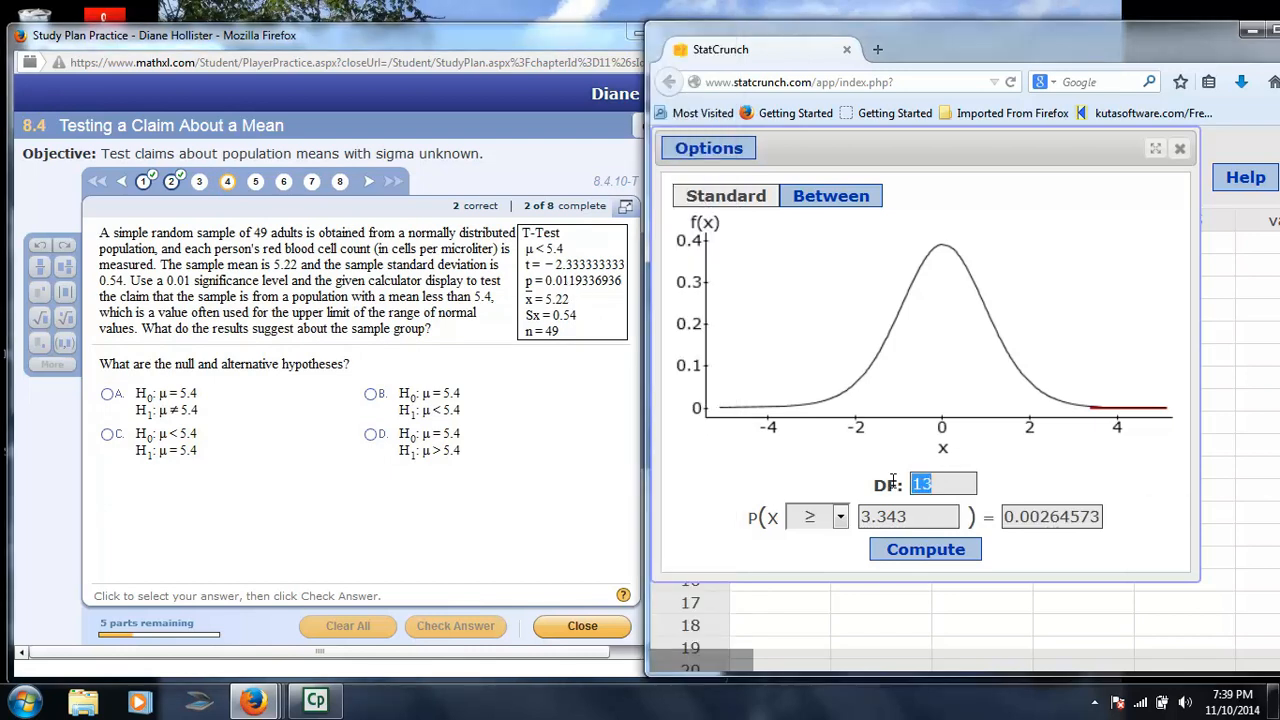
- Set DF to 48 with a lower-tail inequality, dismissing the missing-value warning
{"action": "type", "text": "48"}
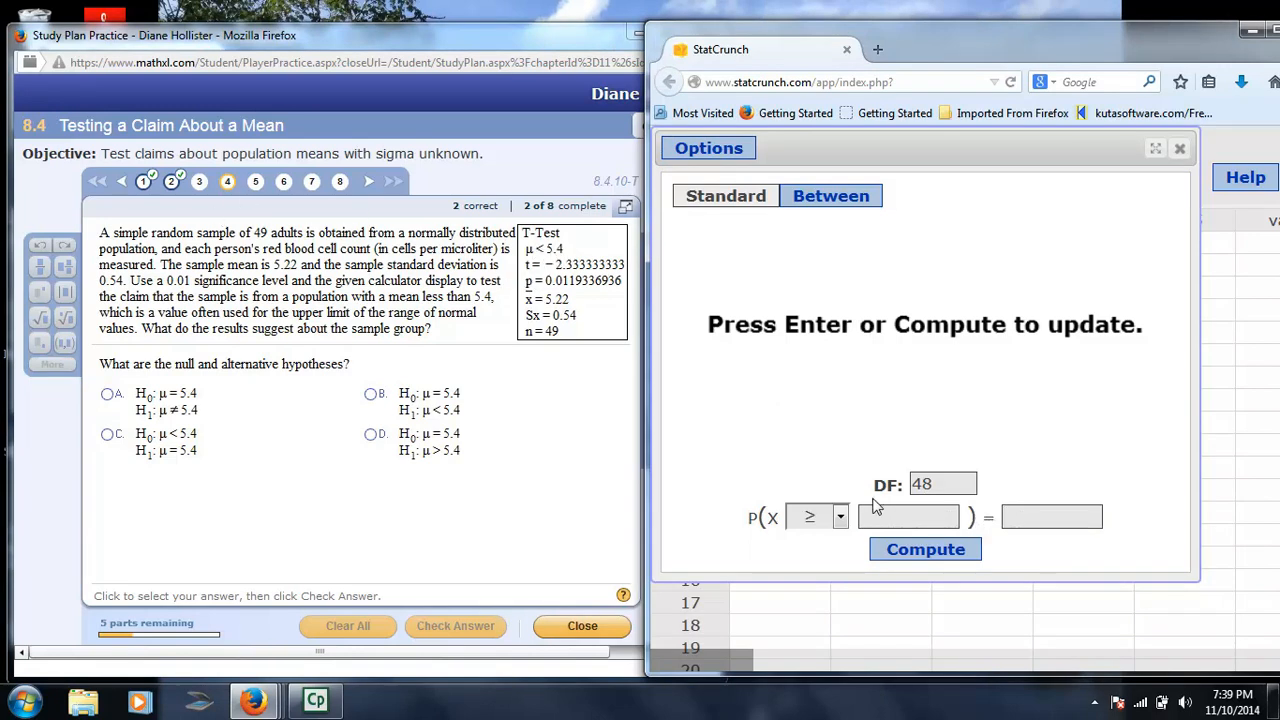
{"action": "left_click", "coordinate": [923, 549]}
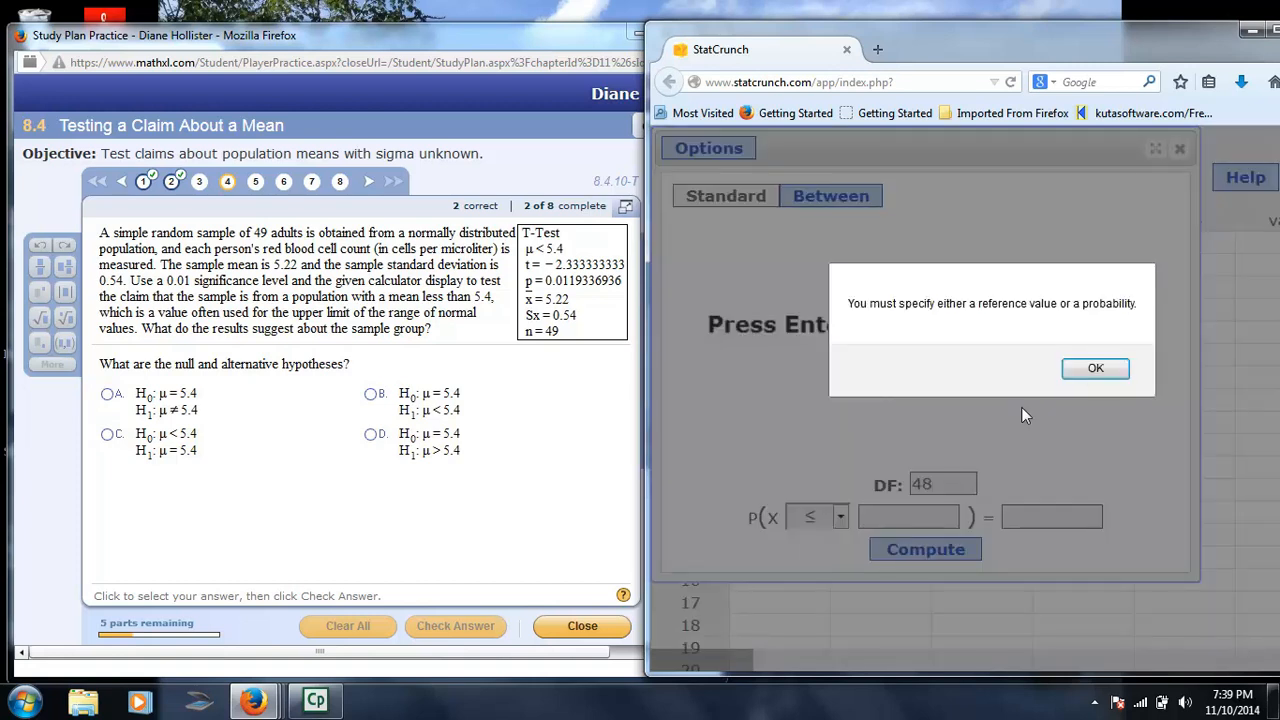
{"action": "left_click", "coordinate": [1095, 368]}
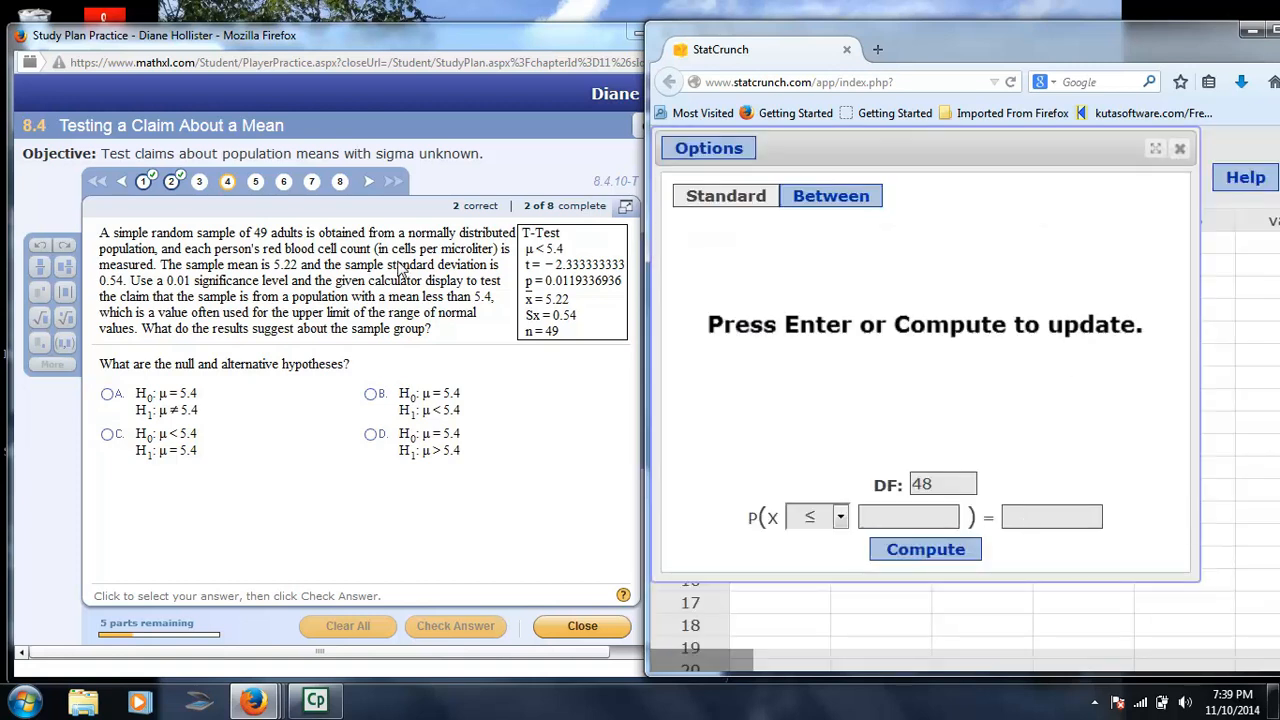
{"action": "left_click", "coordinate": [1050, 517]}
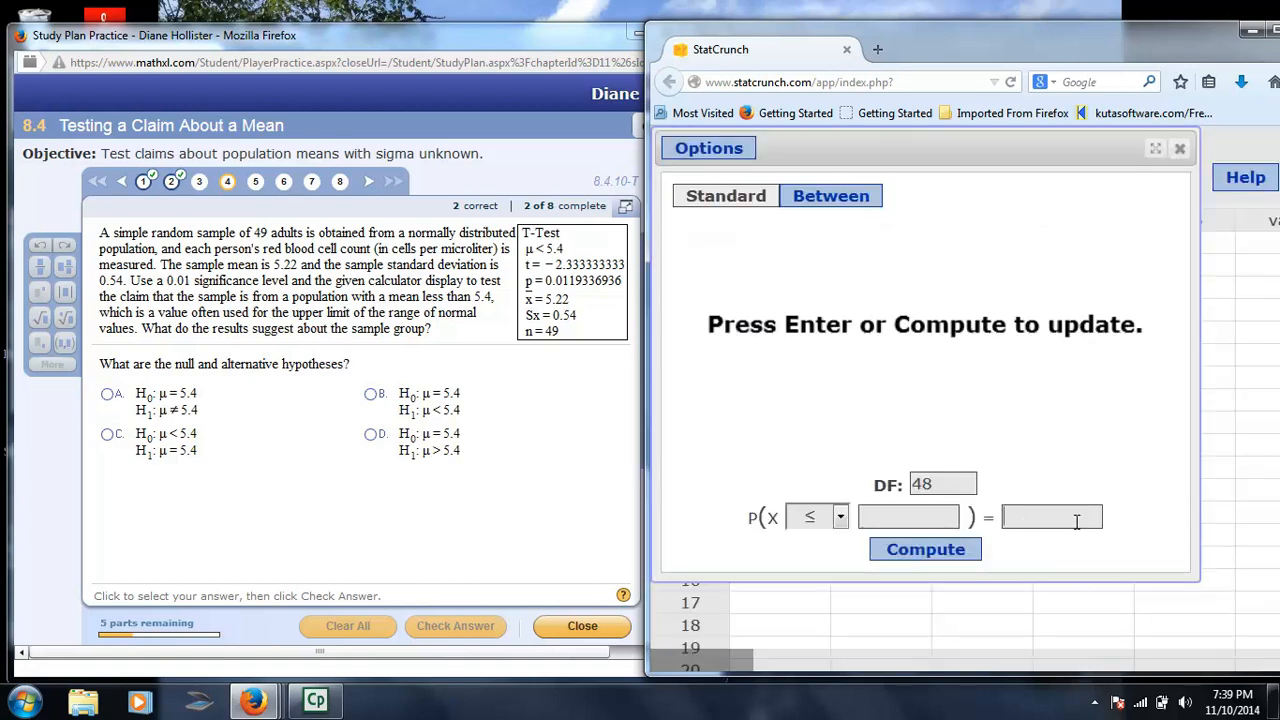
{"action": "left_click", "coordinate": [924, 549]}
{"action": "type", "text": "33"}
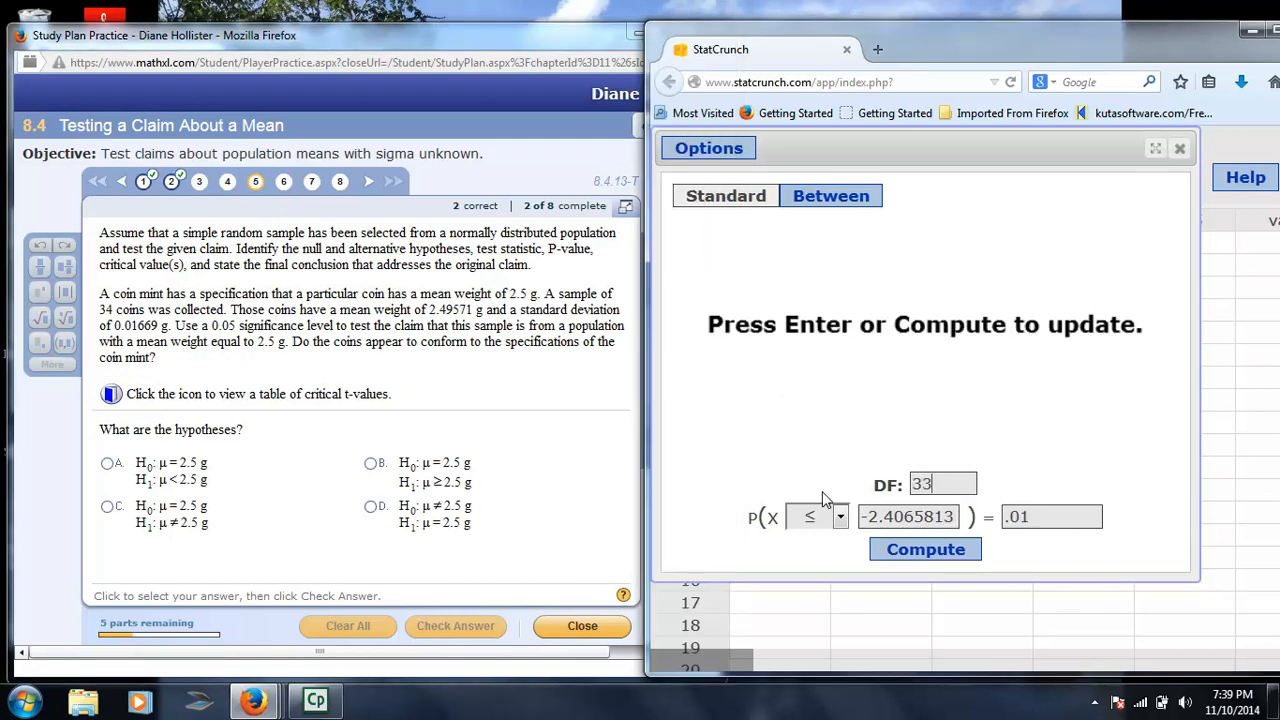
- Compute the 33-df critical value for upper-tail probability .025, giving 2.0345153
{"action": "triple_click", "coordinate": [907, 516]}
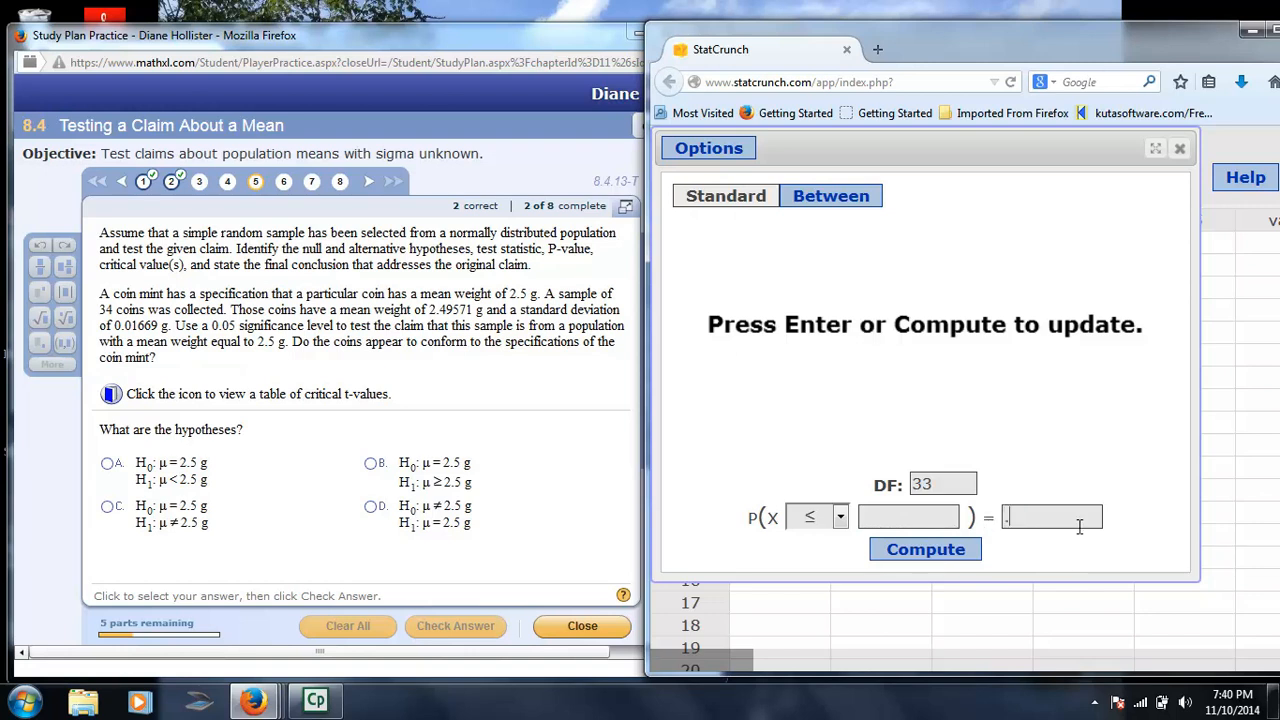
{"action": "left_click", "coordinate": [924, 549]}
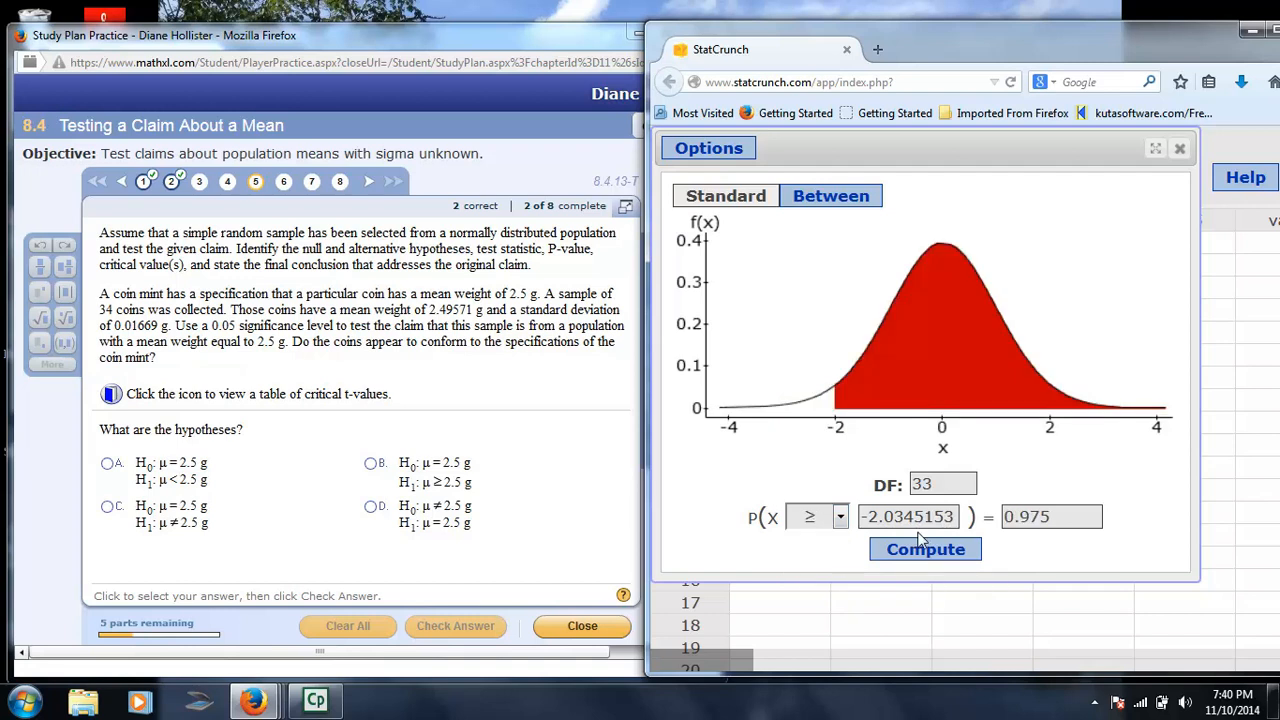
{"action": "left_click", "coordinate": [1051, 516]}
{"action": "type", "text": ".025"}
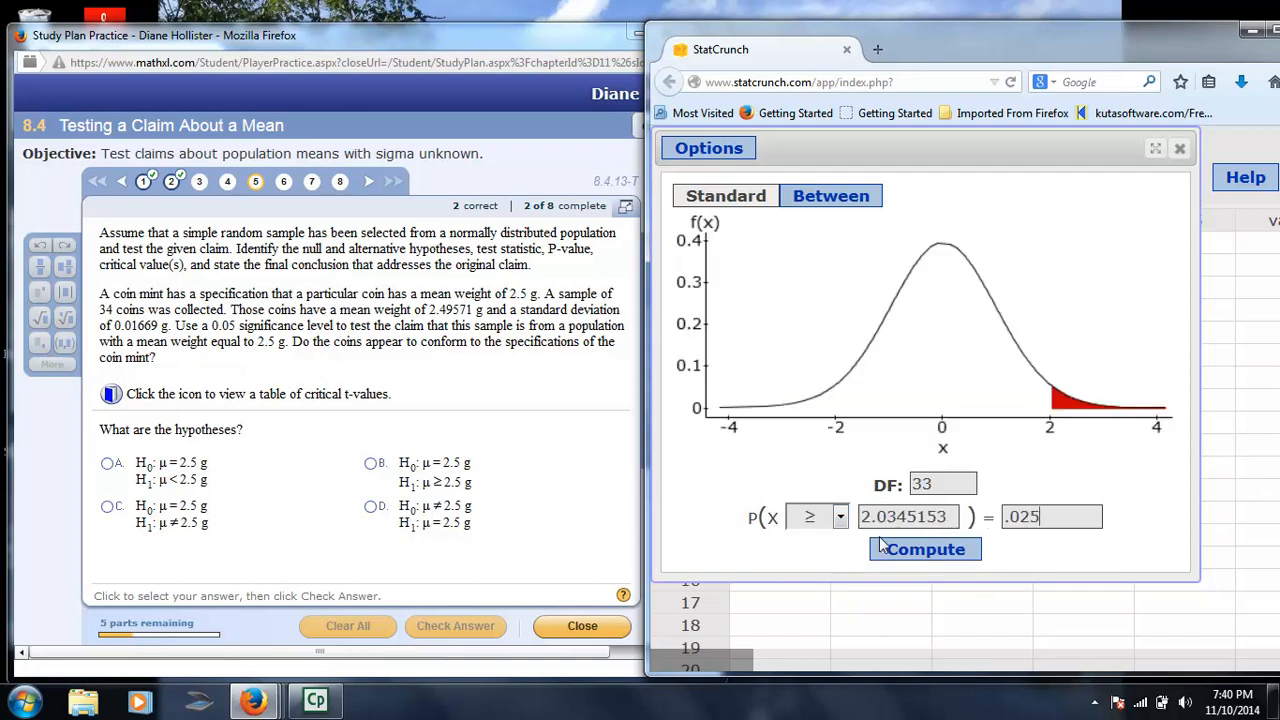
{"action": "mouse_move", "coordinate": [868, 550]}
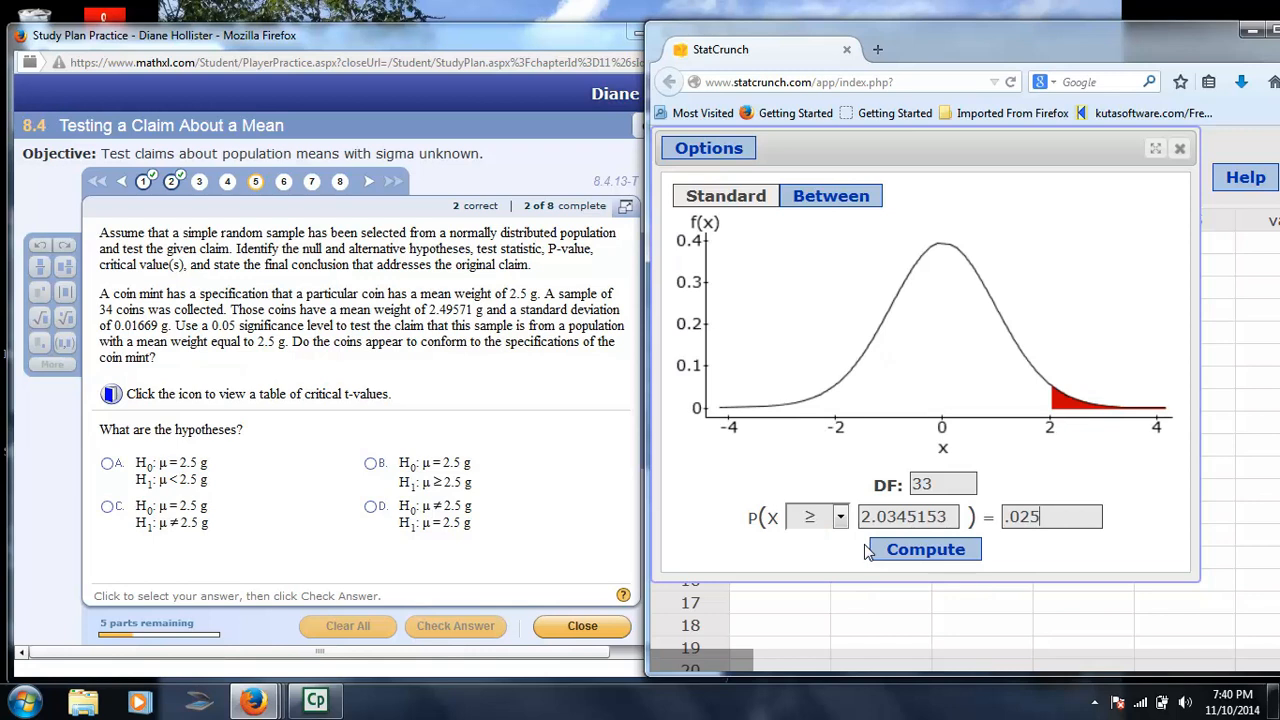
{"action": "mouse_move", "coordinate": [770, 445]}
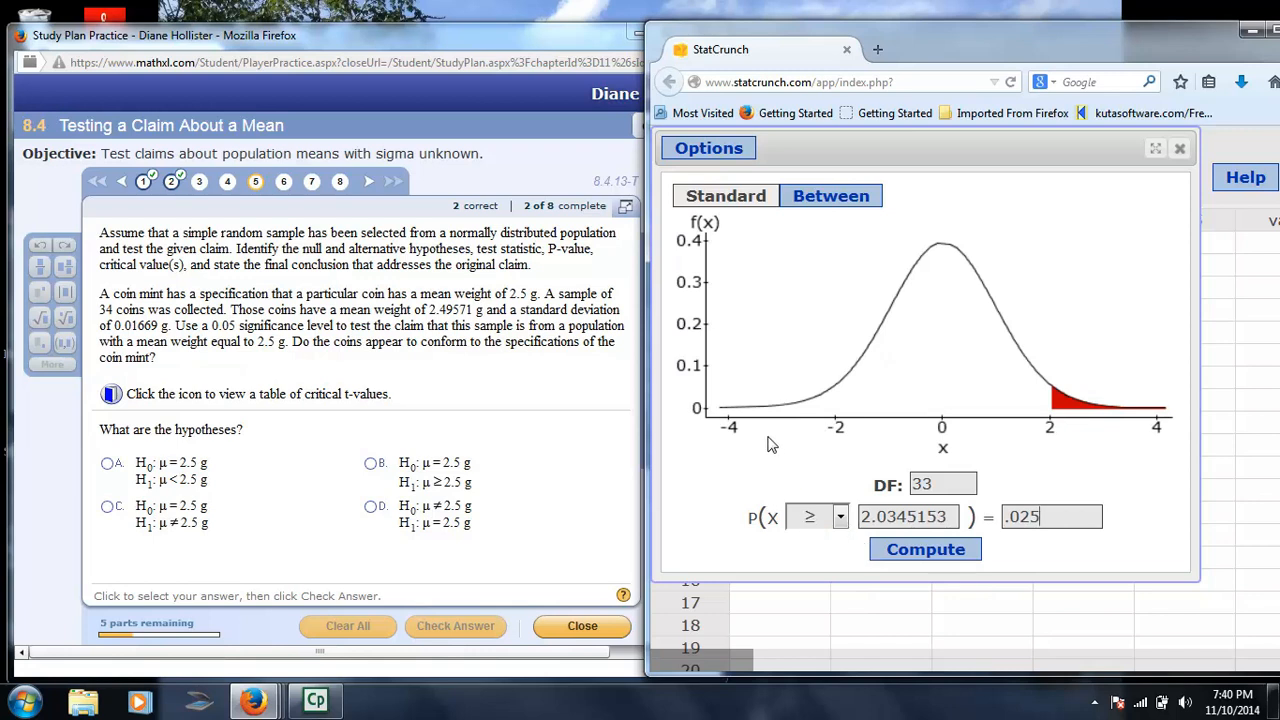
{"action": "mouse_move", "coordinate": [1098, 385]}
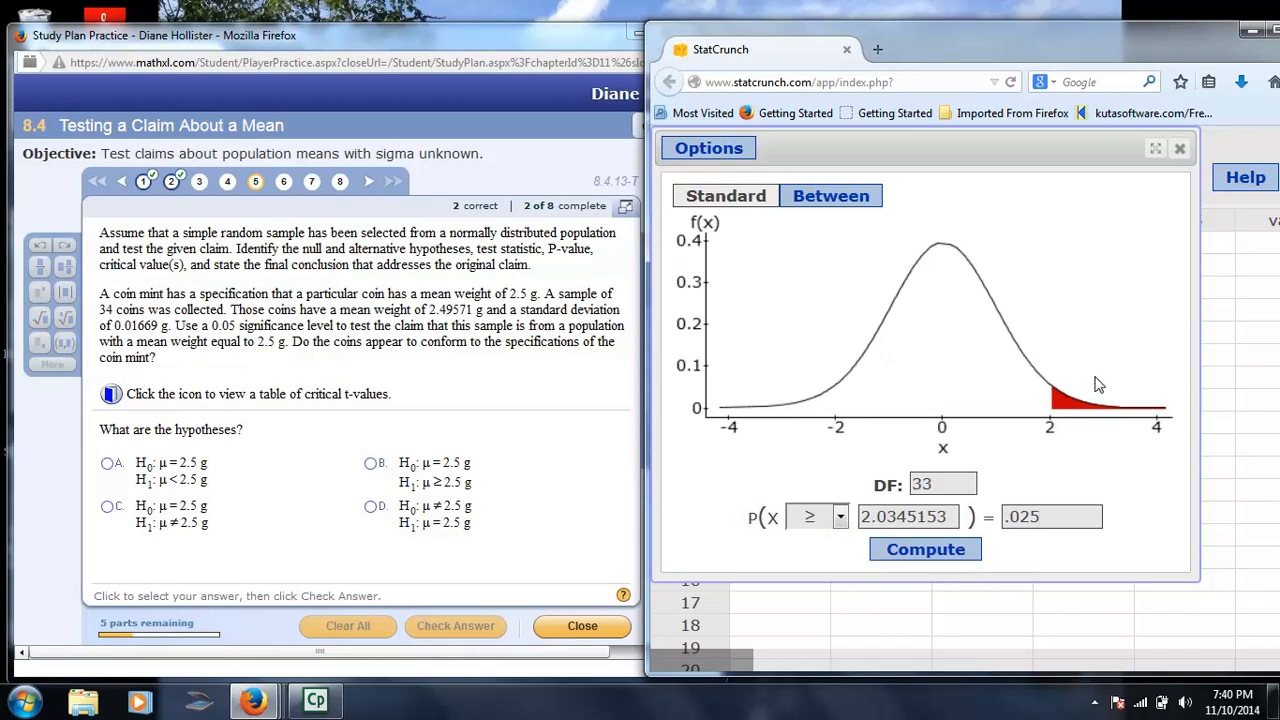
{"action": "mouse_move", "coordinate": [1093, 390]}
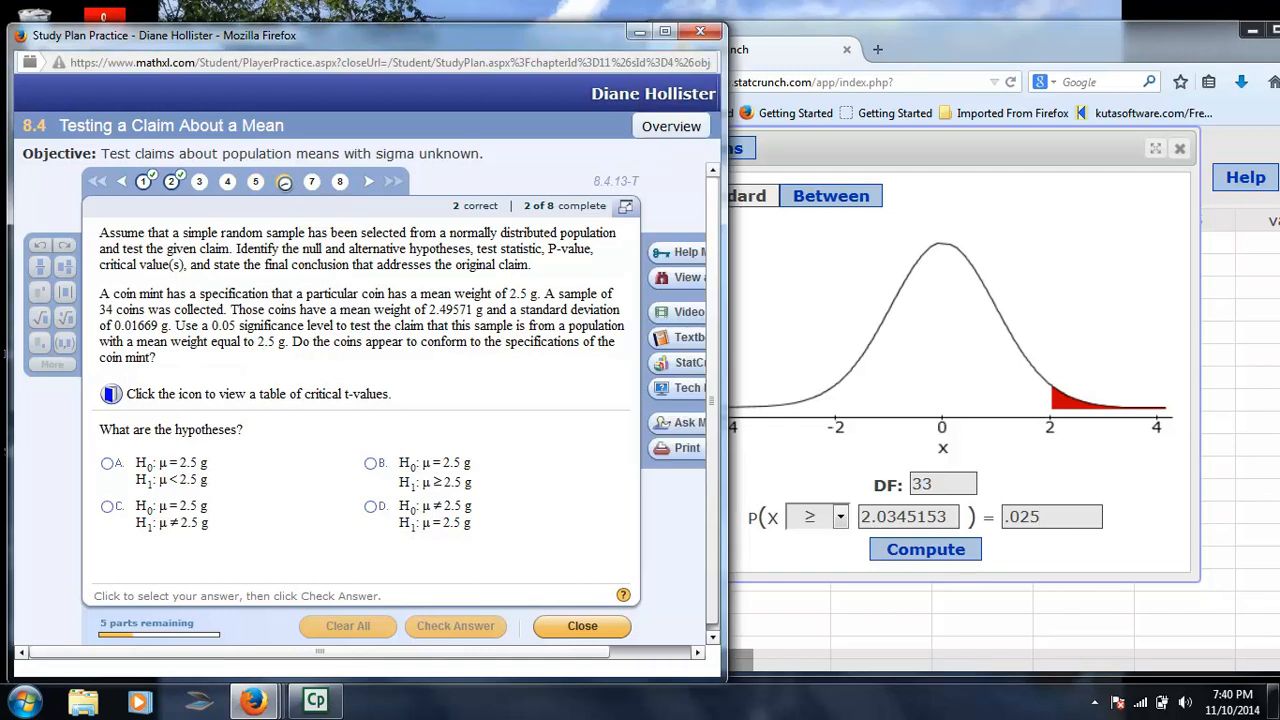
- Compute the 24-df lower-tail critical value for probability .05, giving -1.7108821
{"action": "left_click", "coordinate": [284, 181]}
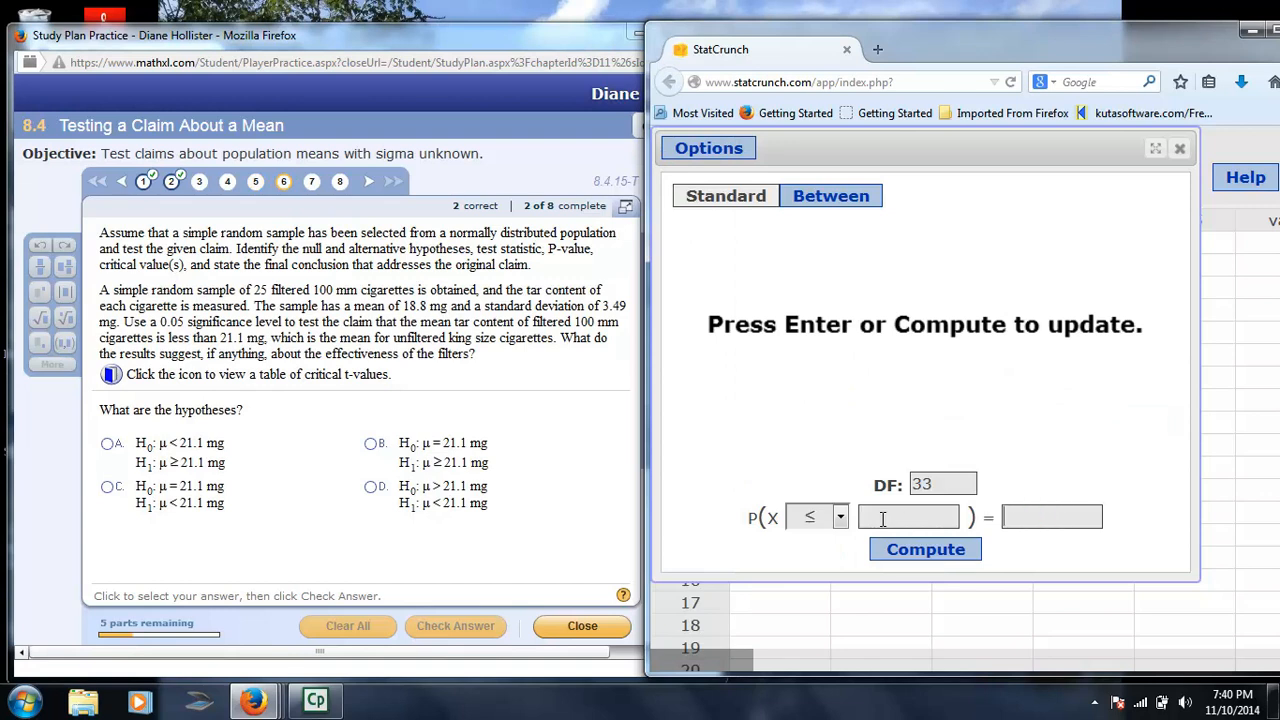
{"action": "type", "text": "24"}
{"action": "type", "text": ".05"}
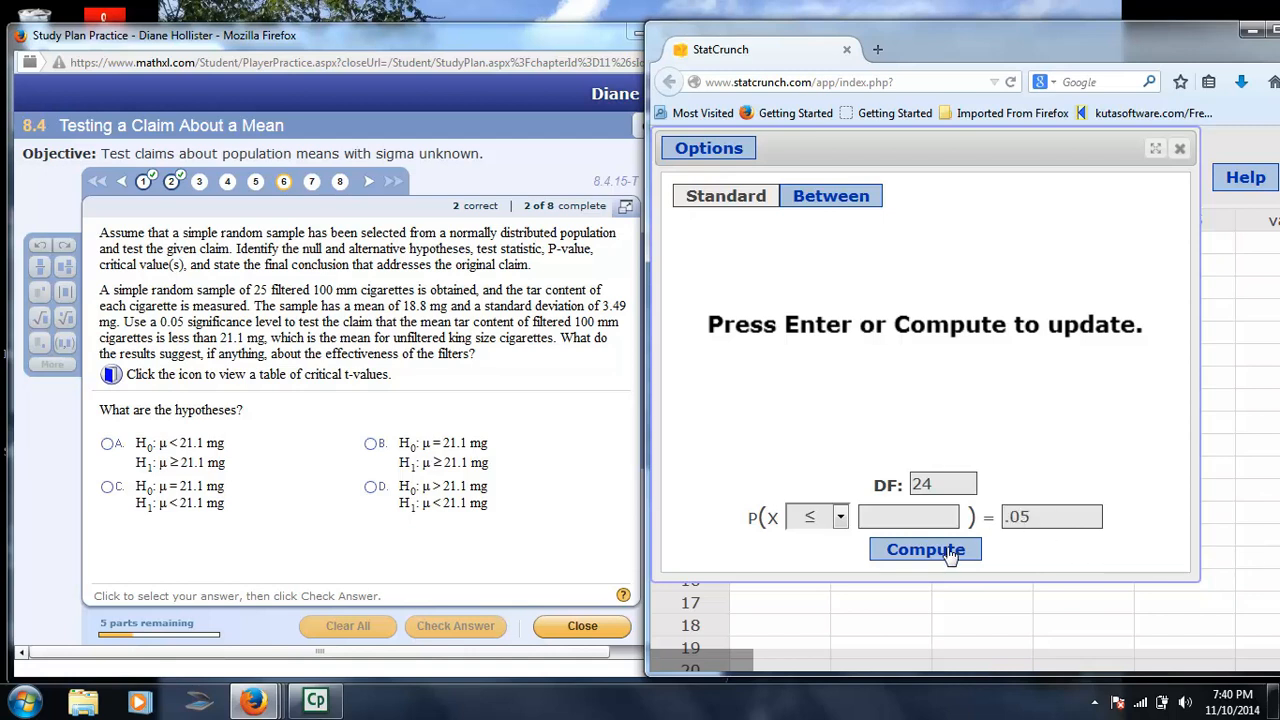
{"action": "left_click", "coordinate": [924, 549]}
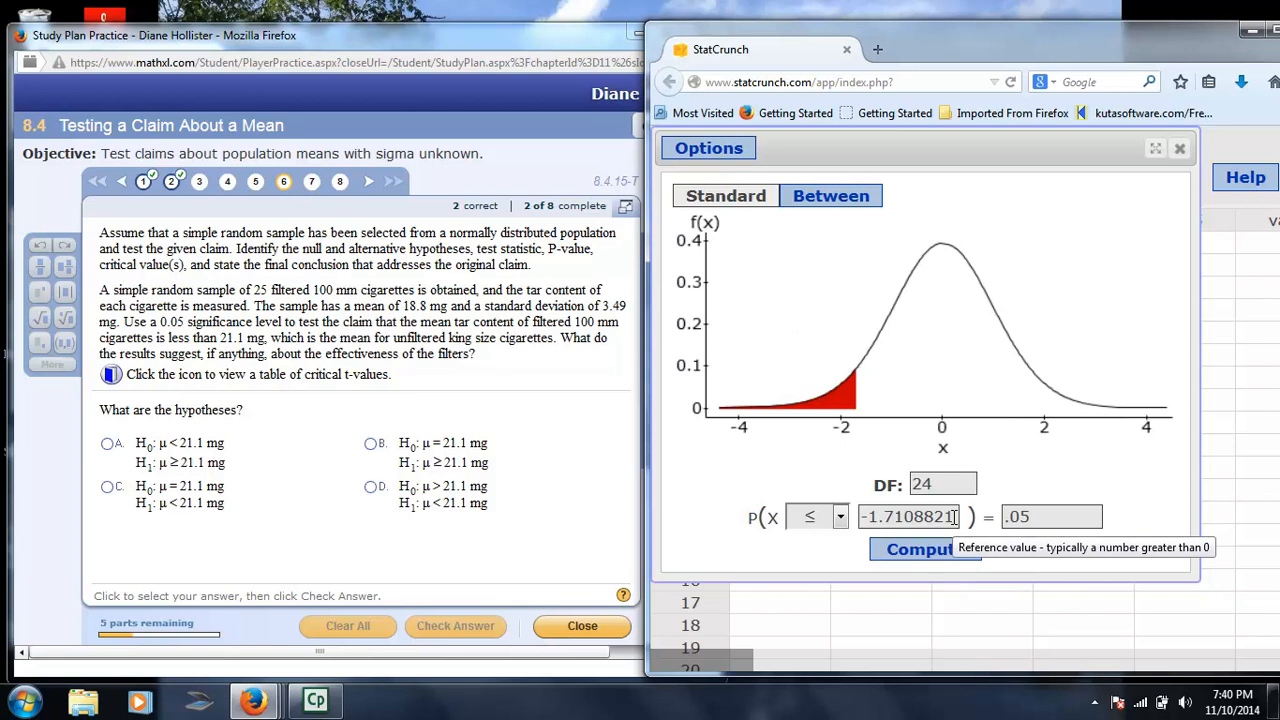
{"action": "mouse_move", "coordinate": [355, 330]}
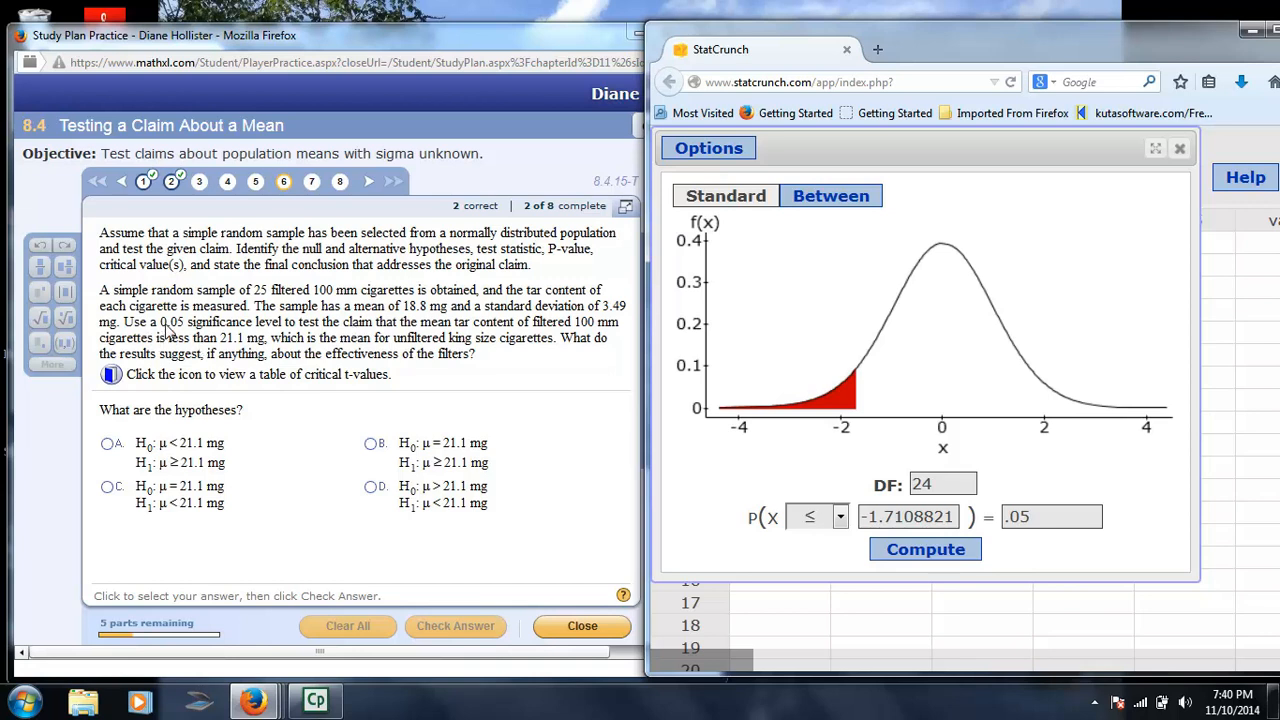
{"action": "mouse_move", "coordinate": [847, 392]}
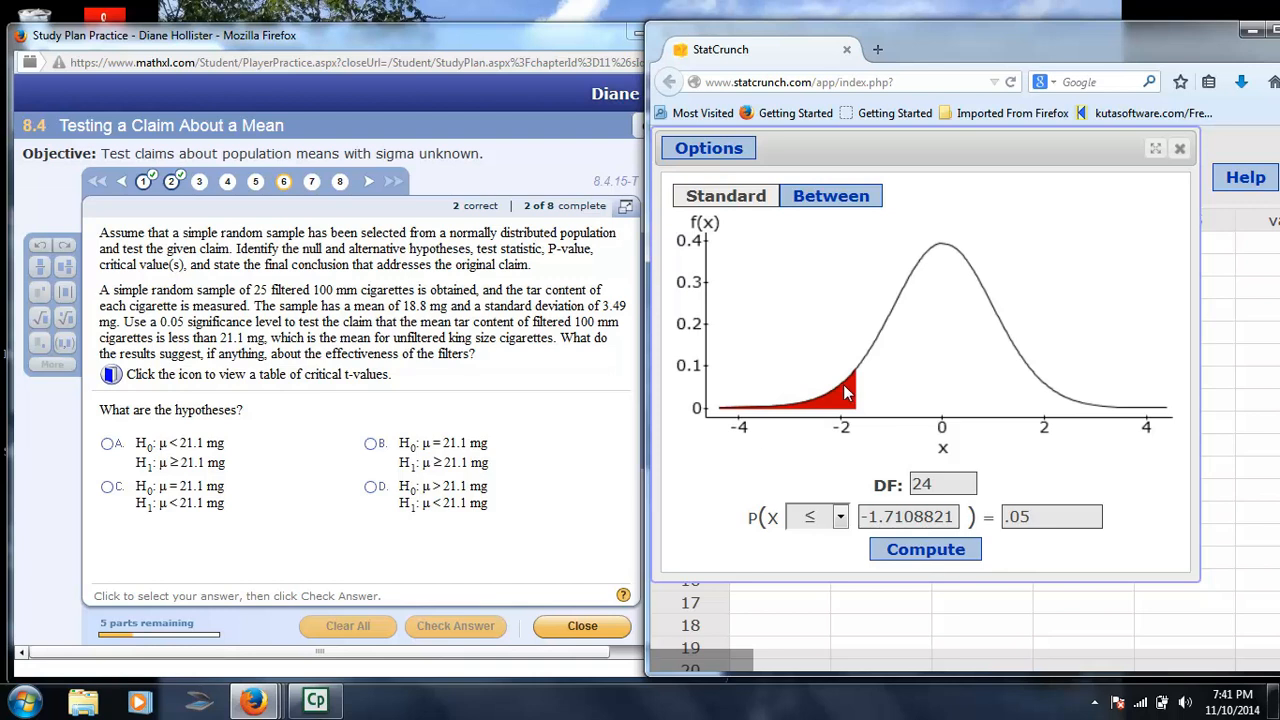
{"action": "mouse_move", "coordinate": [782, 425]}
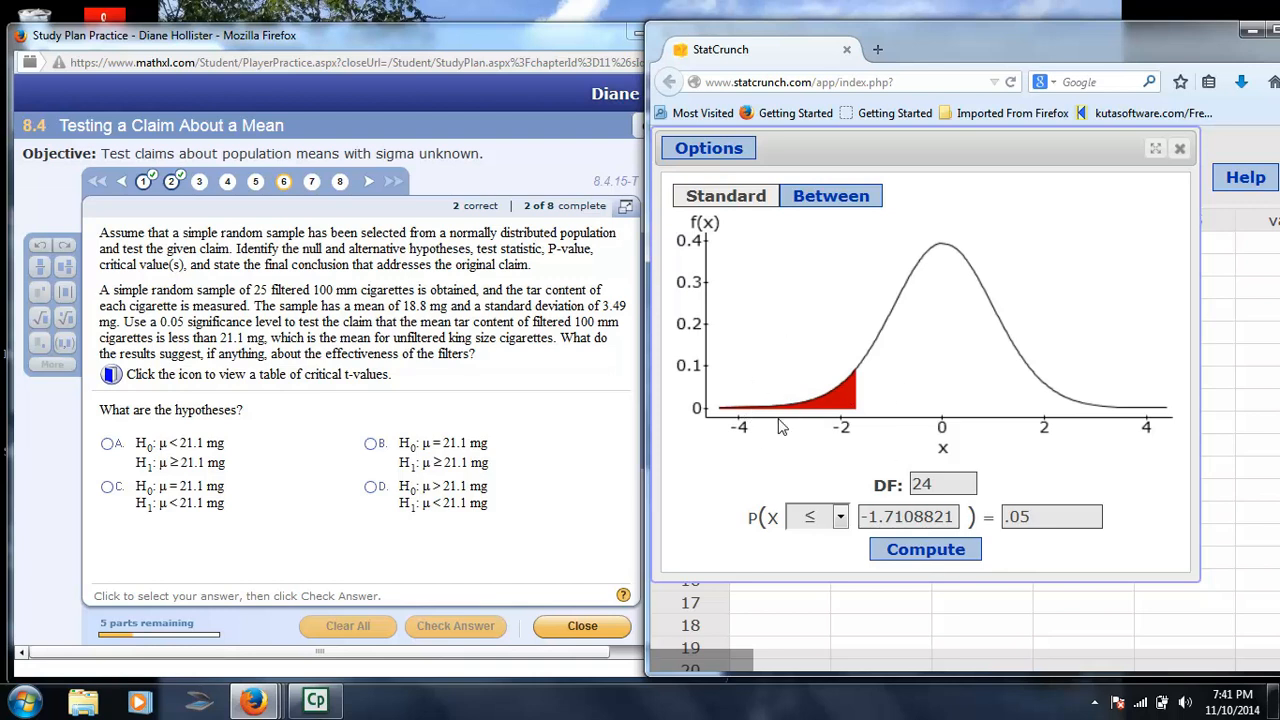
{"action": "mouse_move", "coordinate": [760, 417]}
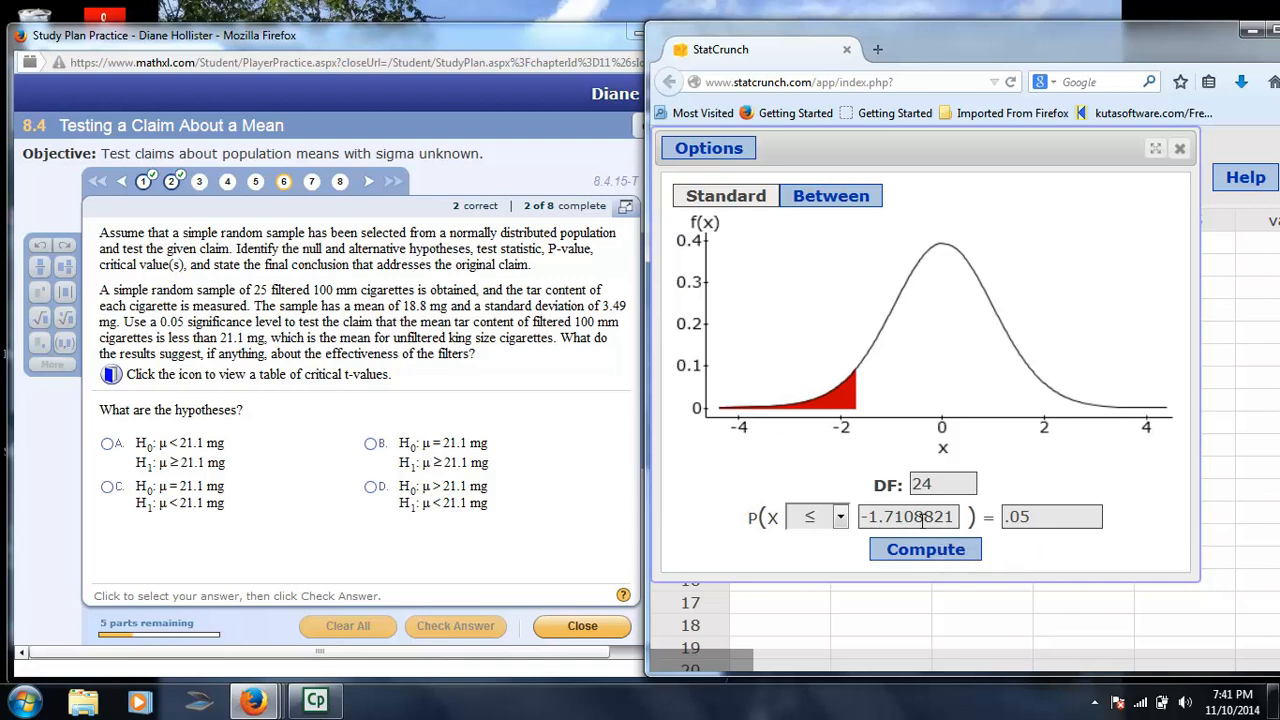
{"action": "mouse_move", "coordinate": [490, 345]}
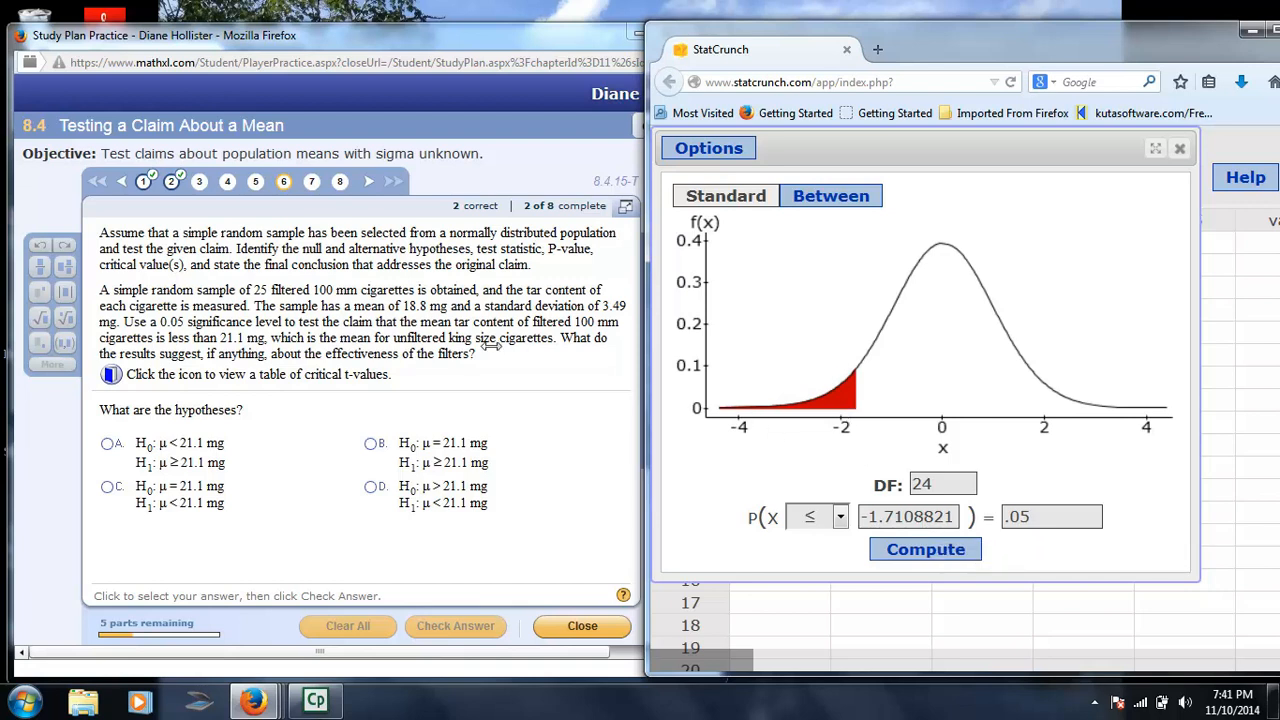
{"action": "mouse_move", "coordinate": [311, 181]}
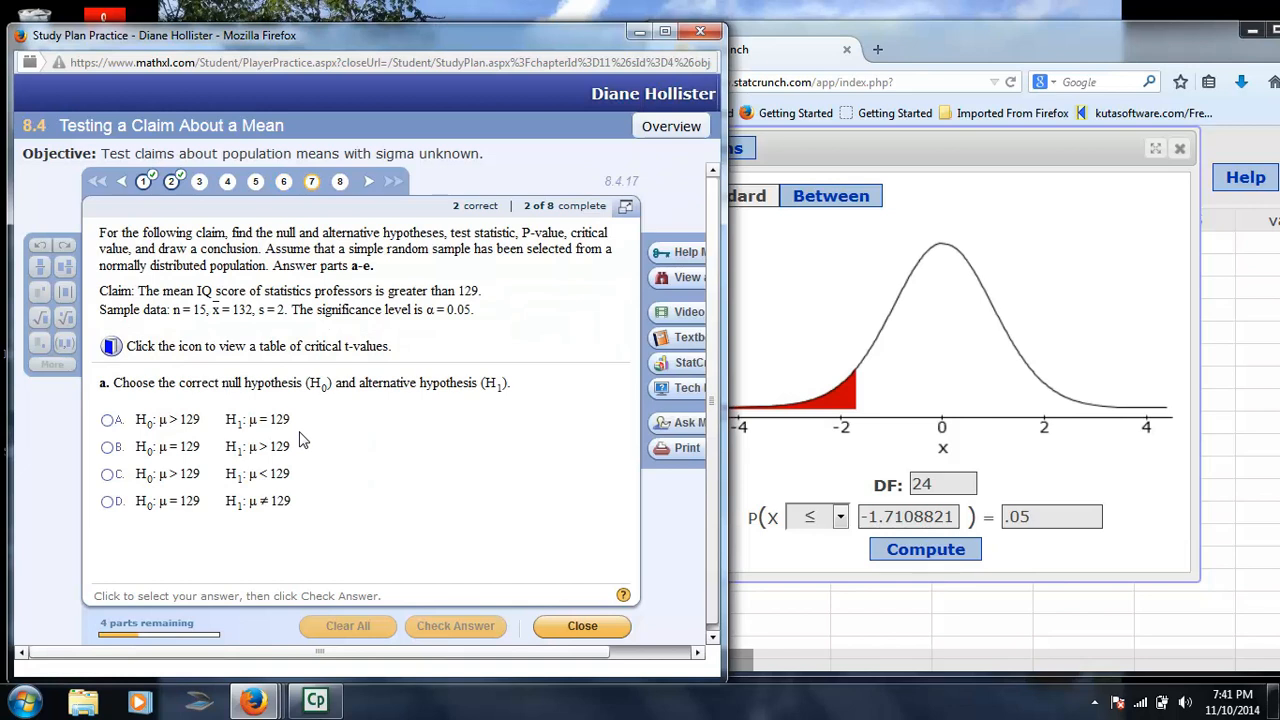
{"action": "mouse_move", "coordinate": [170, 320]}
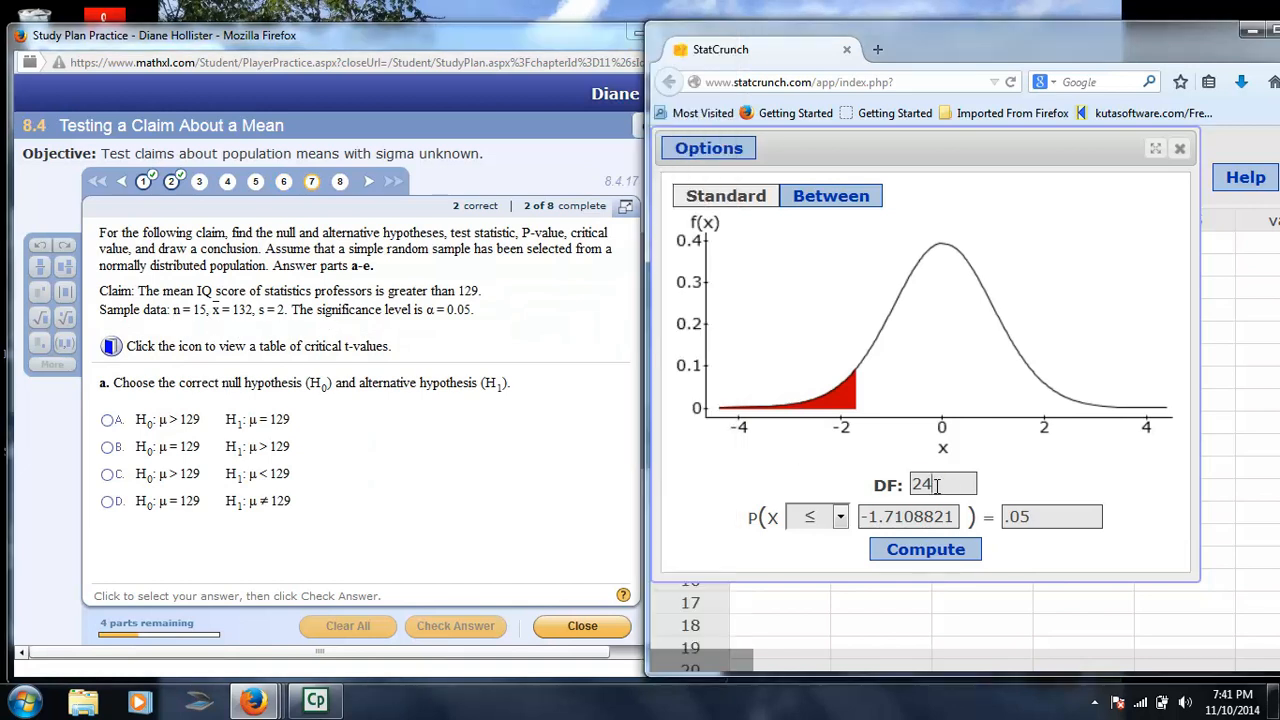
- Compute the 14-df upper-tail critical value for probability .05, giving 1.7613101
{"action": "type", "text": "14"}
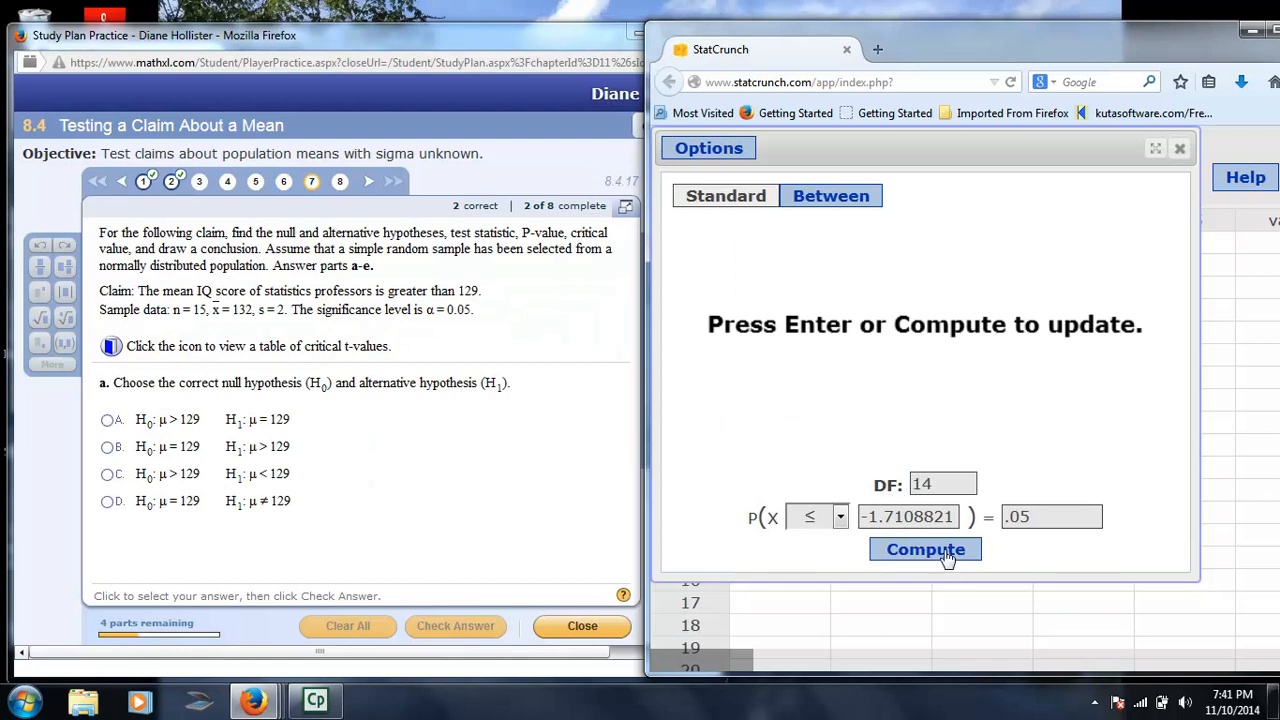
{"action": "left_click", "coordinate": [908, 516]}
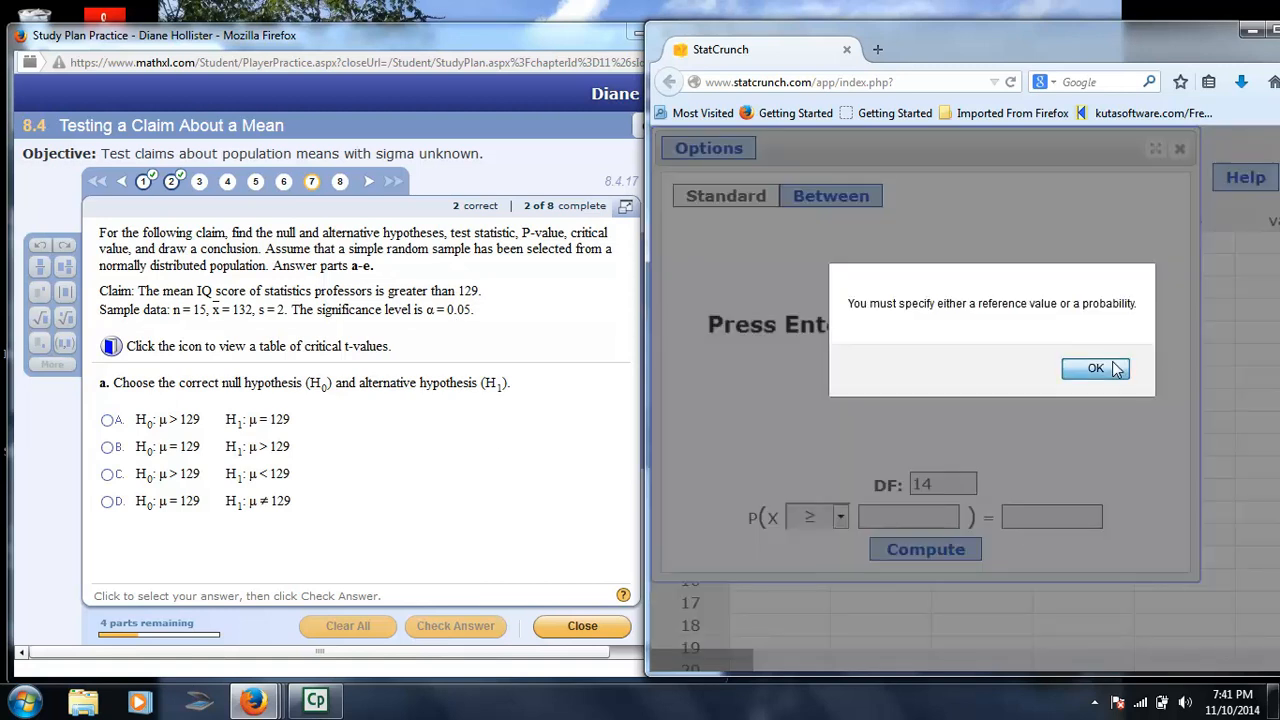
{"action": "left_click", "coordinate": [1095, 368]}
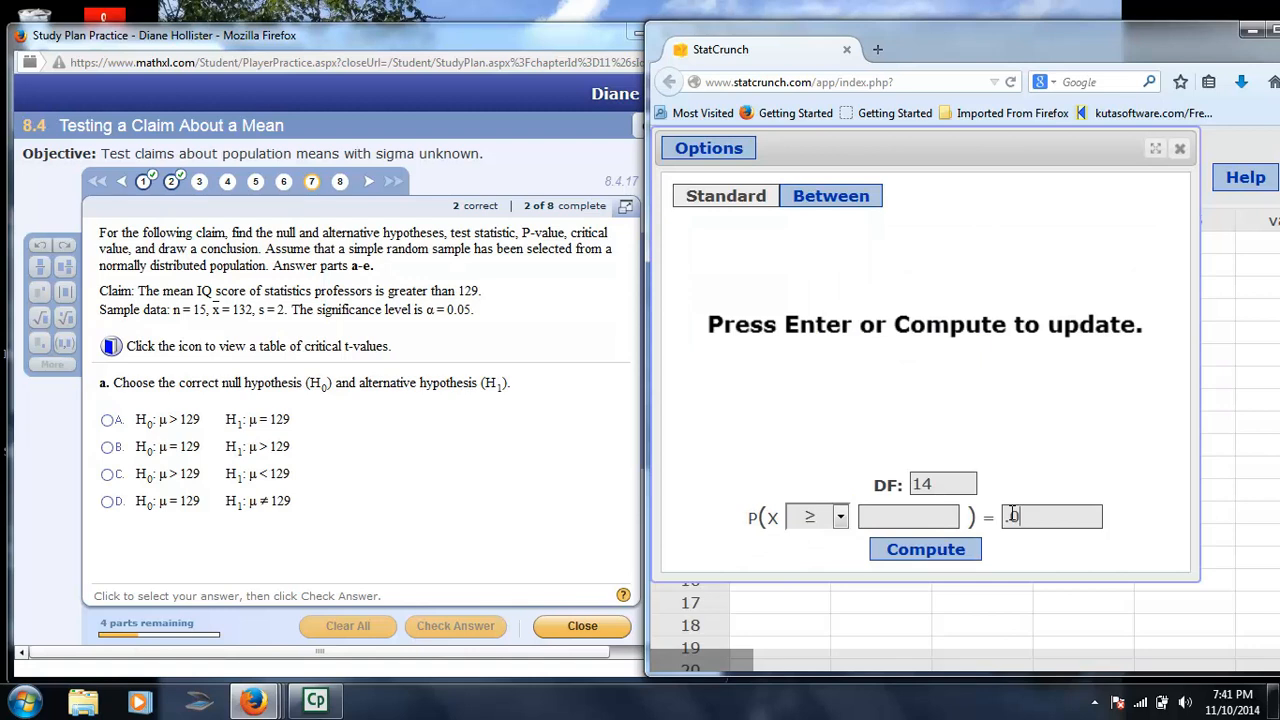
{"action": "left_click", "coordinate": [924, 549]}
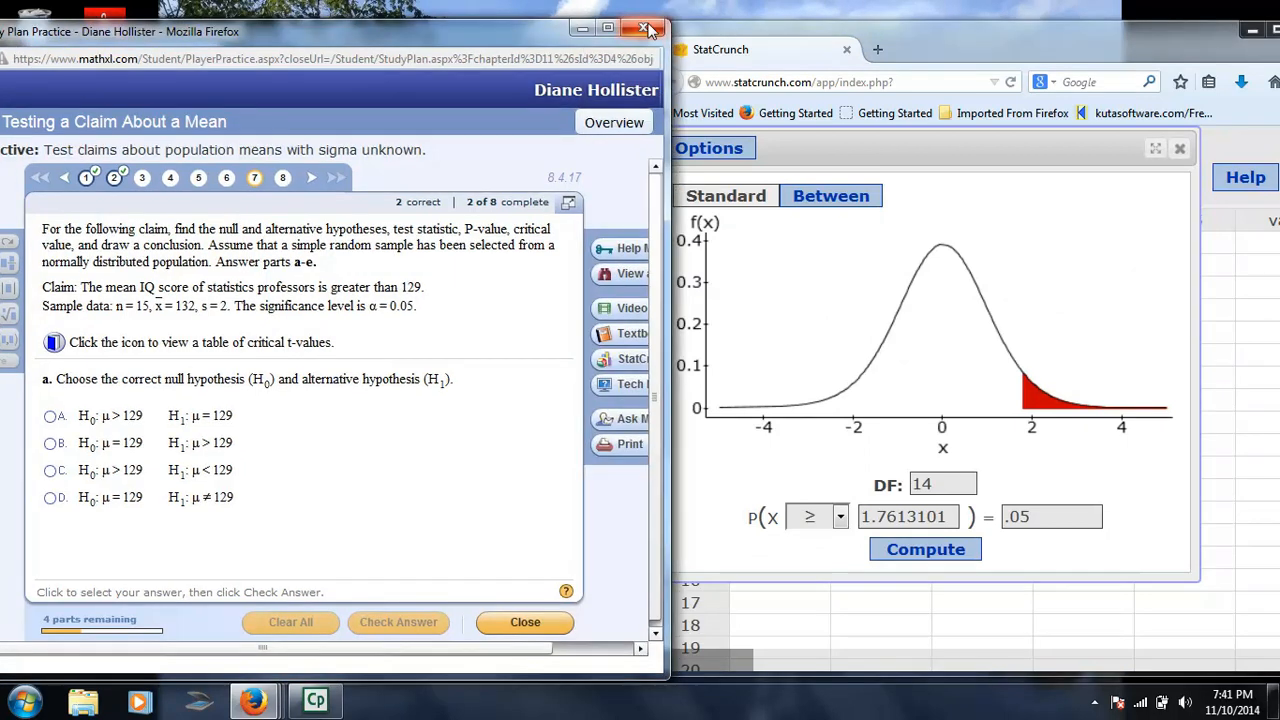
- Close the 8.4 practice, open exercise 8.5.6-T, and go to question 2
{"action": "left_click", "coordinate": [645, 28]}
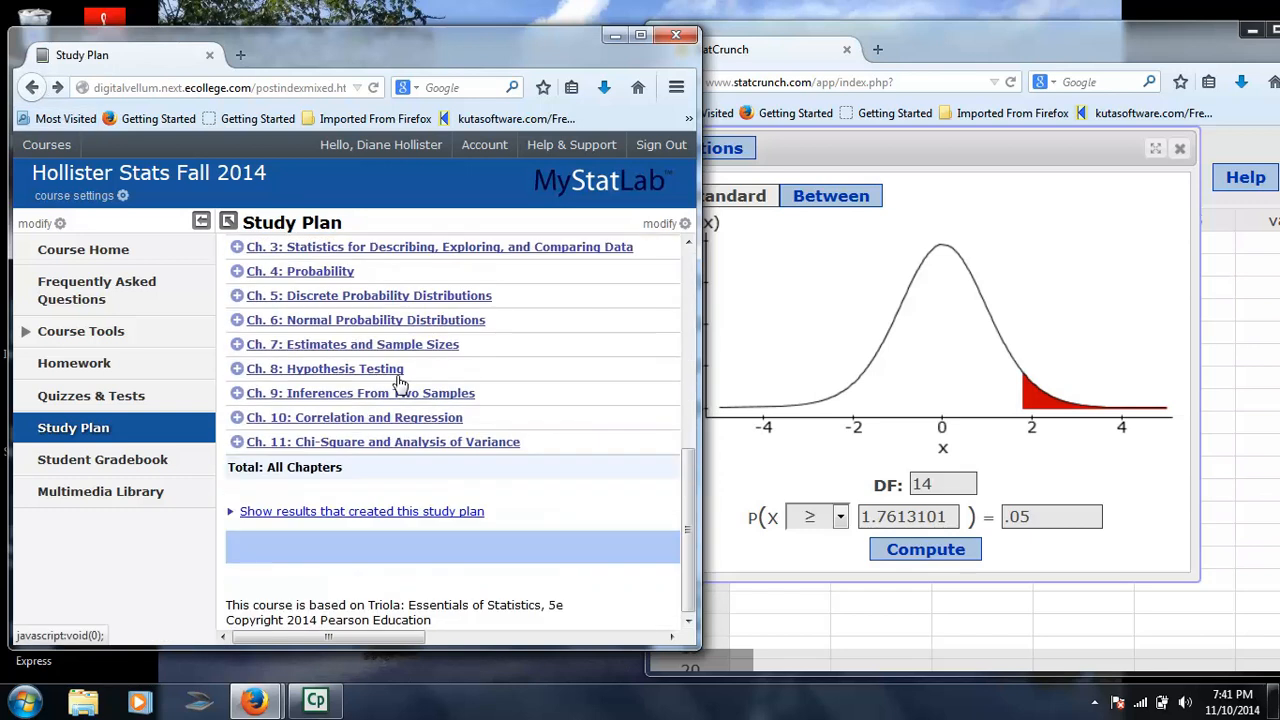
{"action": "mouse_move", "coordinate": [383, 372]}
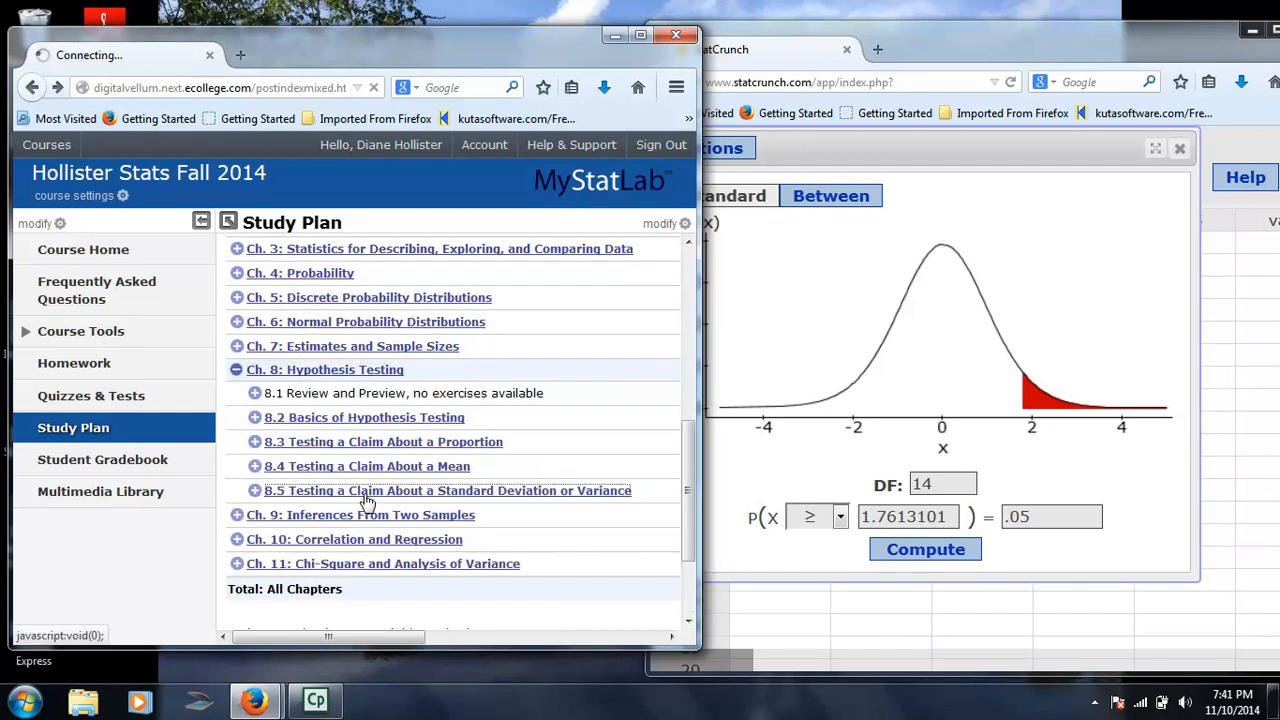
{"action": "left_click", "coordinate": [447, 490]}
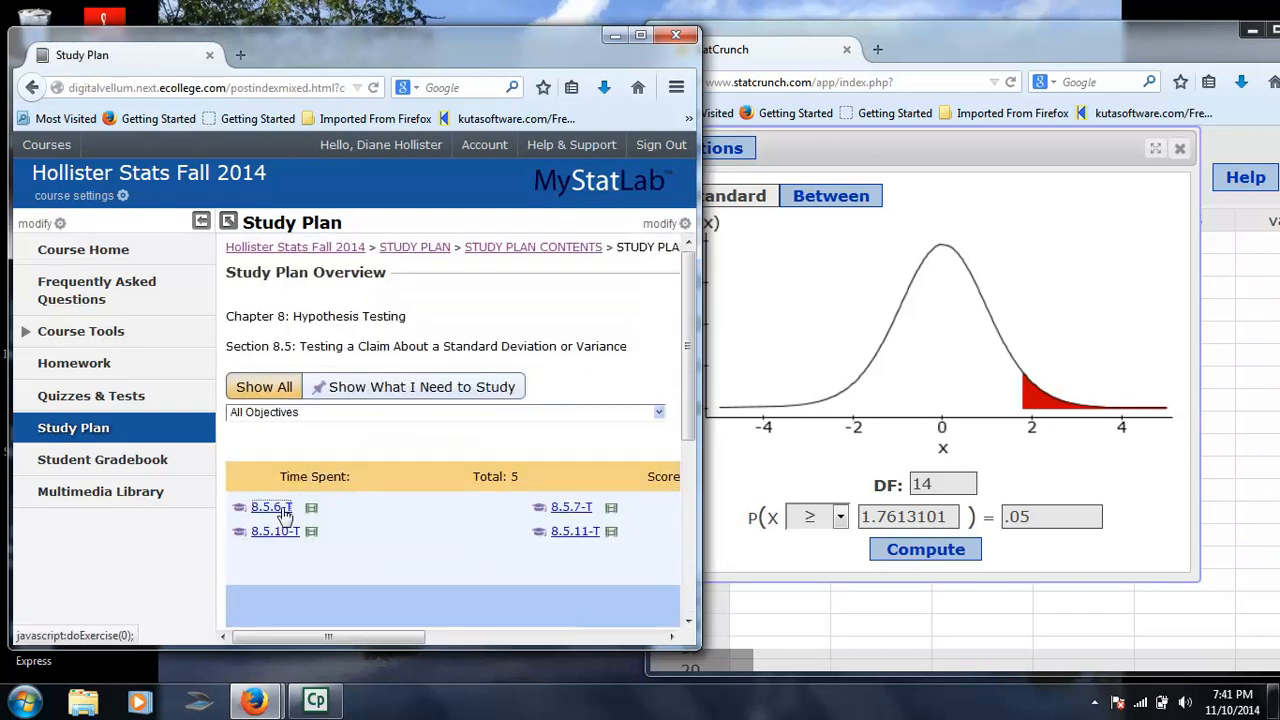
{"action": "left_click", "coordinate": [270, 506]}
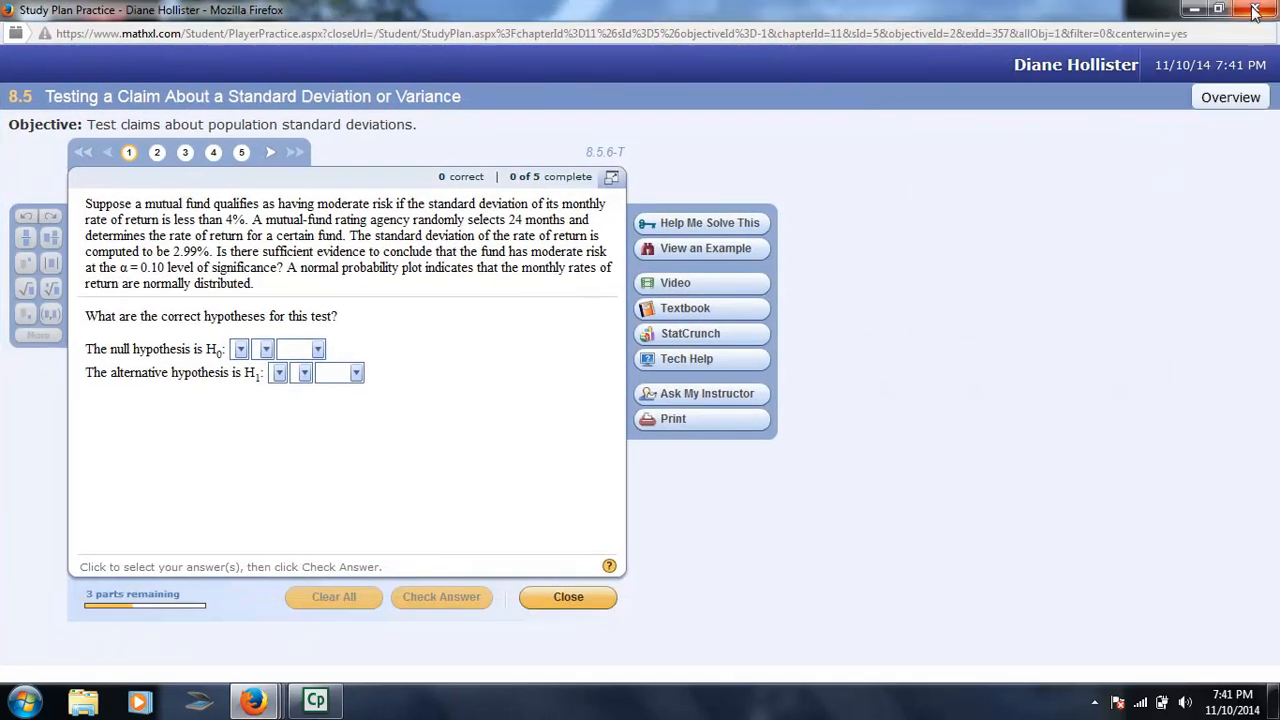
{"action": "left_click", "coordinate": [1218, 9]}
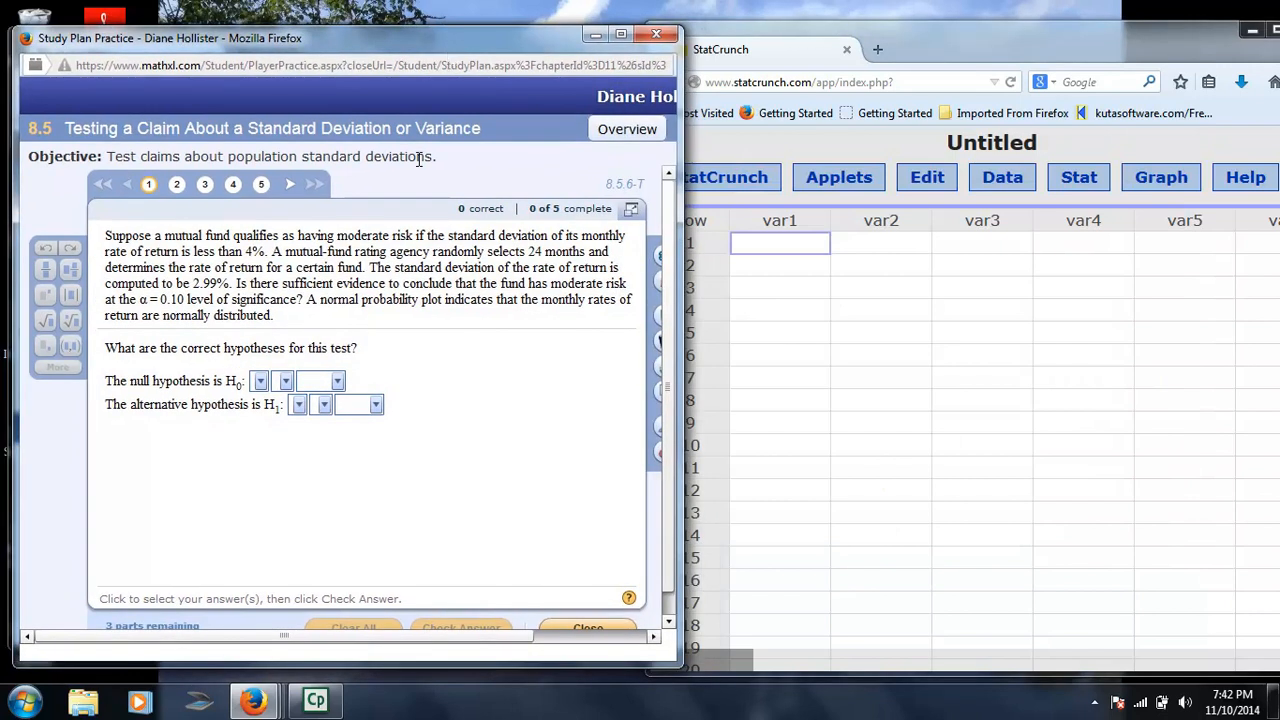
{"action": "left_click", "coordinate": [177, 184]}
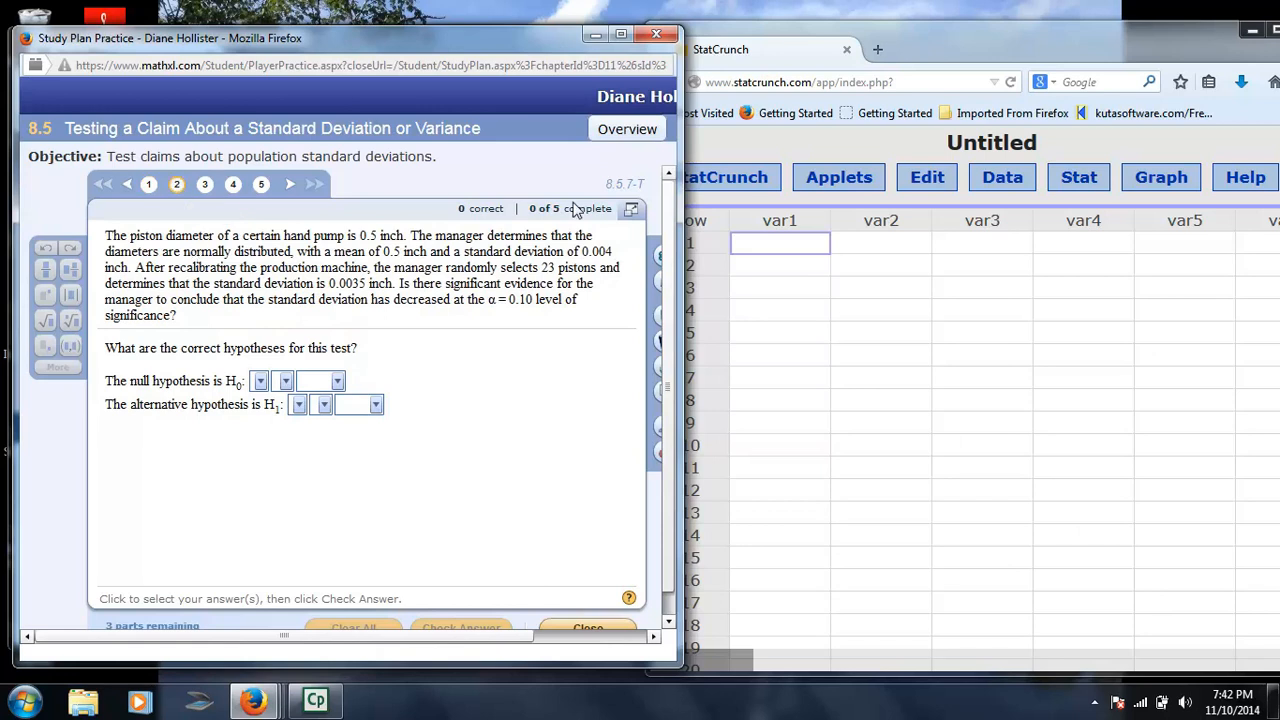
- Open the Chi-Square calculator and set 22 degrees of freedom
{"action": "left_click", "coordinate": [1078, 177]}
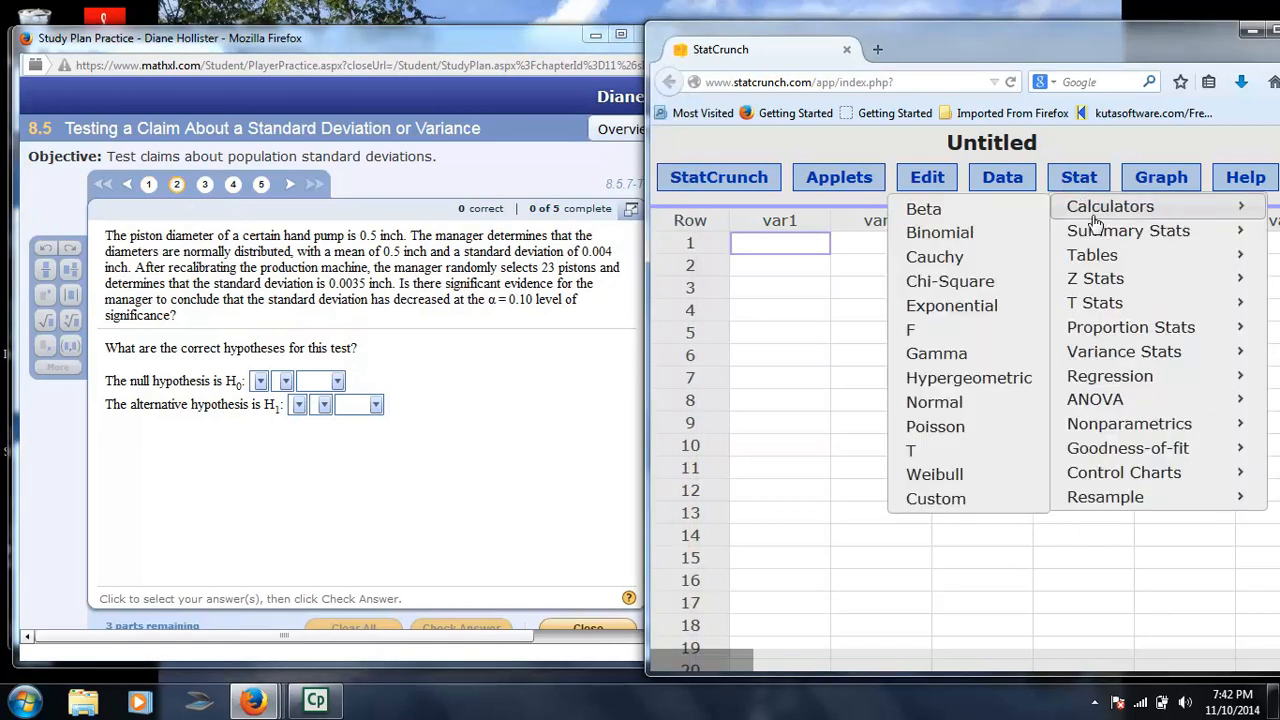
{"action": "left_click", "coordinate": [949, 280]}
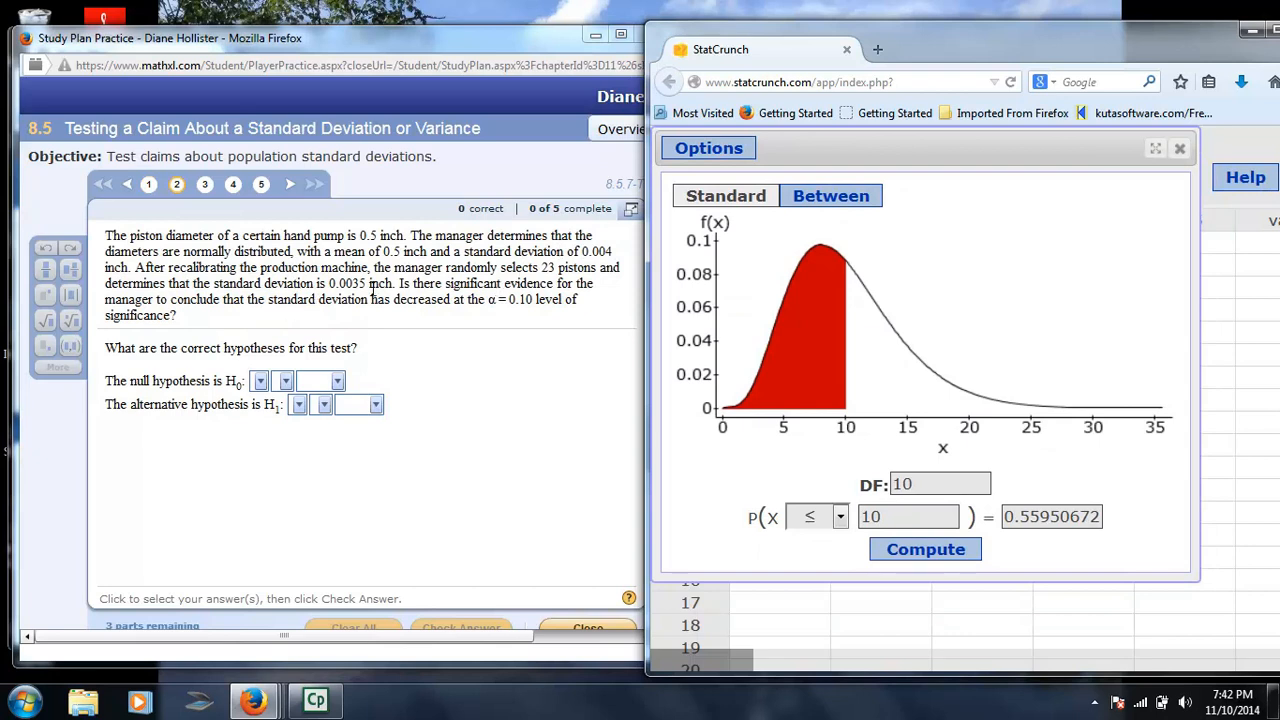
{"action": "mouse_move", "coordinate": [399, 308]}
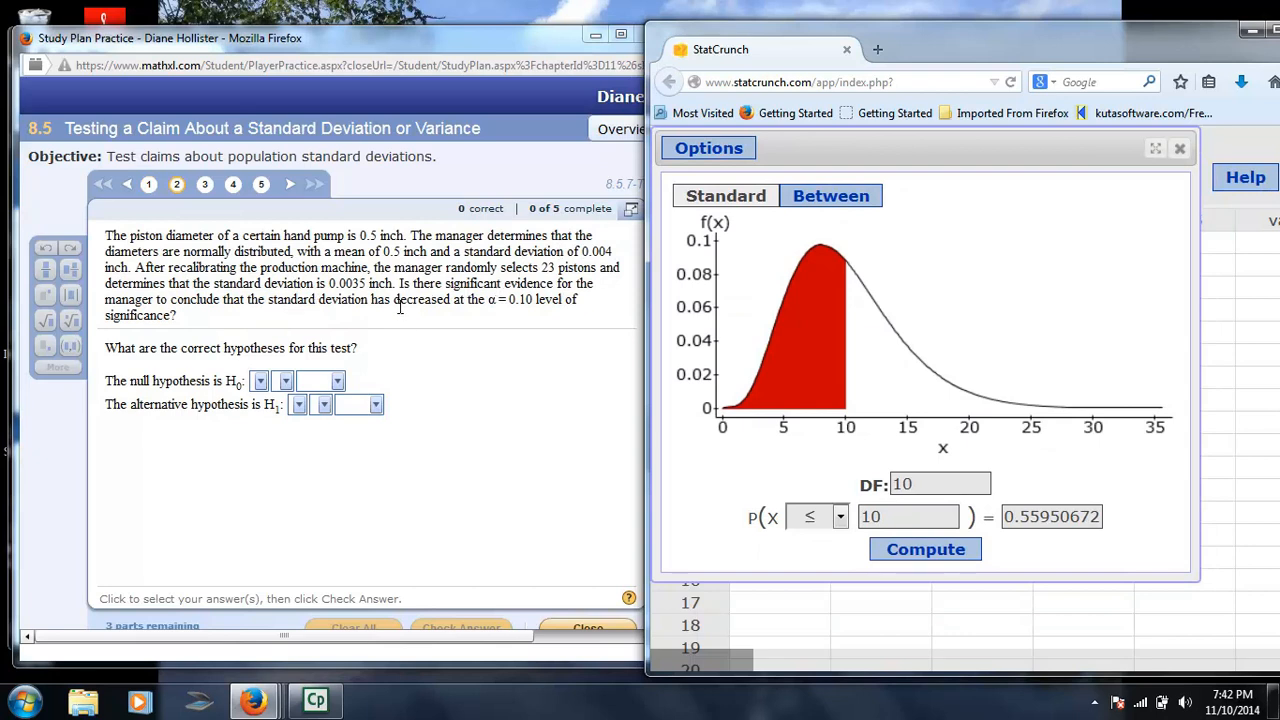
{"action": "triple_click", "coordinate": [907, 516]}
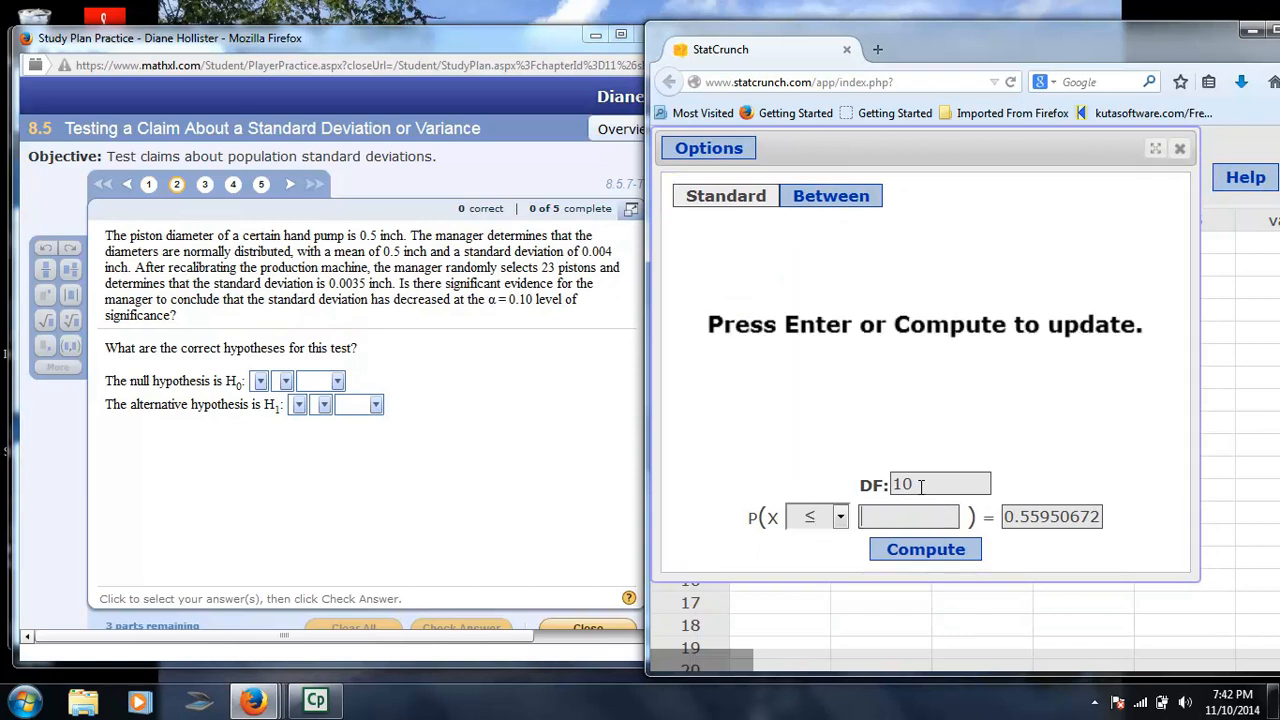
{"action": "type", "text": "22"}
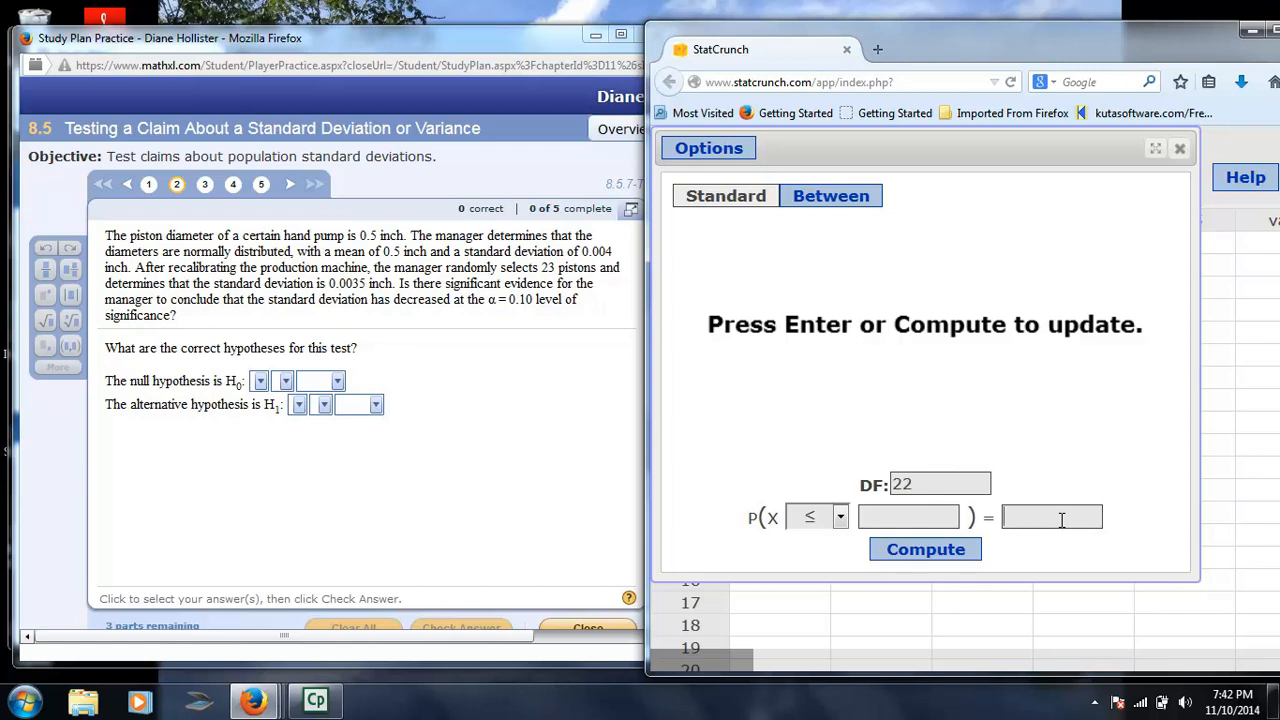
- Enter lower-tail probability .10 and select the critical value 14.041493
{"action": "type", "text": "/-"}
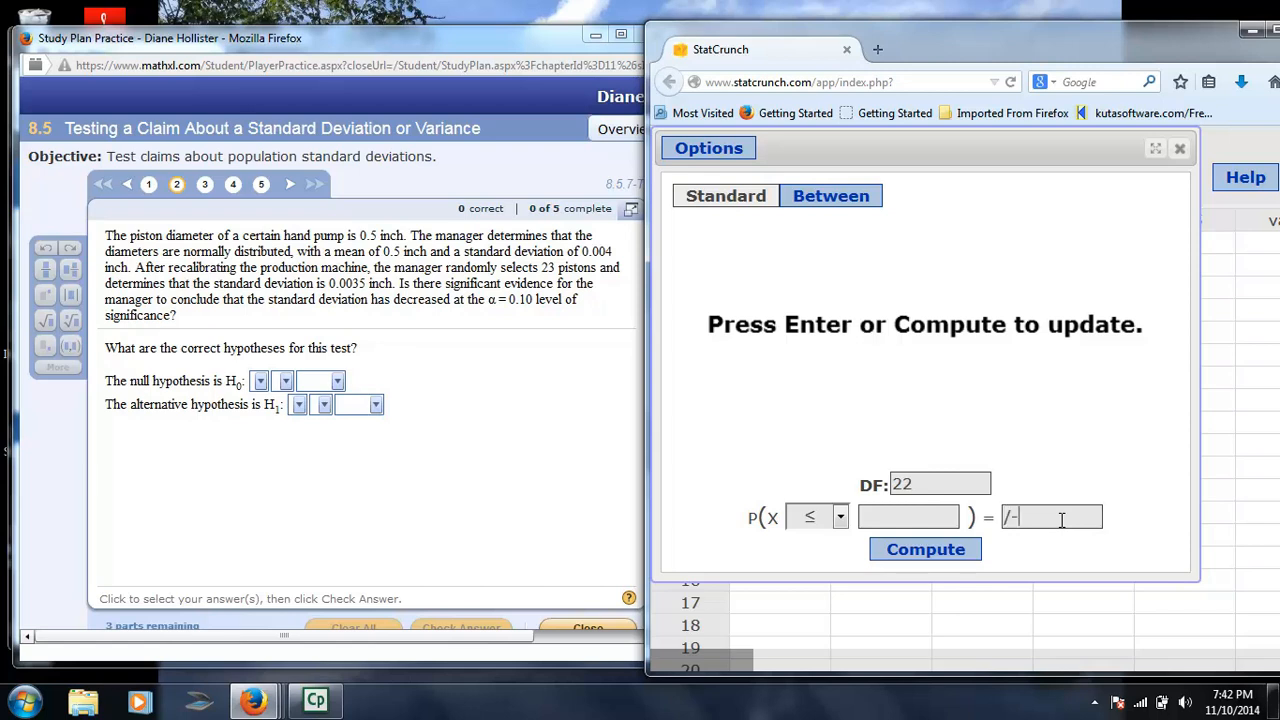
{"action": "type", "text": ".10"}
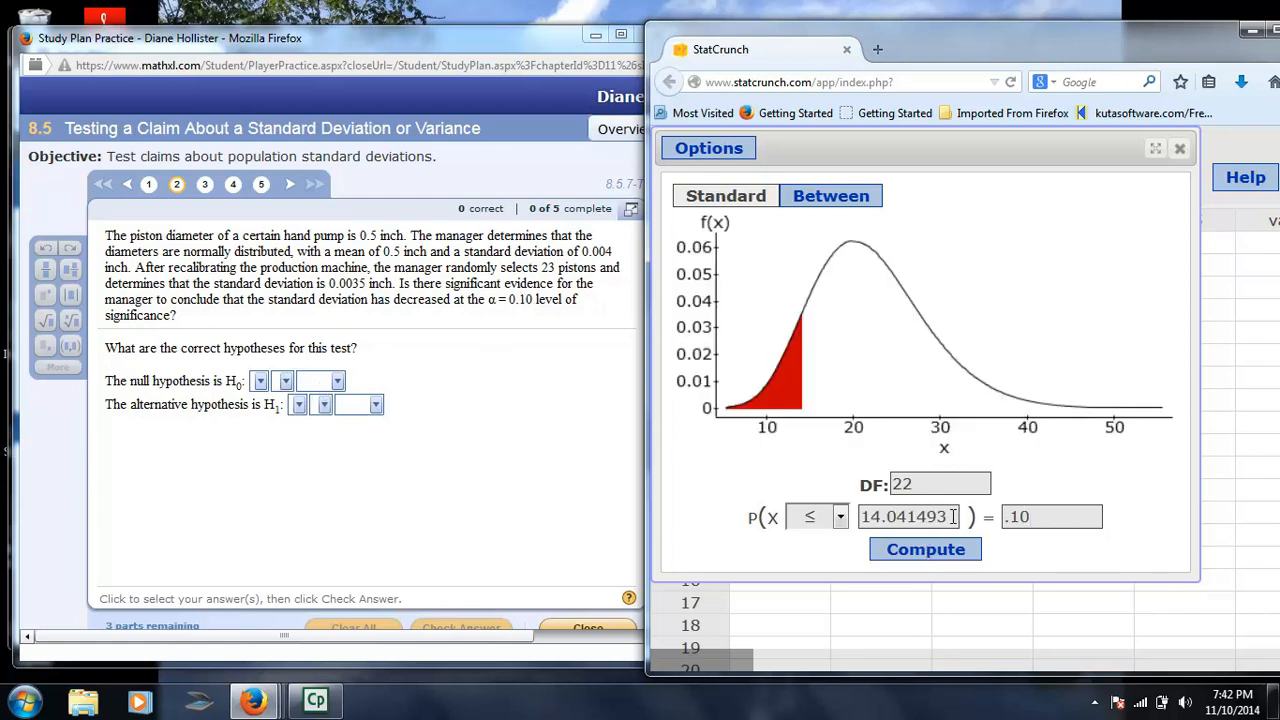
{"action": "triple_click", "coordinate": [905, 516]}
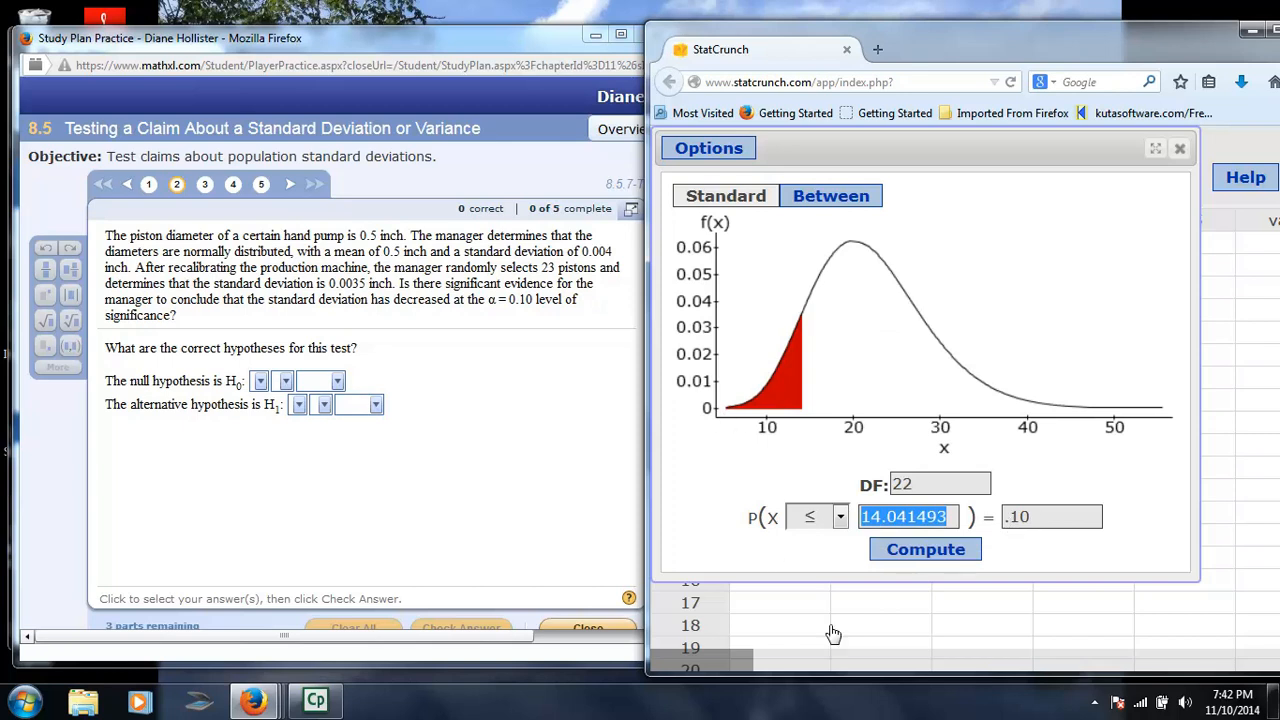
{"action": "left_click", "coordinate": [840, 516]}
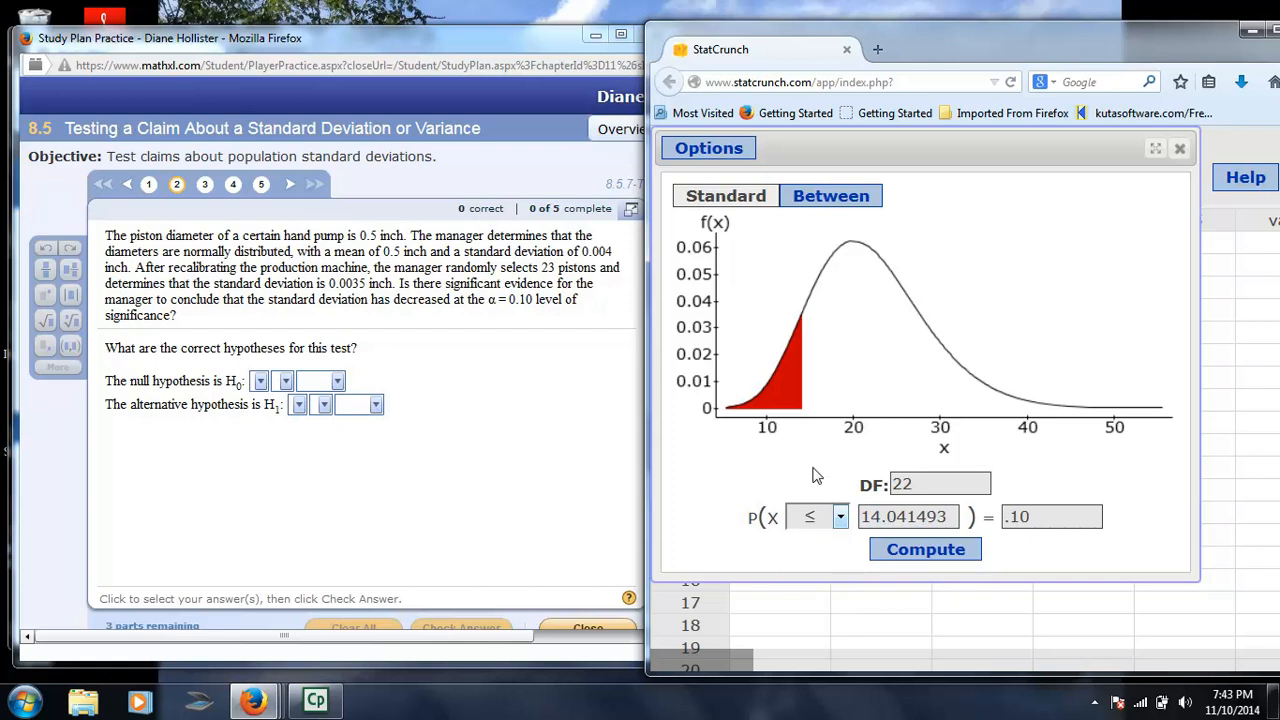
{"action": "mouse_move", "coordinate": [815, 407]}
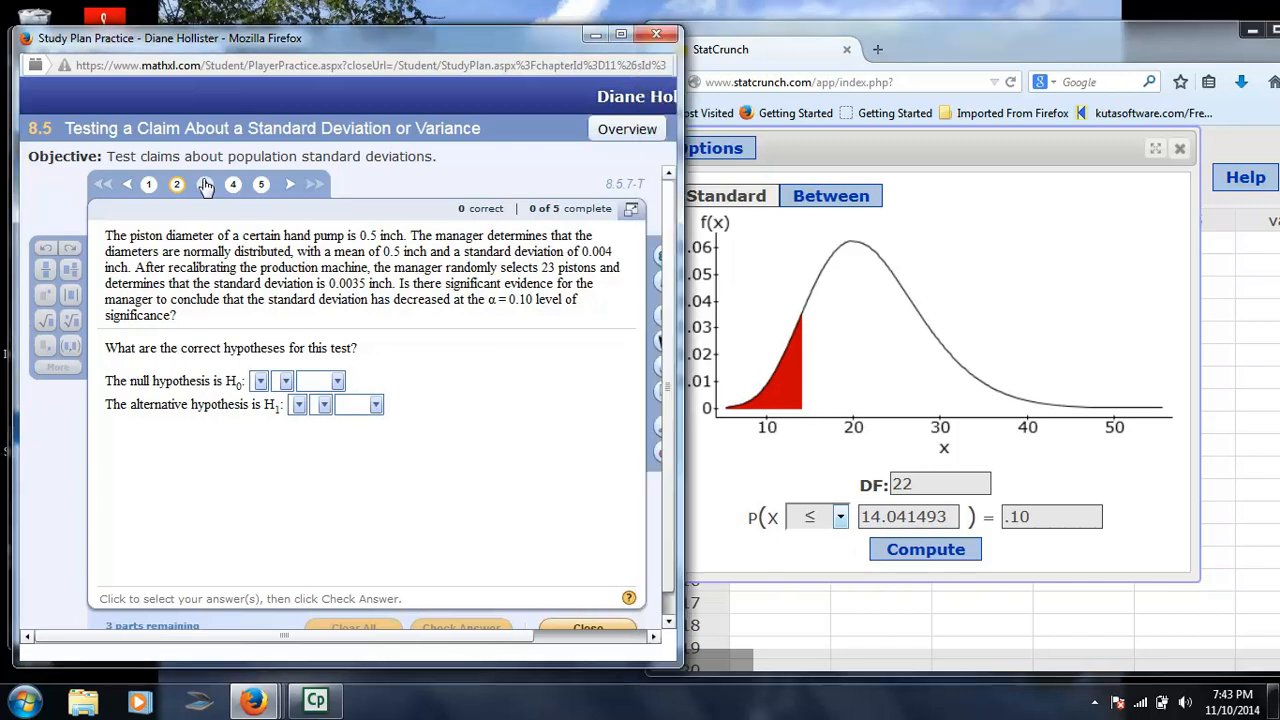
- Open question 3, testing whether 33 men's pulse rates have standard deviation 10 bpm
{"action": "left_click", "coordinate": [205, 184]}
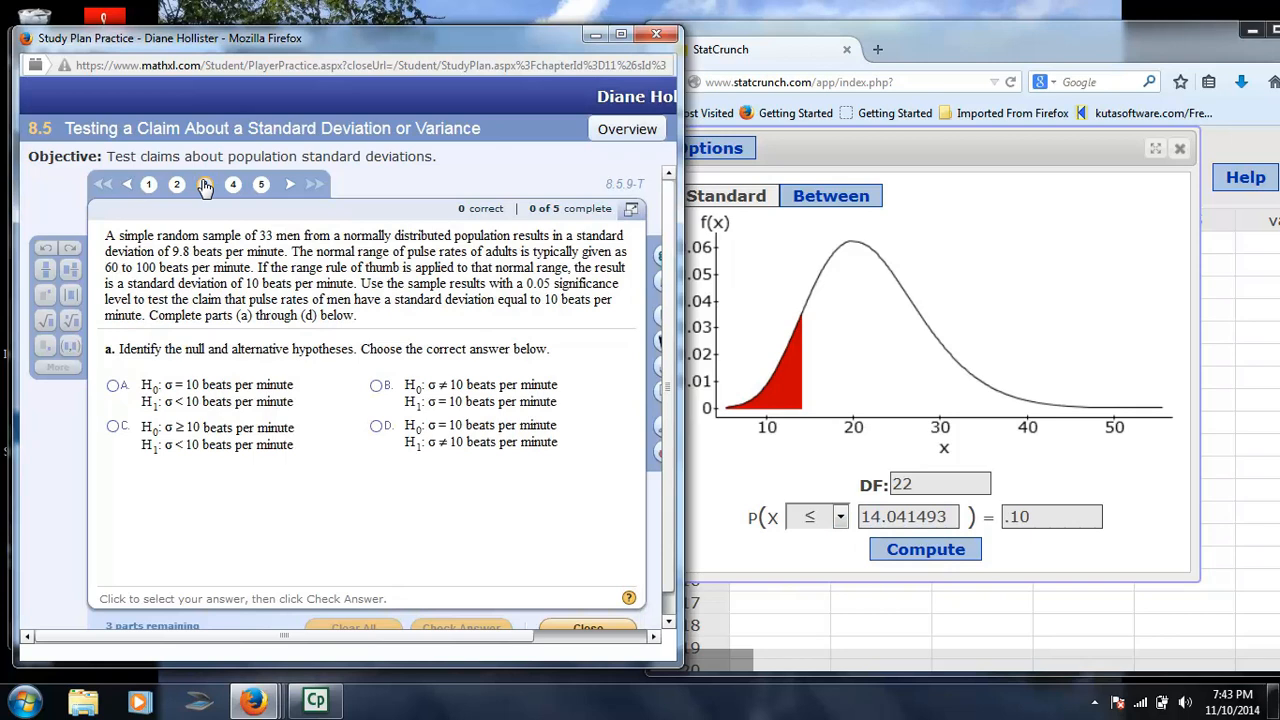
{"action": "left_click", "coordinate": [205, 184]}
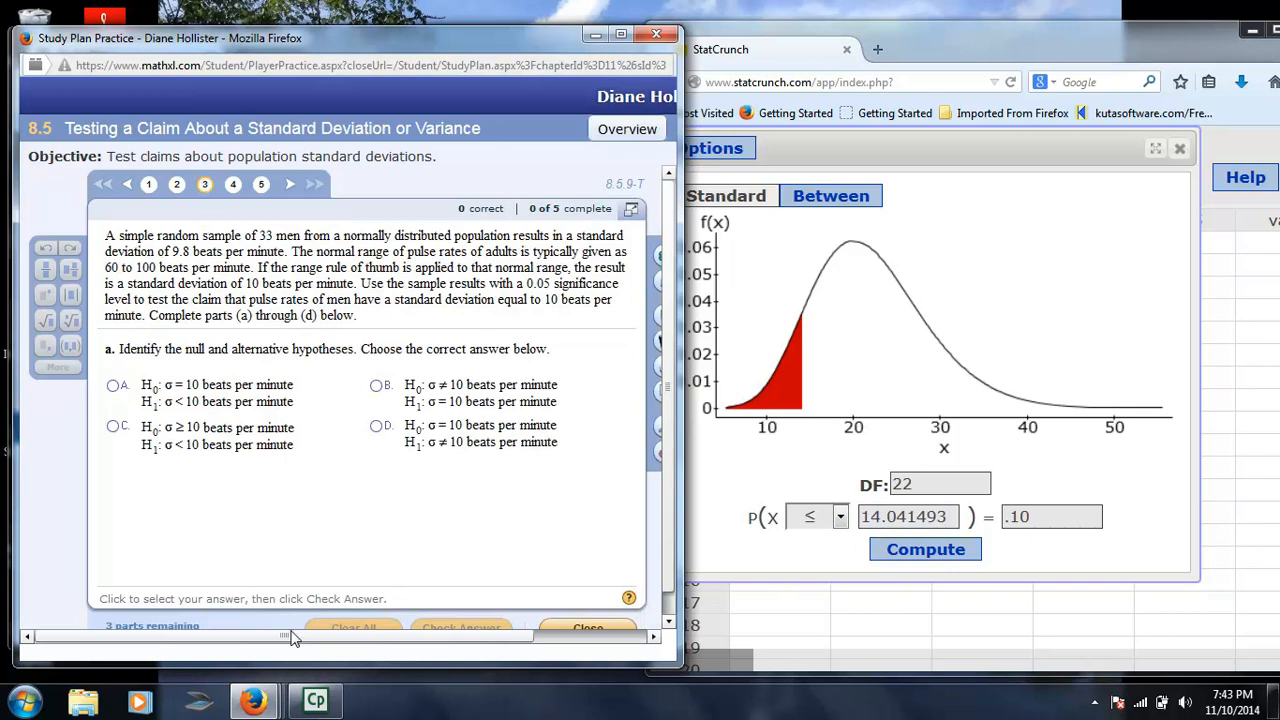